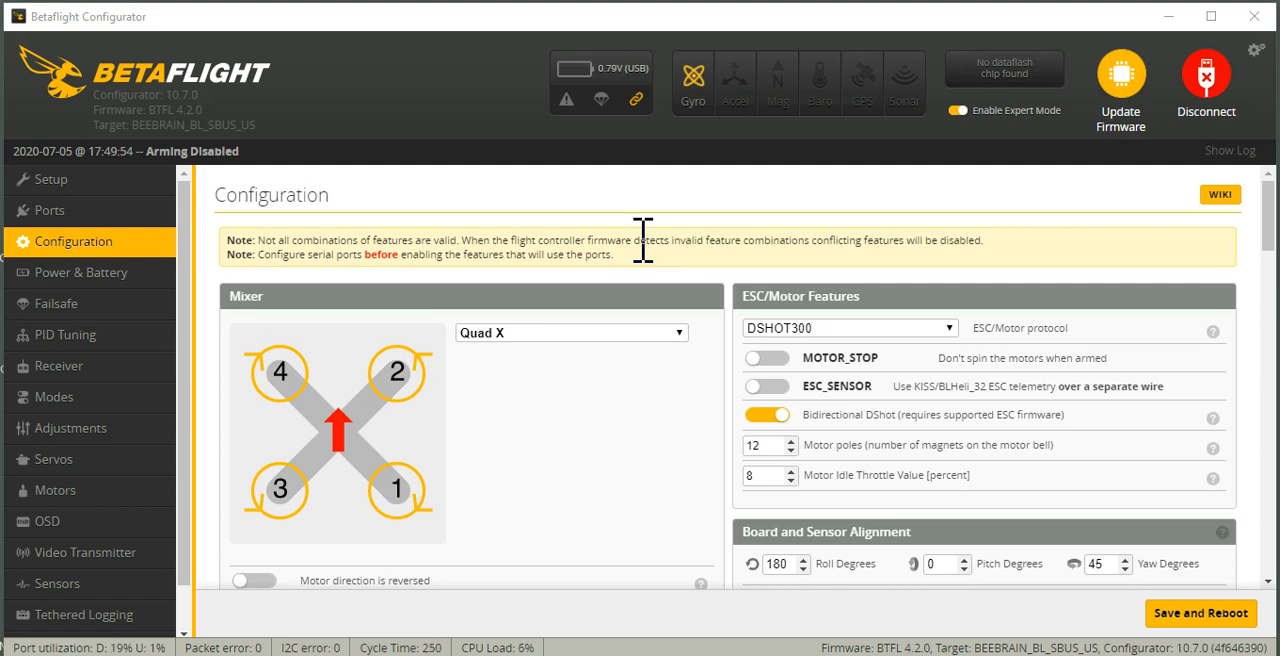
mouse_move(576, 200)
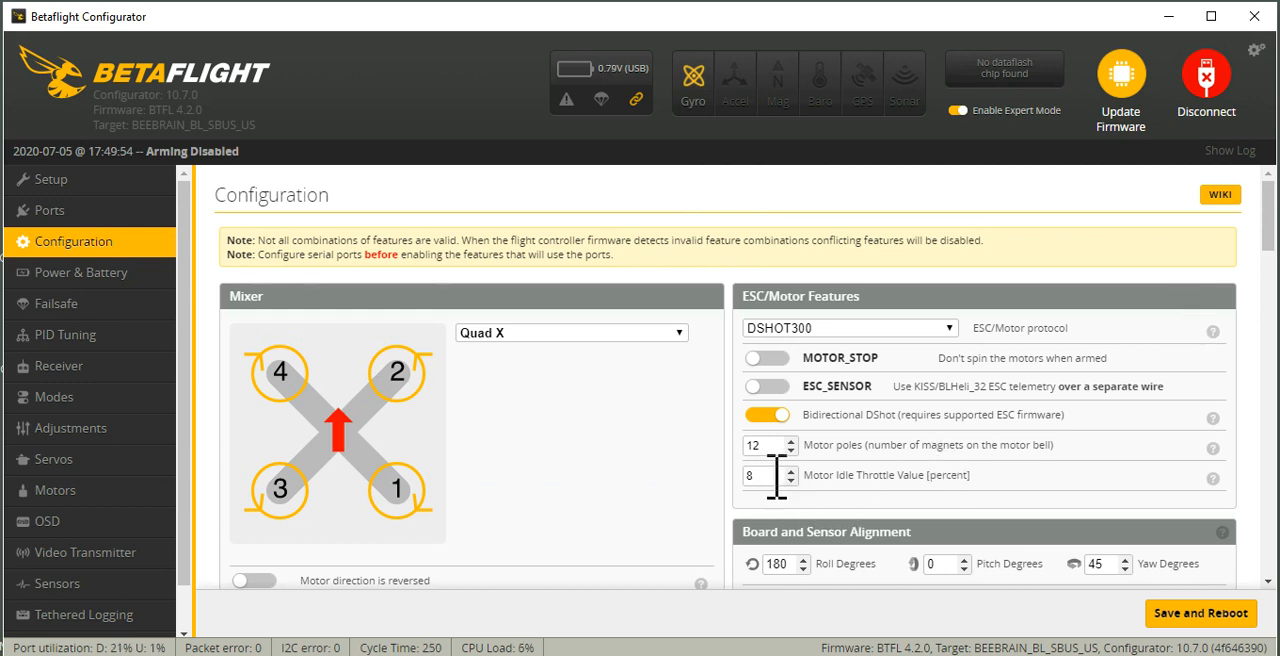
mouse_move(1196, 470)
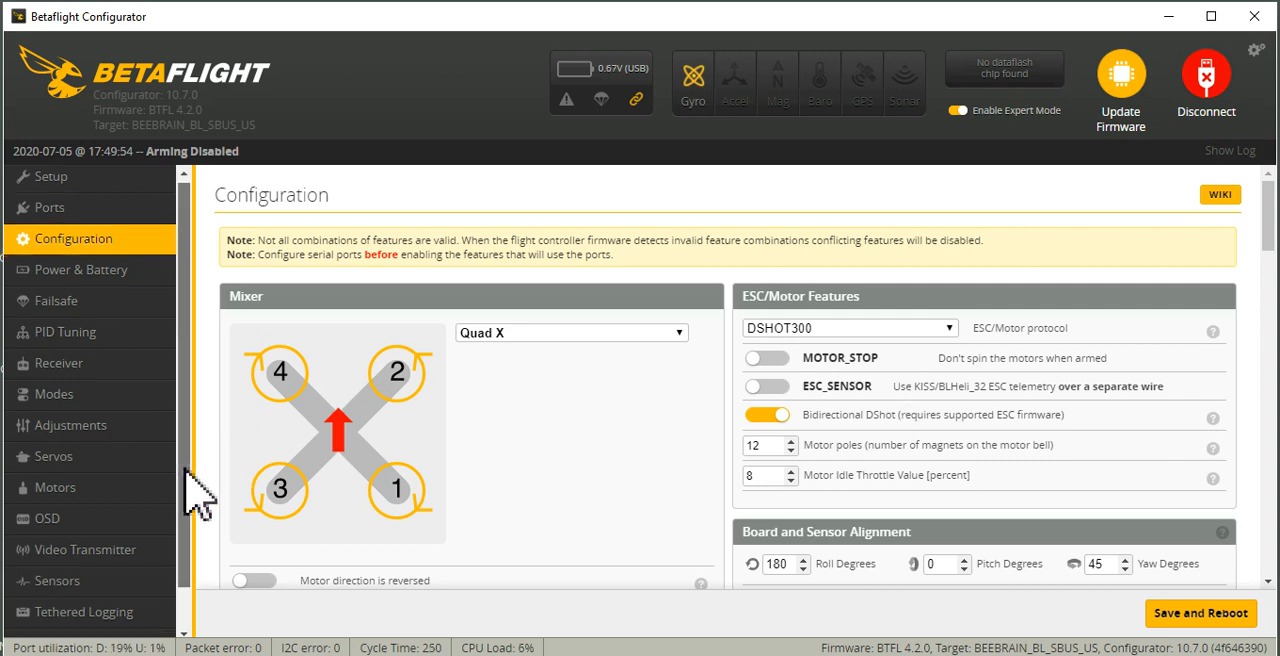
Query 'get thrust_linear' in the CLI, which returns thrust_linear = 50
left_click(44, 626)
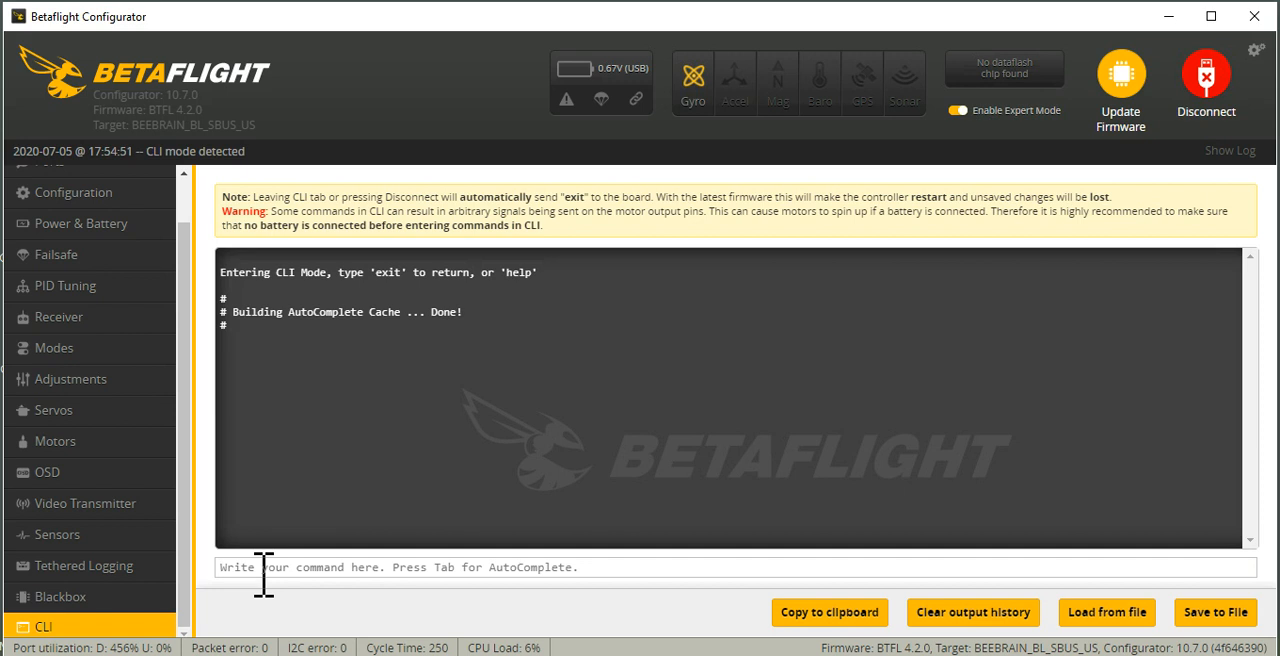
type("get th")
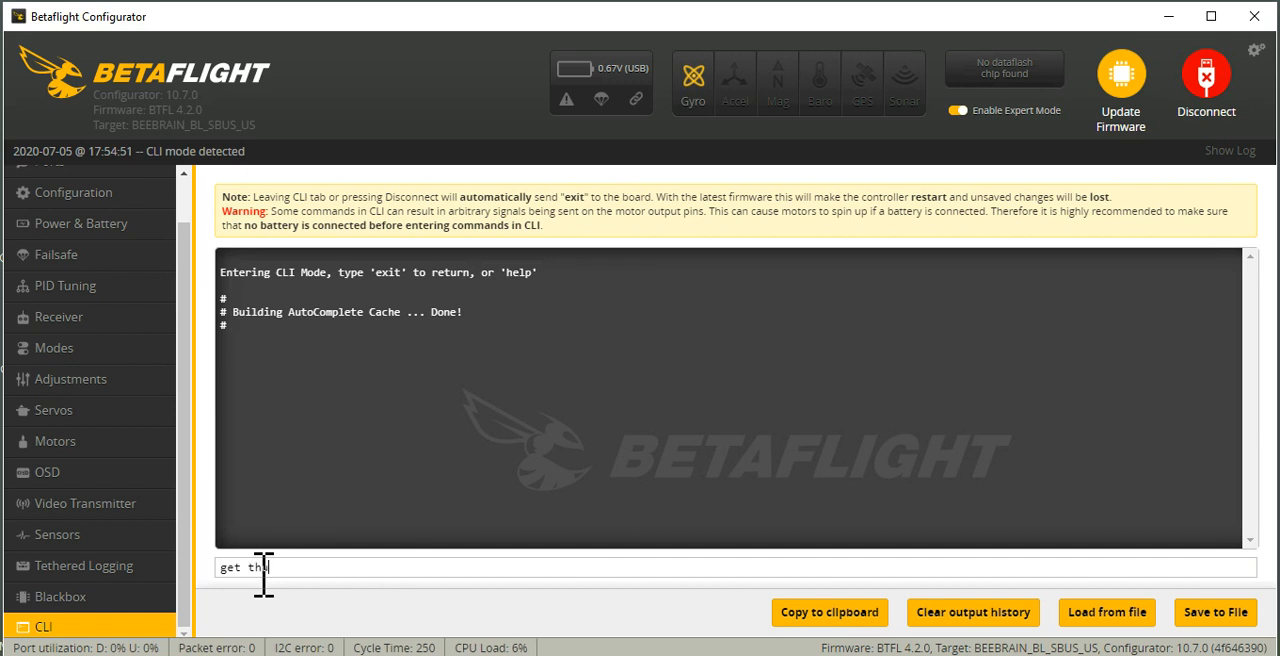
type("rus")
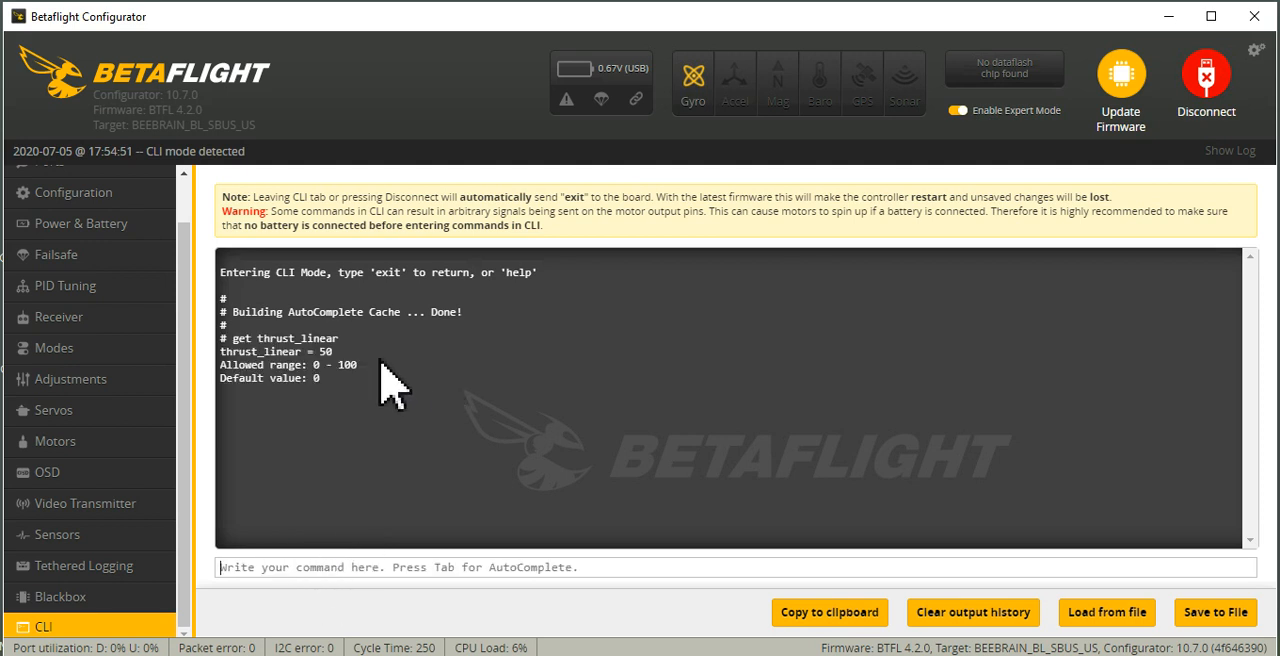
mouse_move(400, 442)
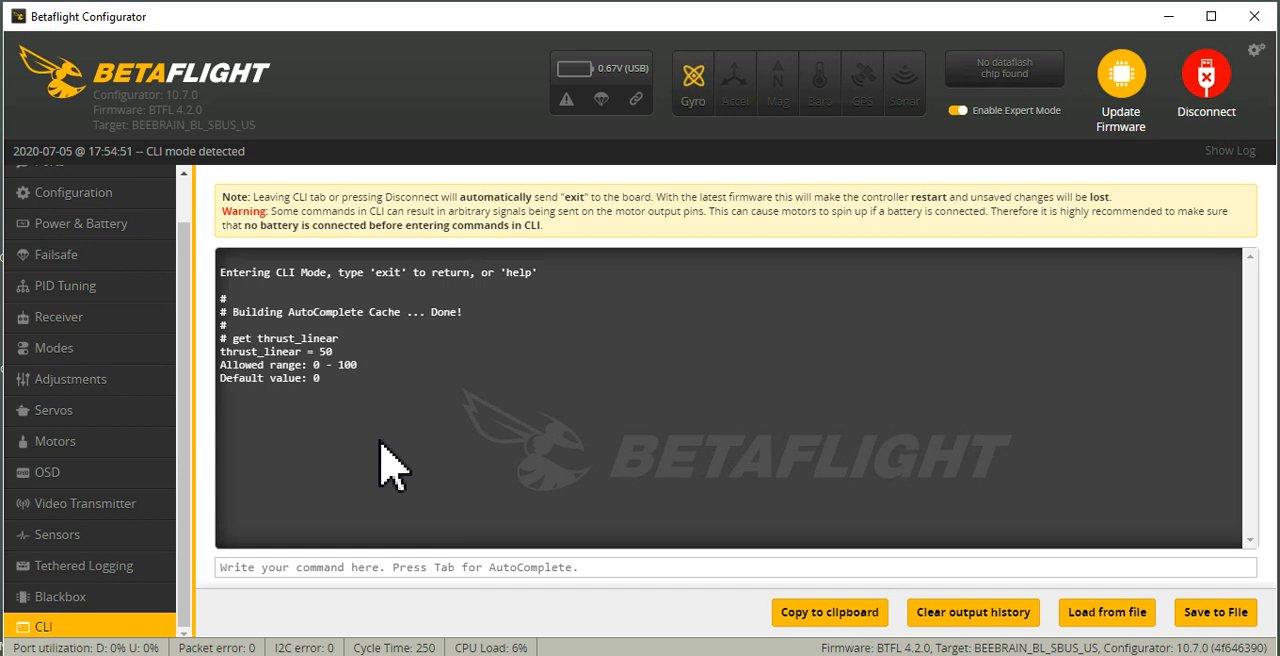
mouse_move(404, 470)
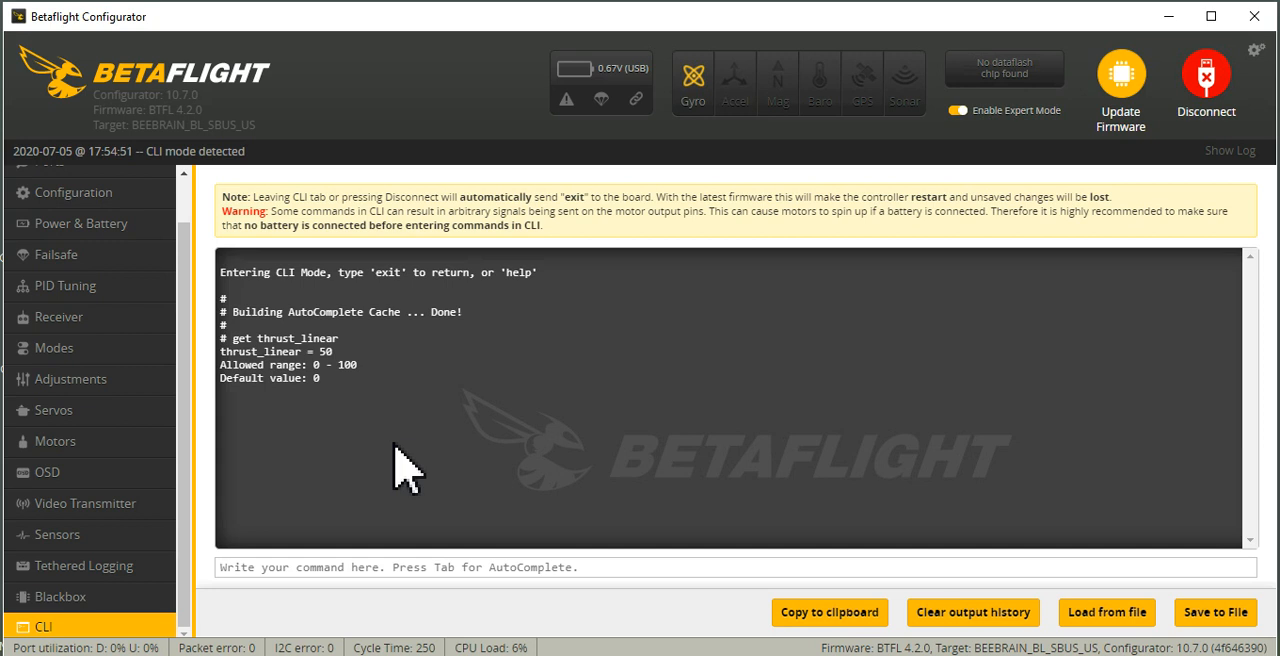
mouse_move(352, 384)
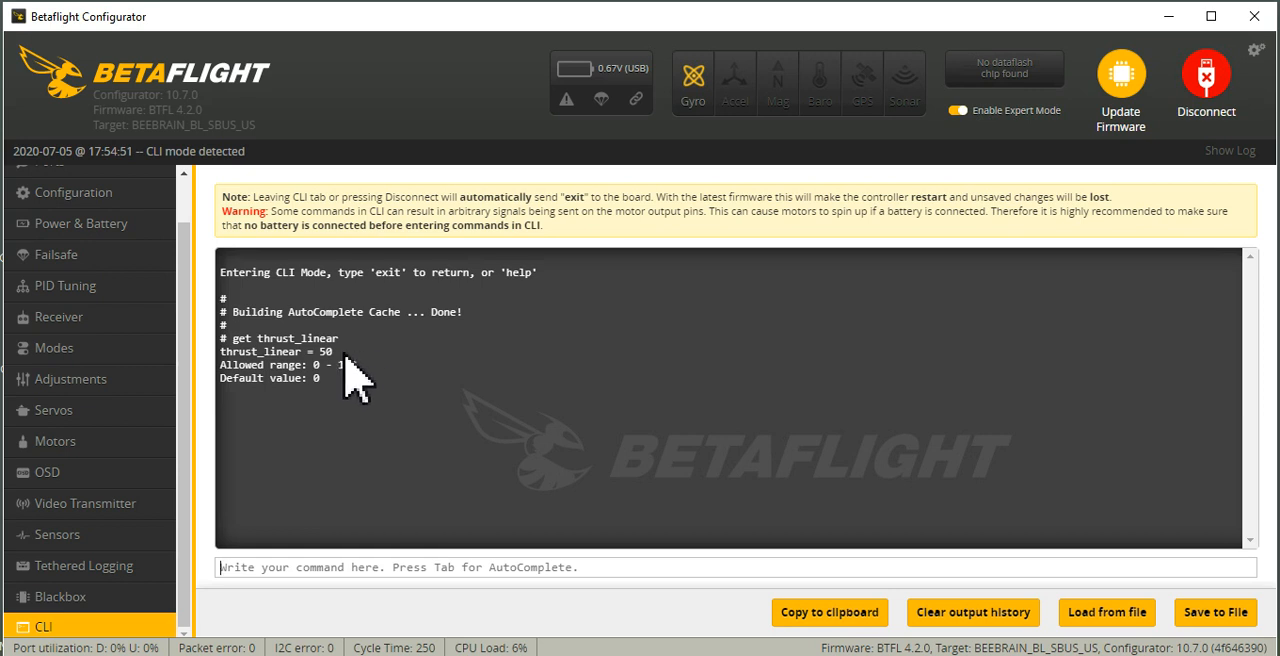
mouse_move(384, 456)
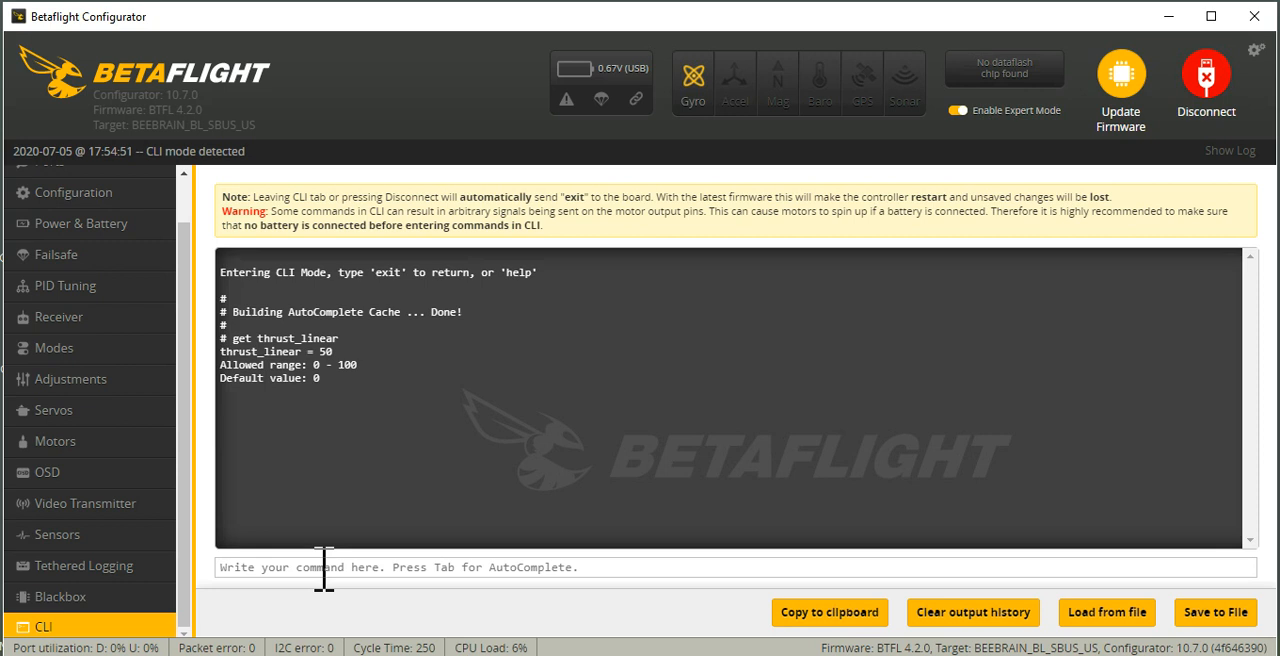
Query 'get vbat_sag_compensation' via autocomplete, which returns 100 for profile 0
type("get v")
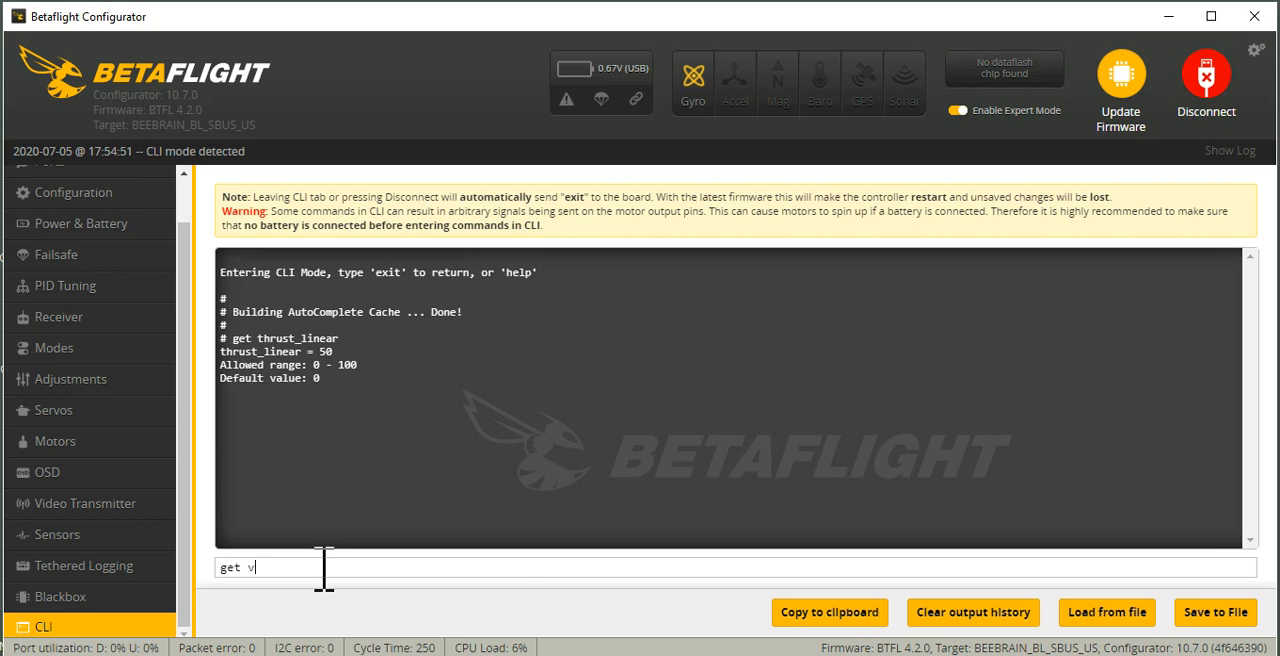
type("ba")
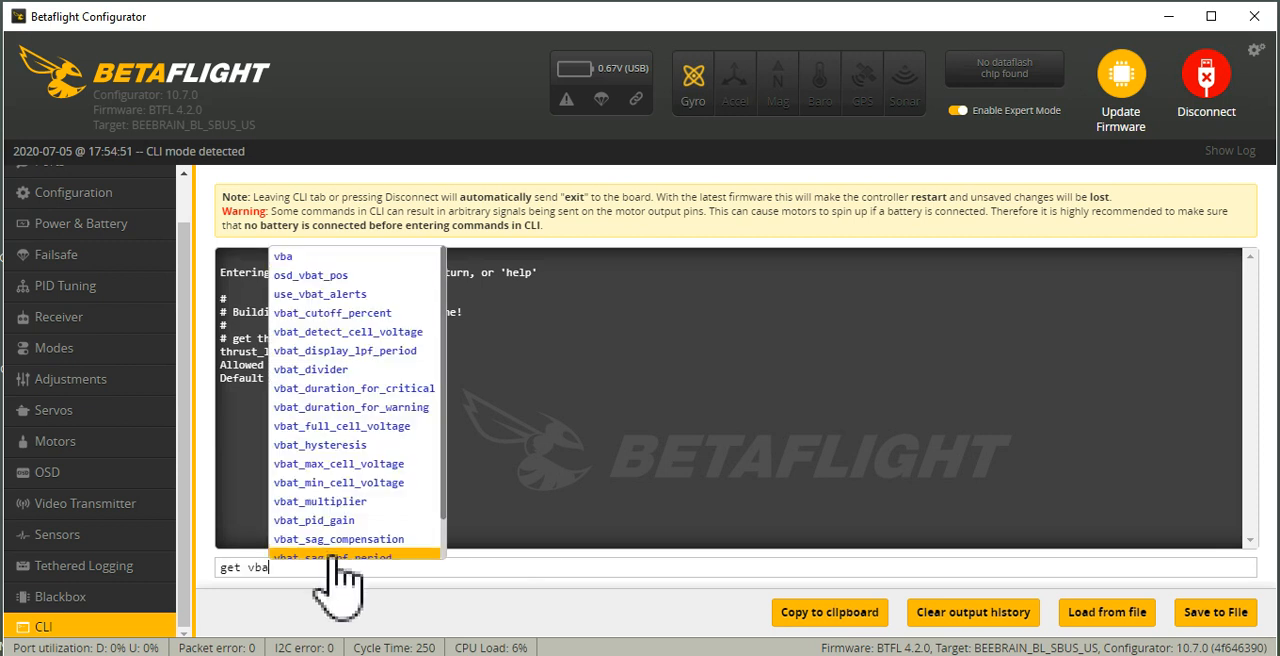
left_click(338, 556)
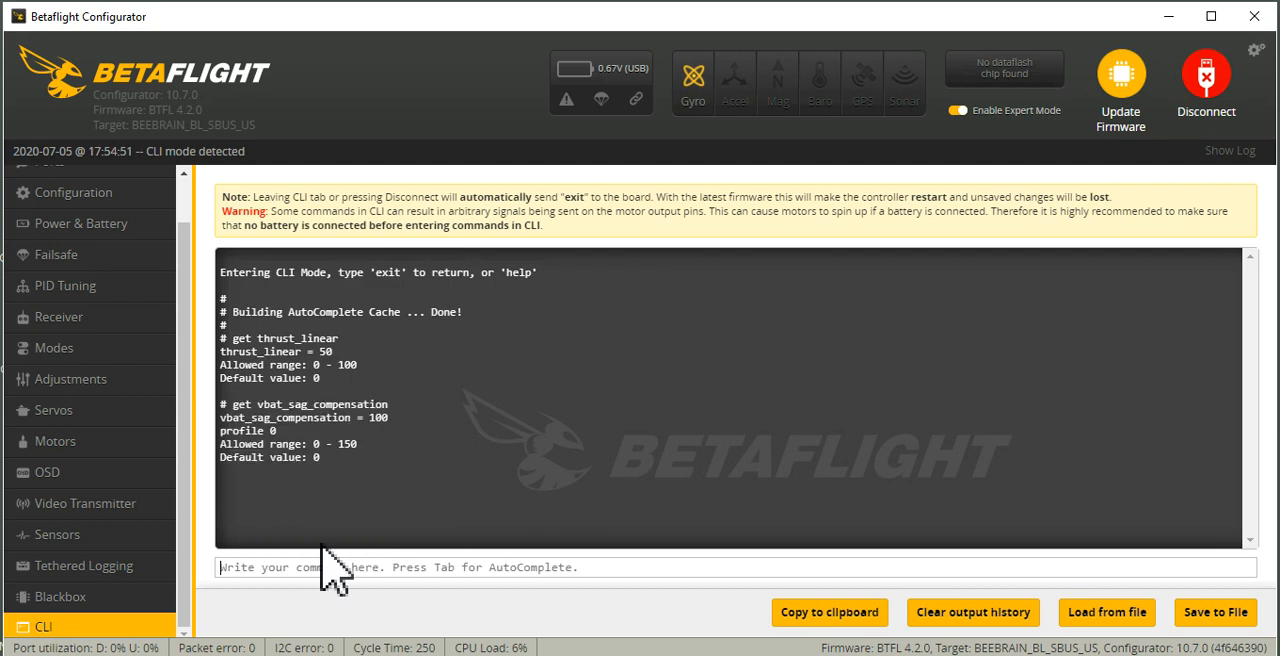
mouse_move(436, 450)
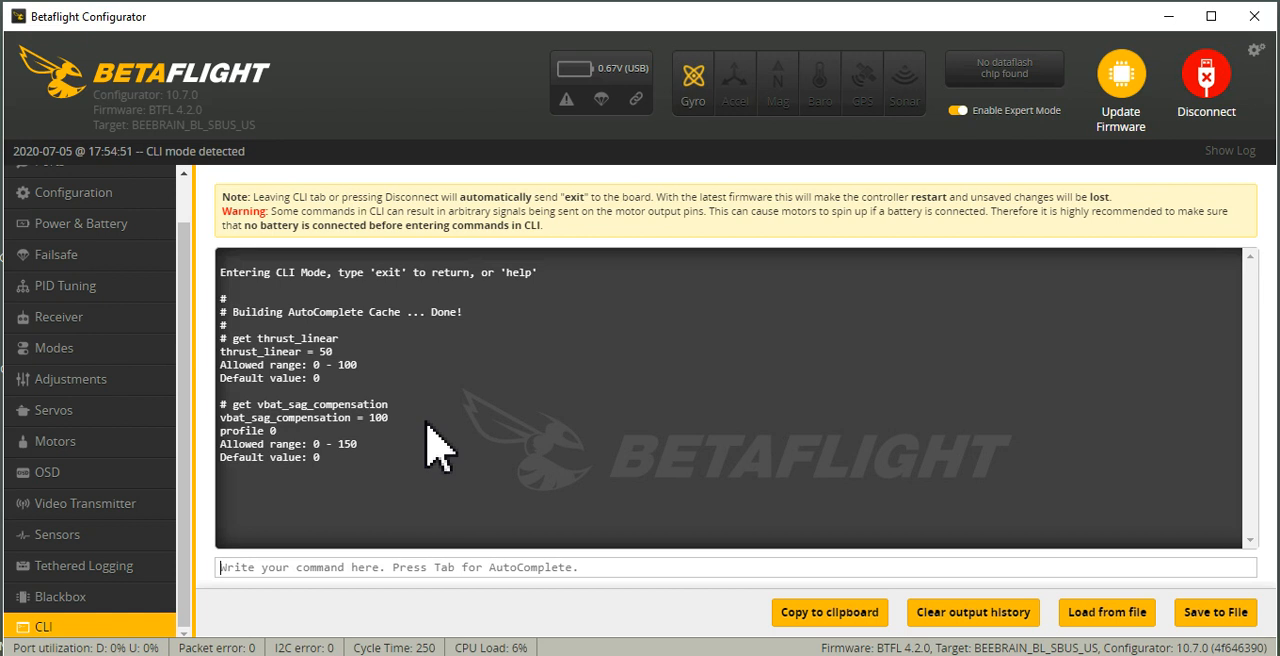
mouse_move(428, 444)
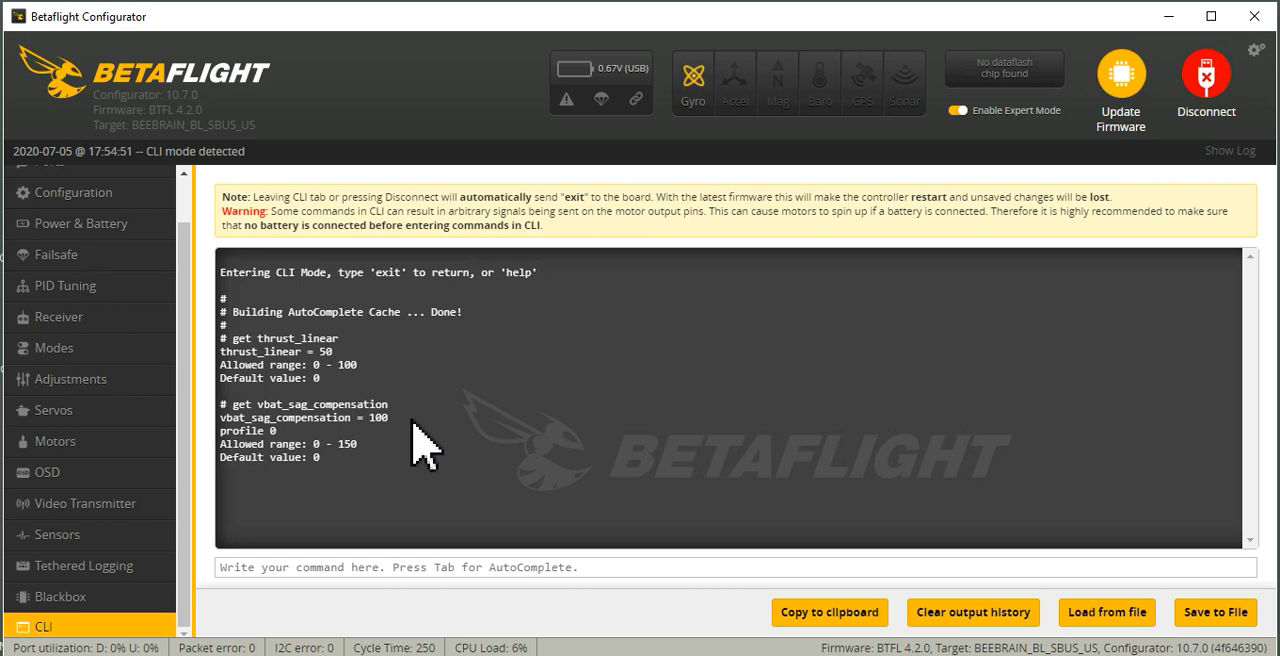
mouse_move(378, 420)
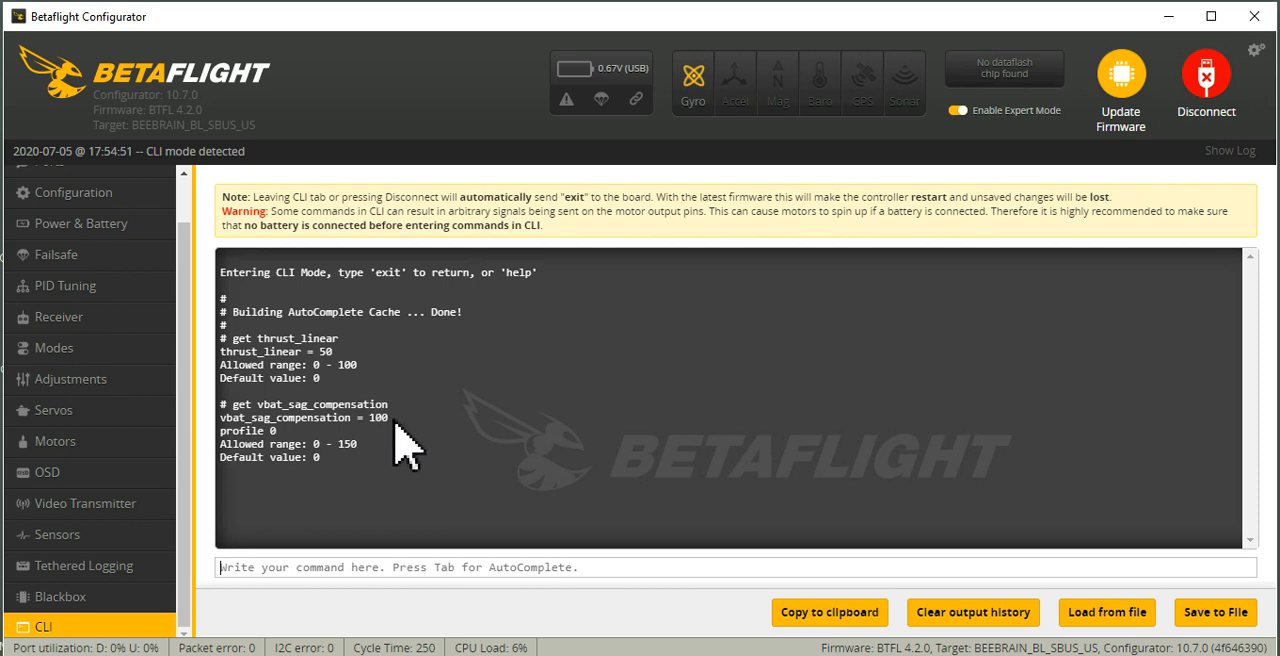
mouse_move(428, 448)
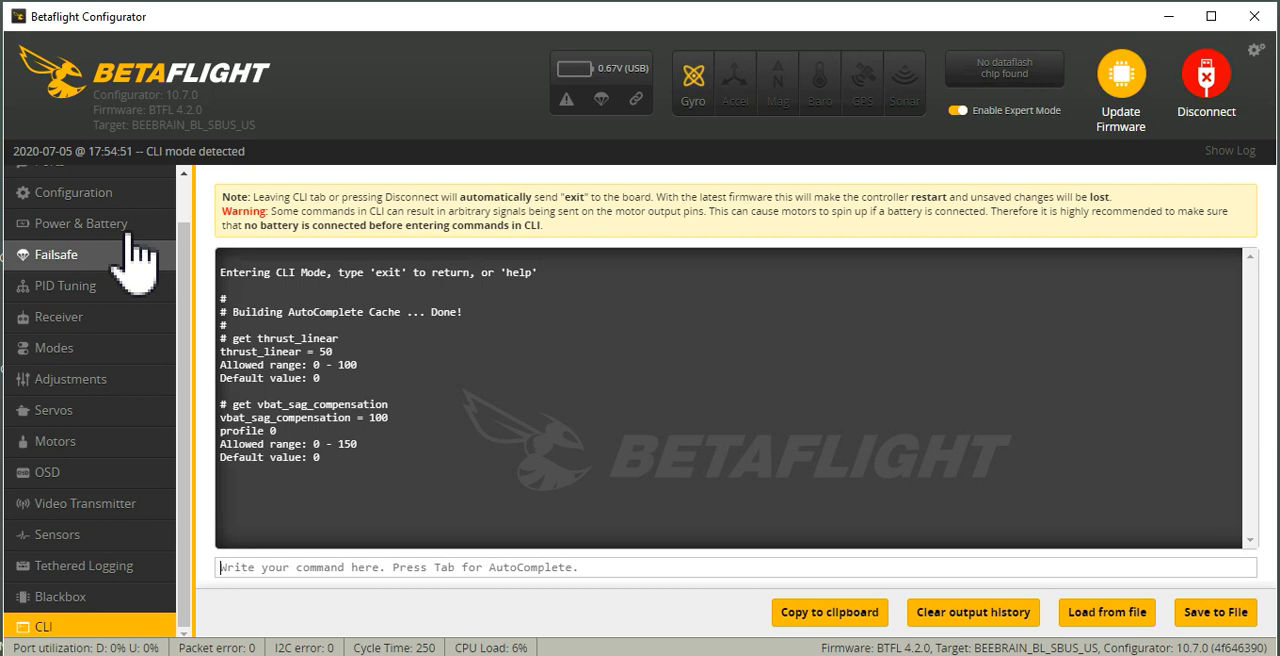
Leave the CLI, reconnect to the flight controller and land on Power & Battery
left_click(1204, 80)
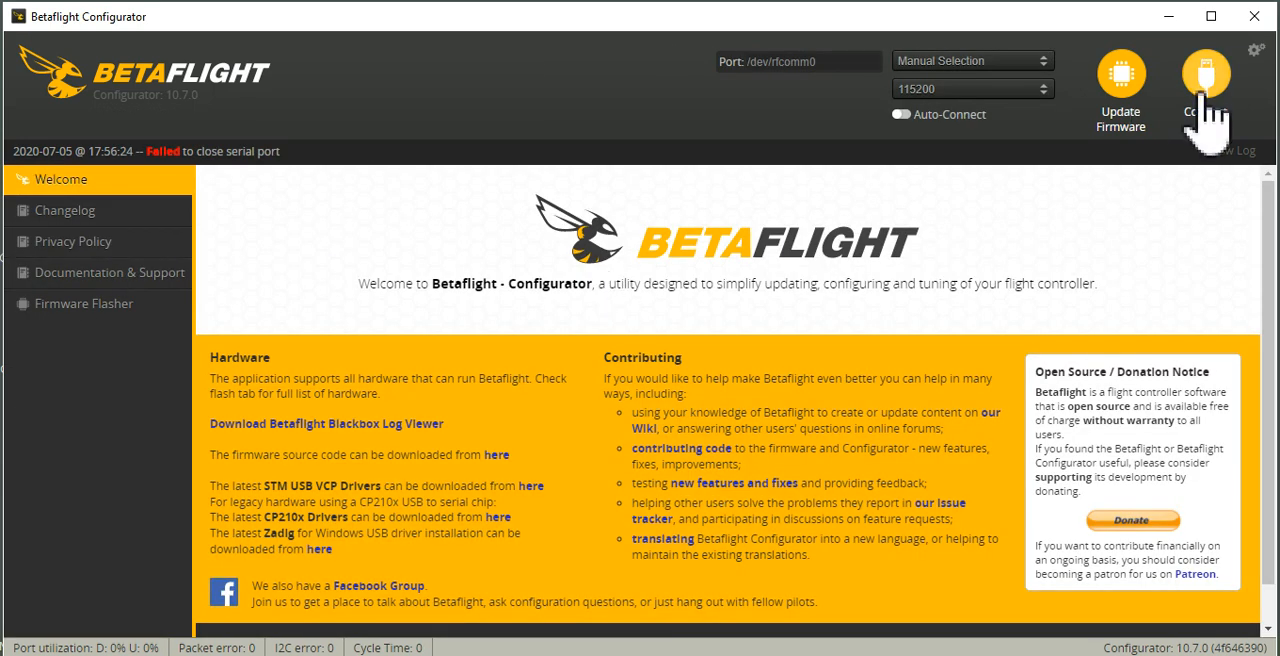
left_click(1206, 80)
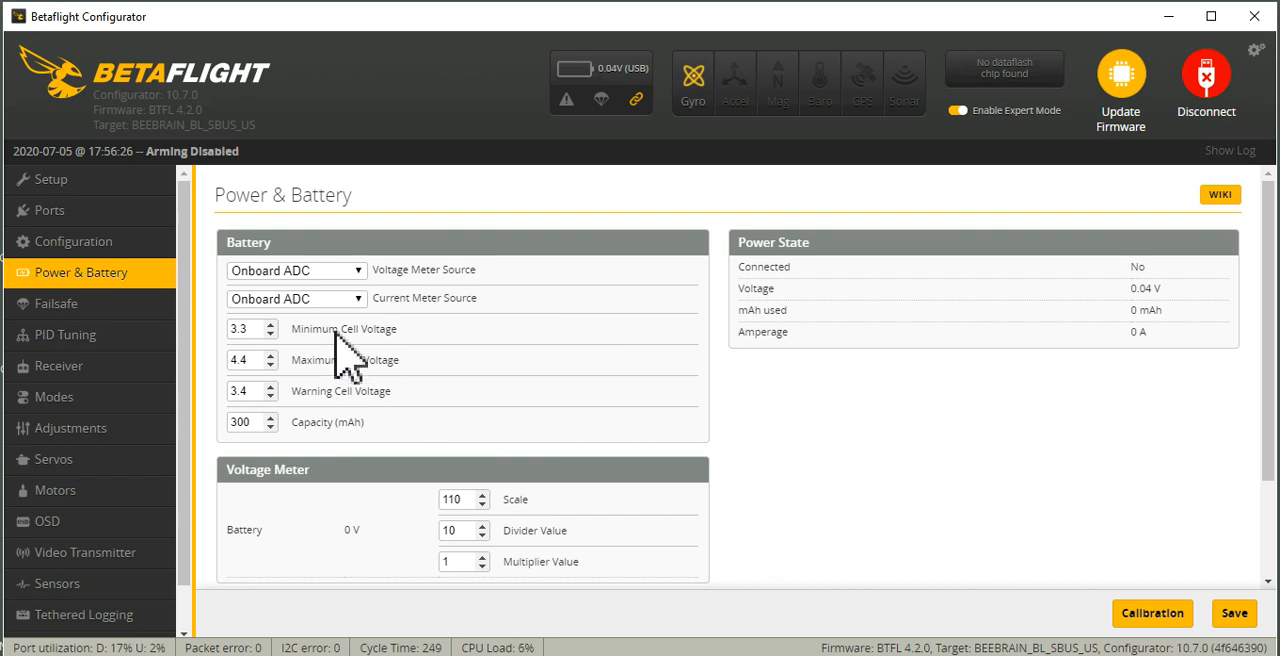
mouse_move(350, 420)
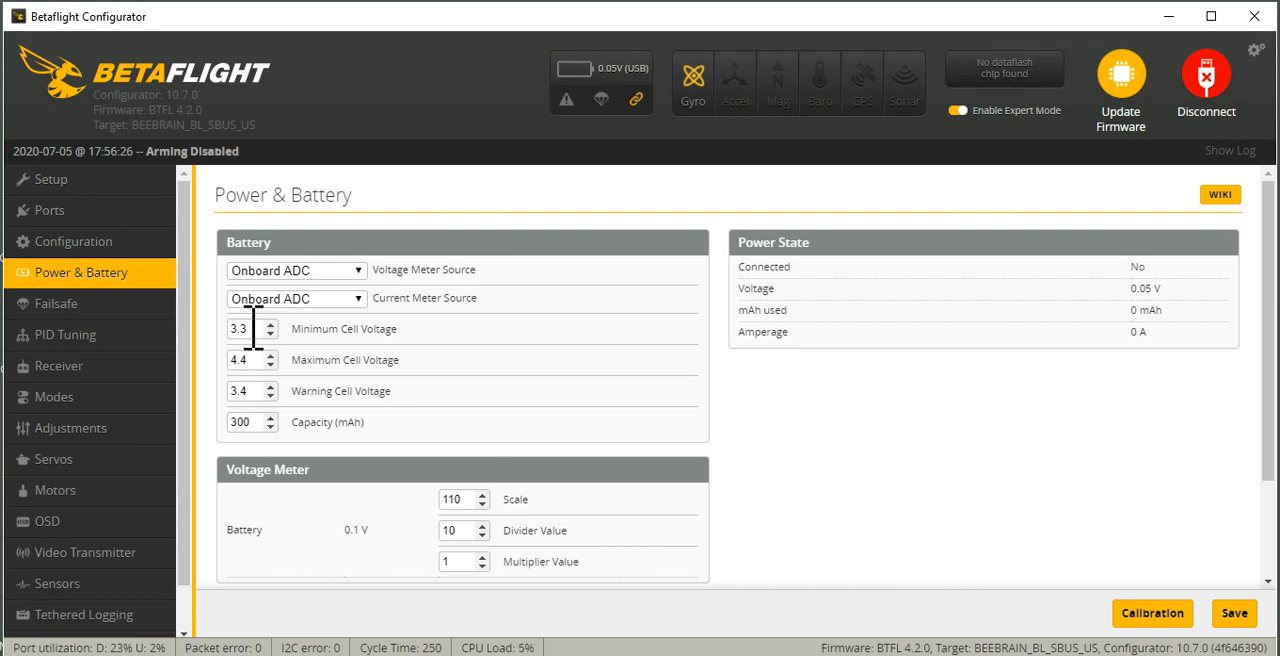
mouse_move(352, 410)
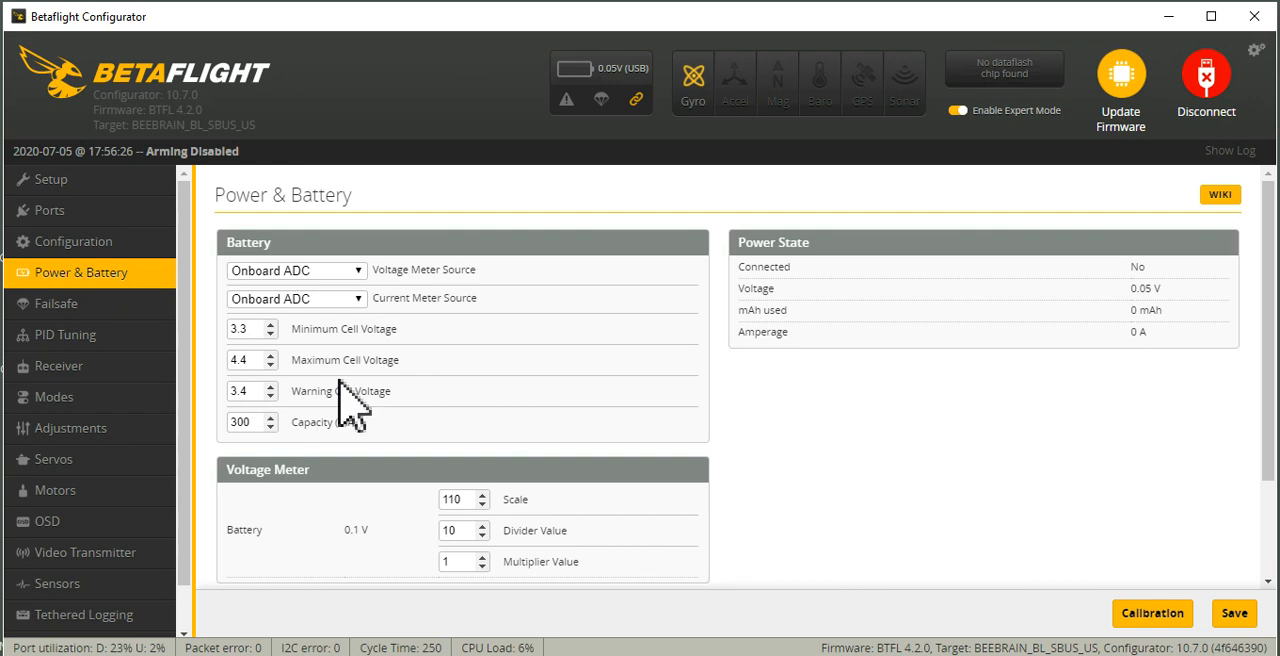
mouse_move(552, 406)
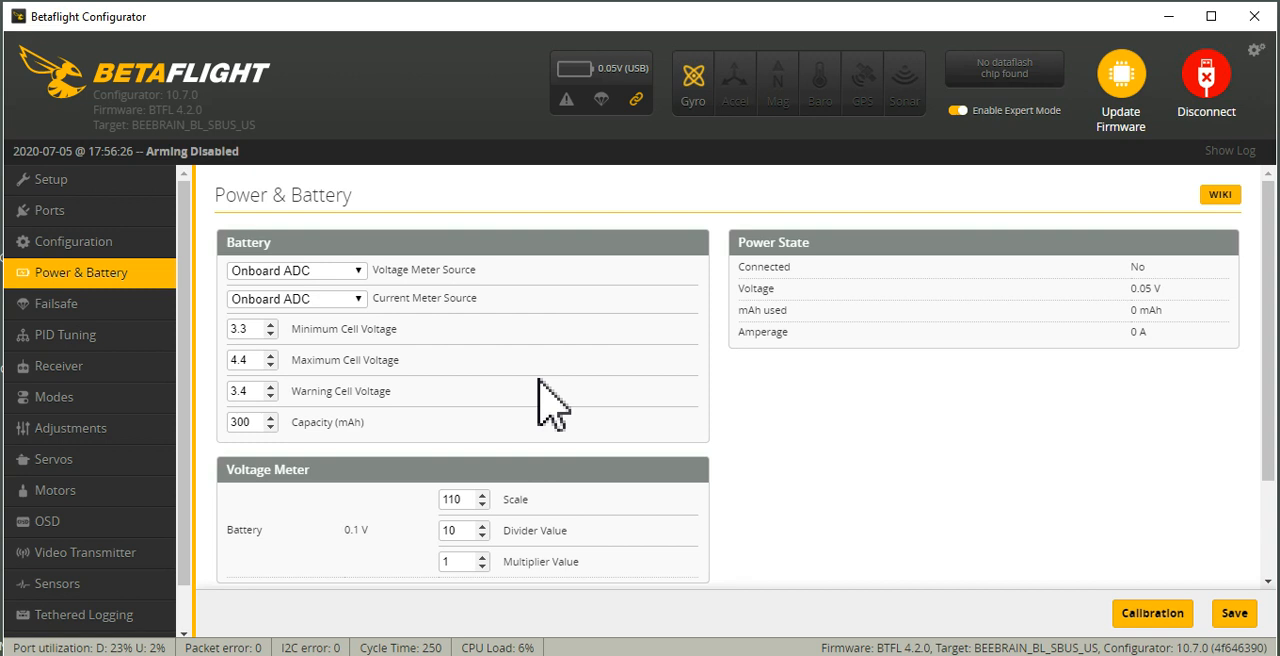
mouse_move(568, 420)
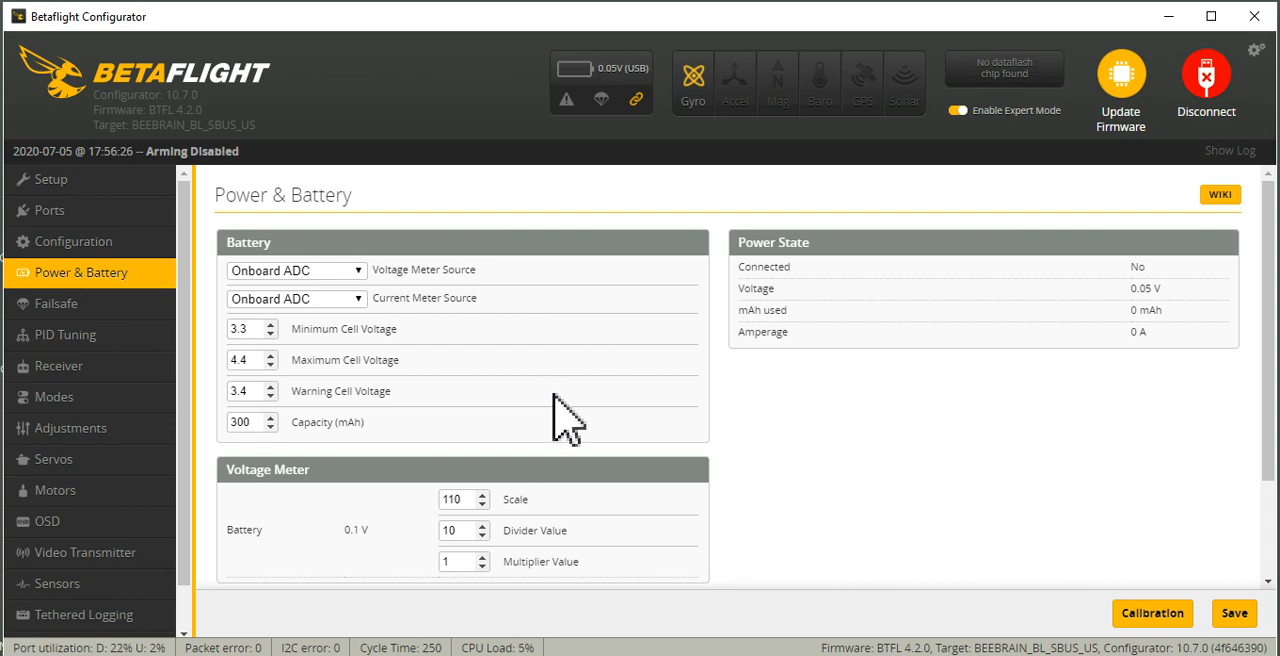
mouse_move(330, 364)
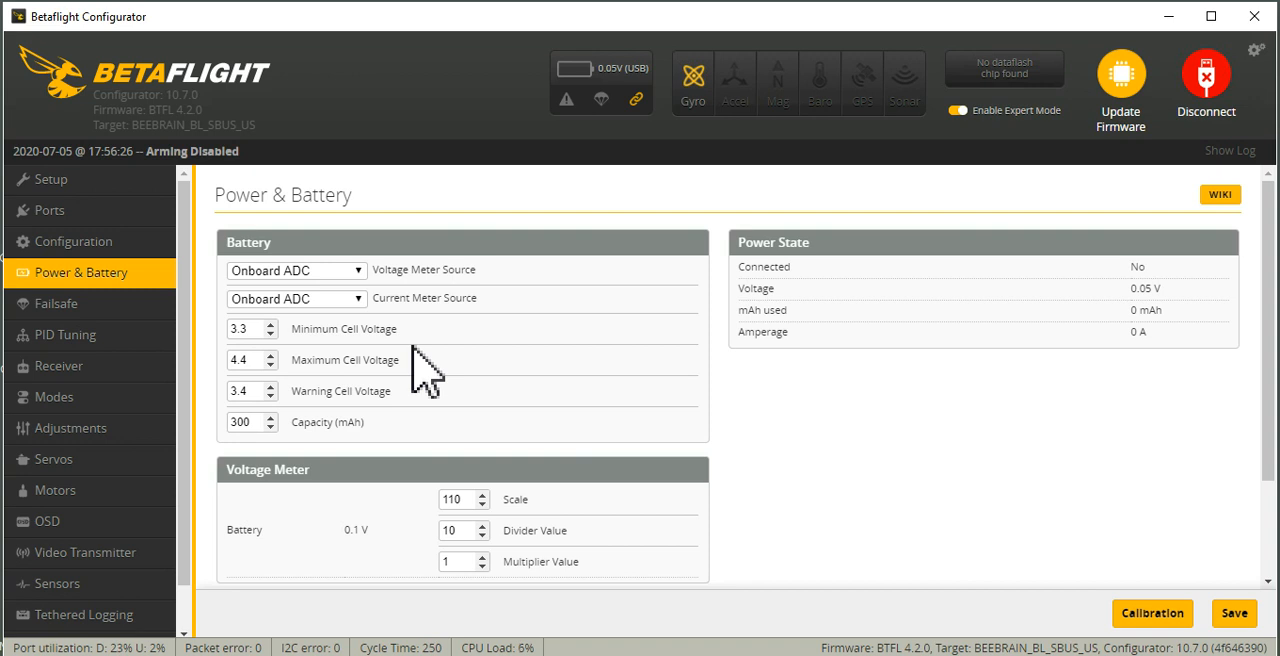
mouse_move(390, 376)
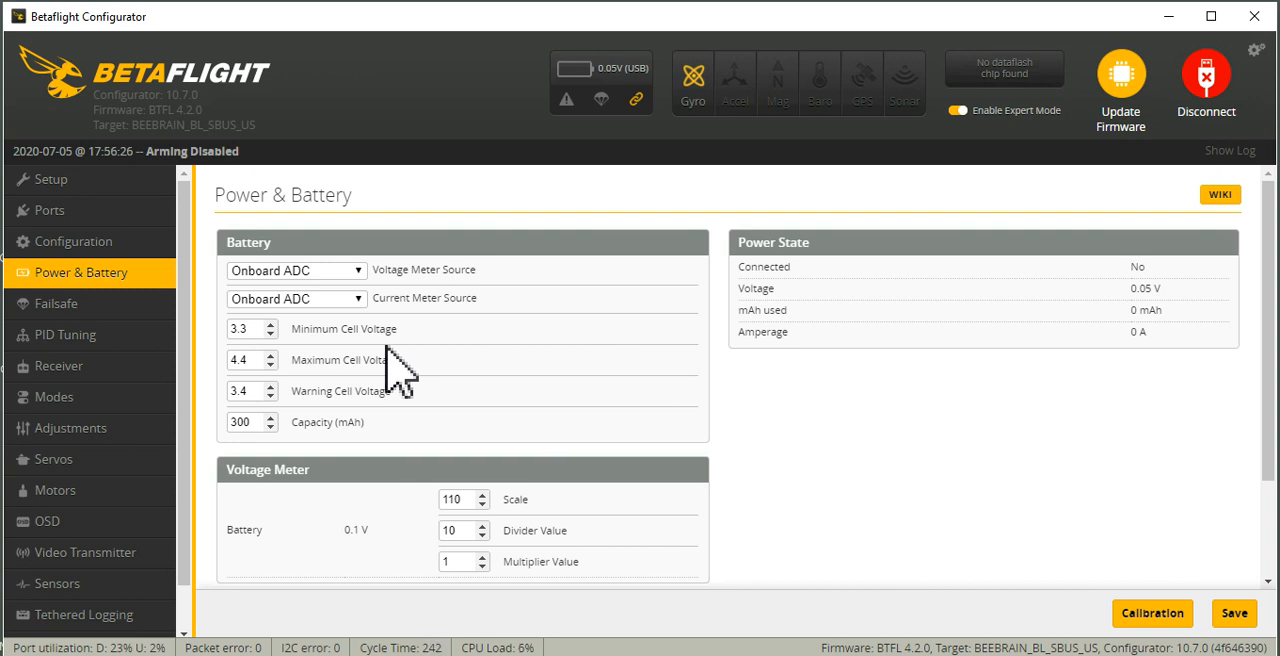
mouse_move(372, 384)
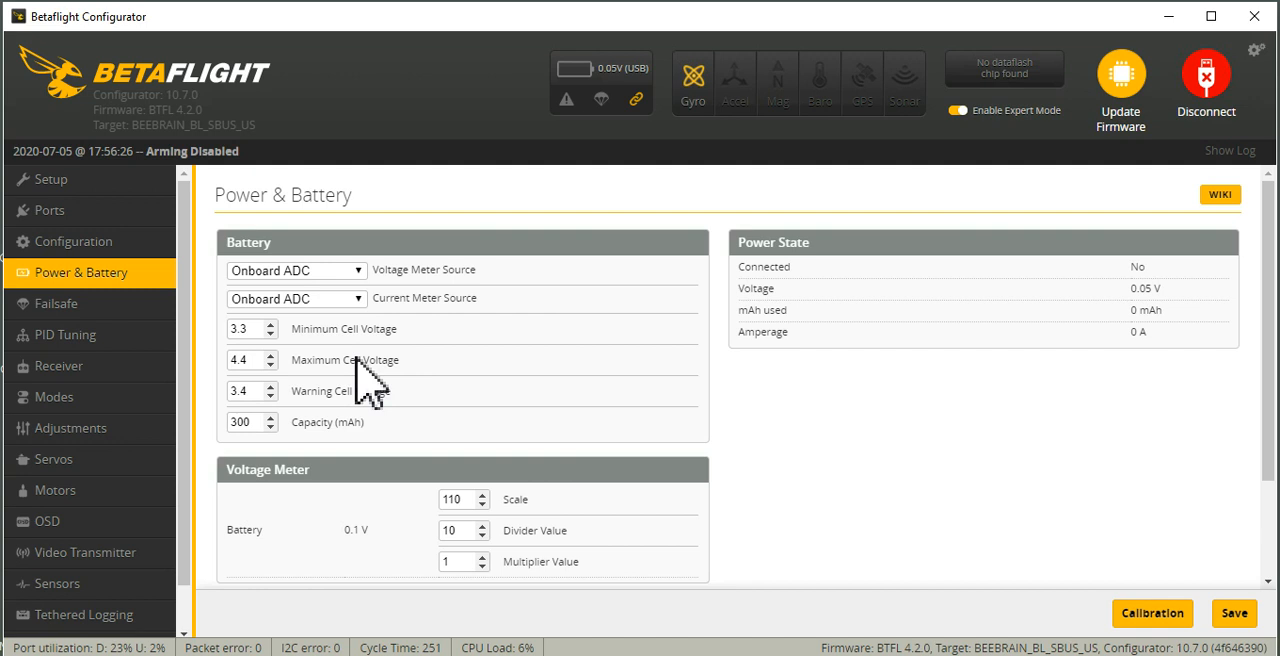
mouse_move(428, 310)
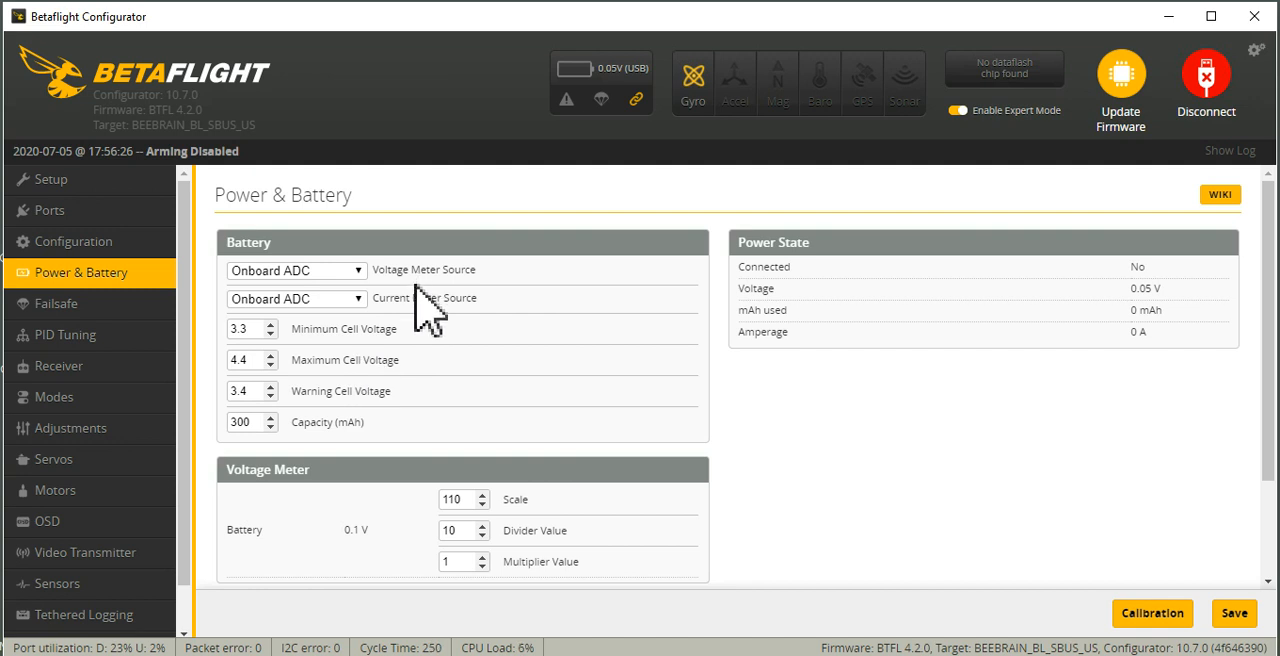
mouse_move(304, 396)
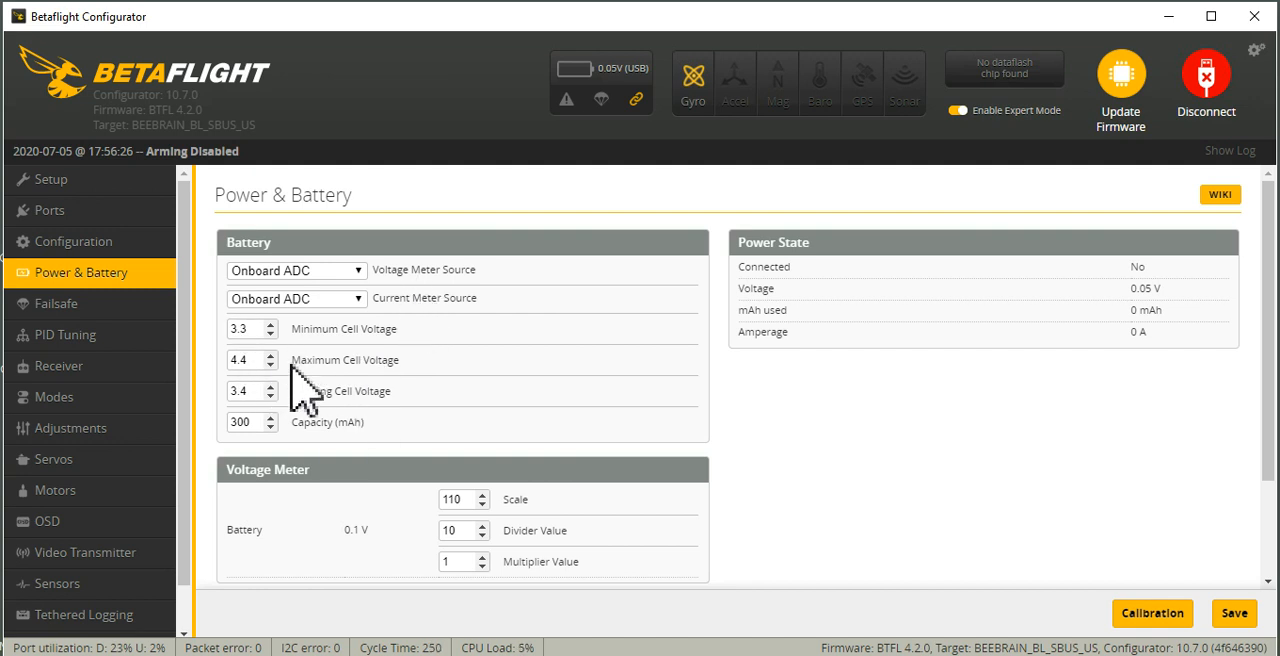
Show the PID Tuning page with Profile 1 roll, pitch and yaw values
left_click(64, 334)
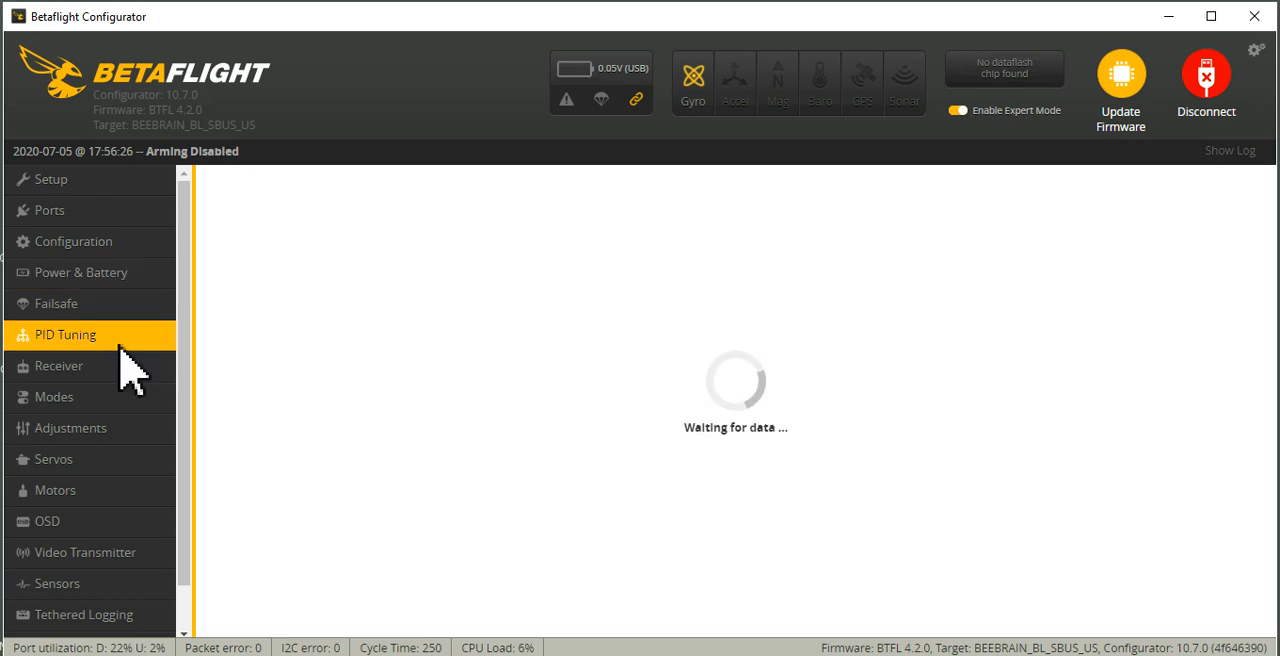
left_click(64, 334)
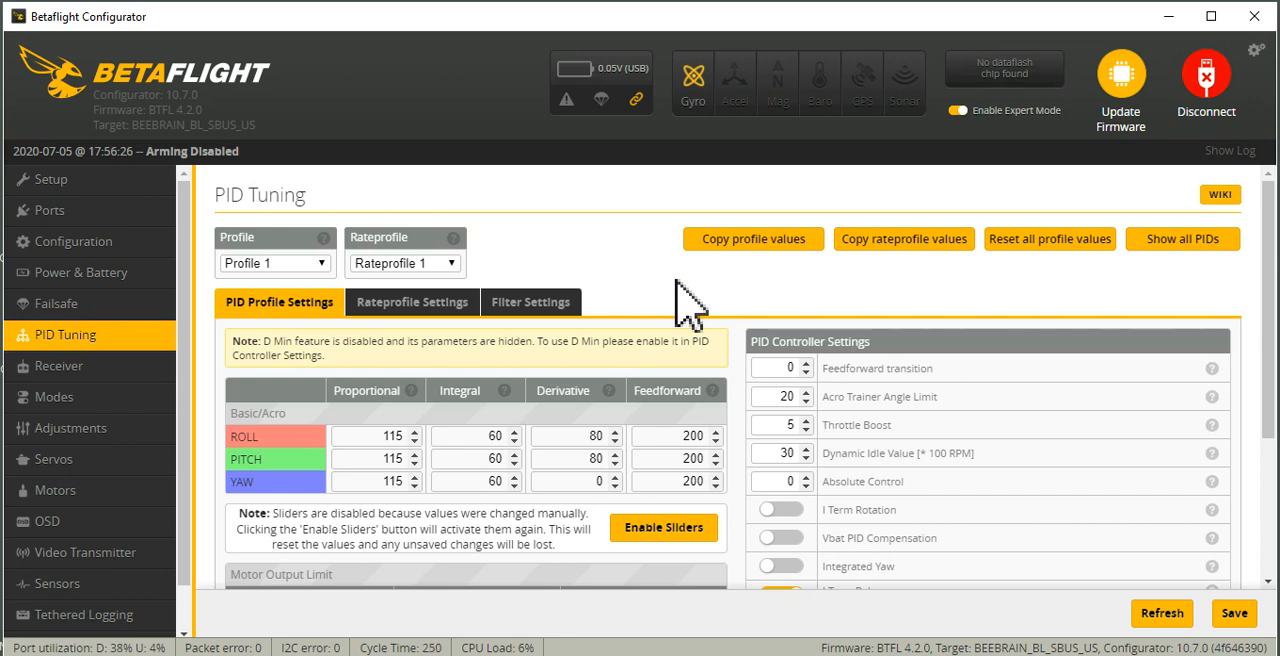
mouse_move(444, 458)
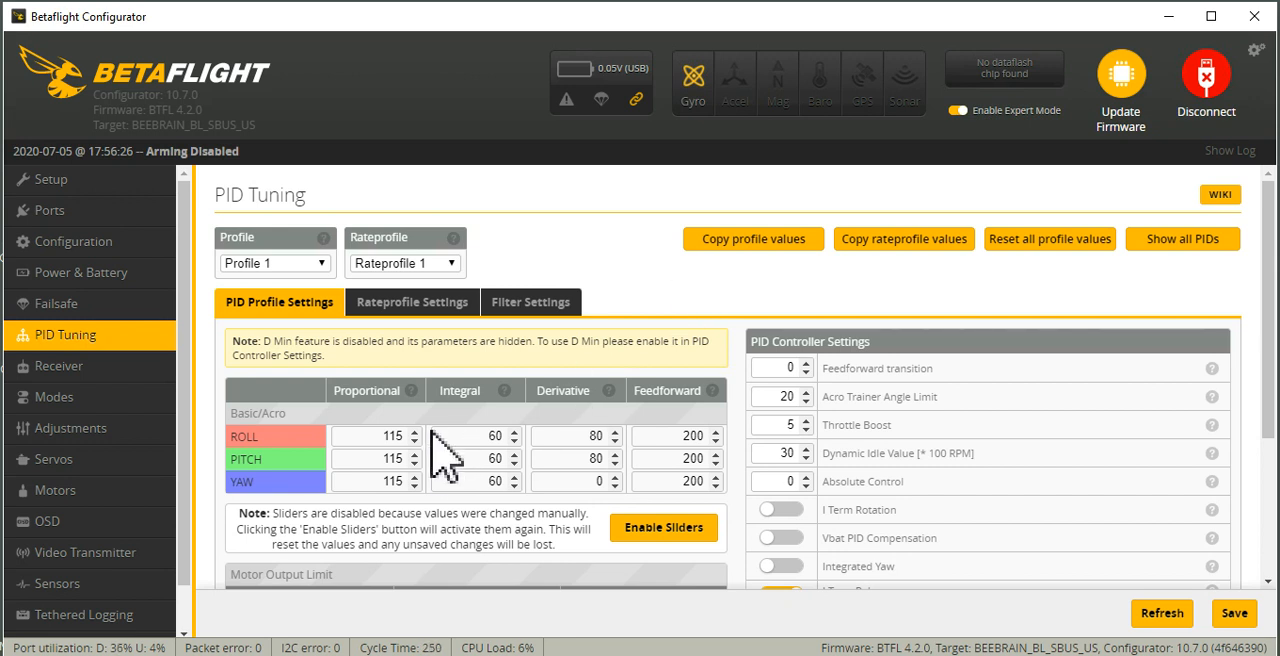
mouse_move(438, 444)
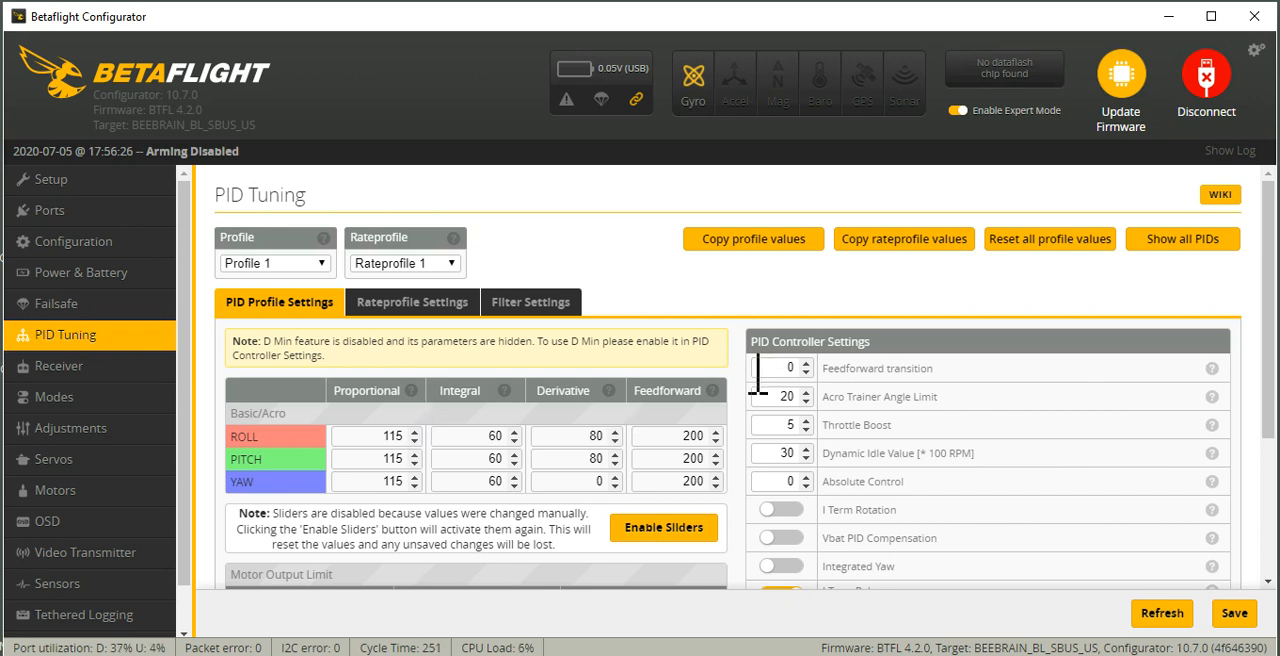
mouse_move(650, 400)
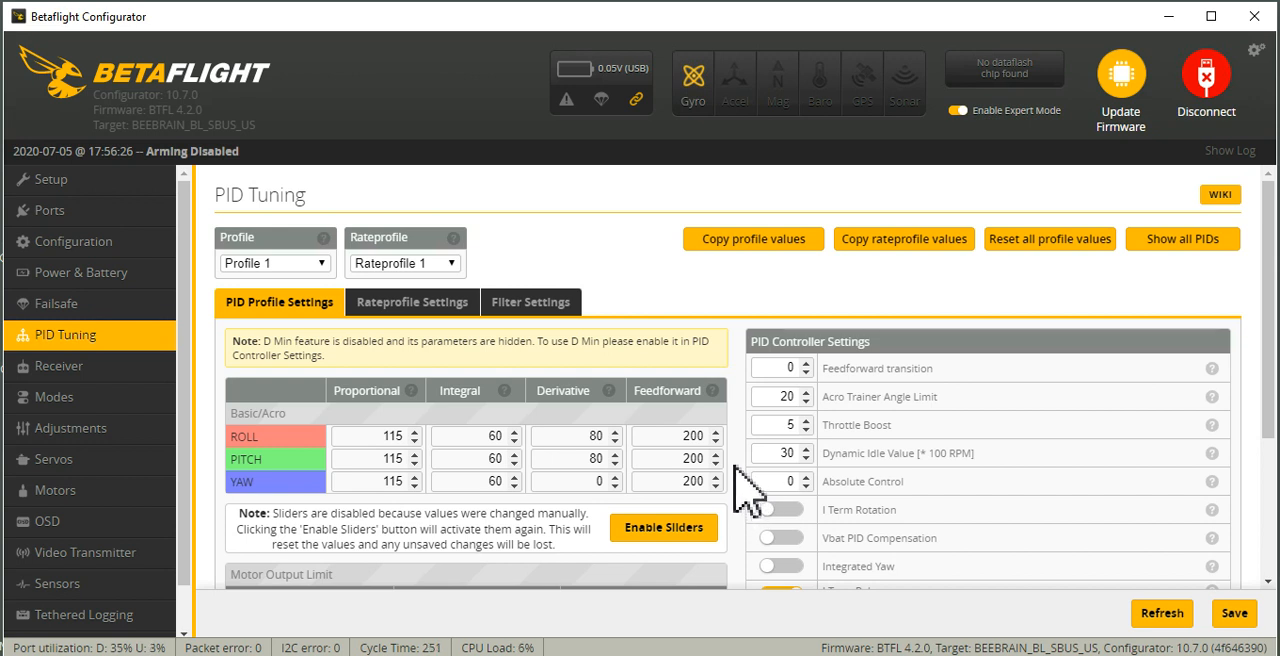
mouse_move(744, 494)
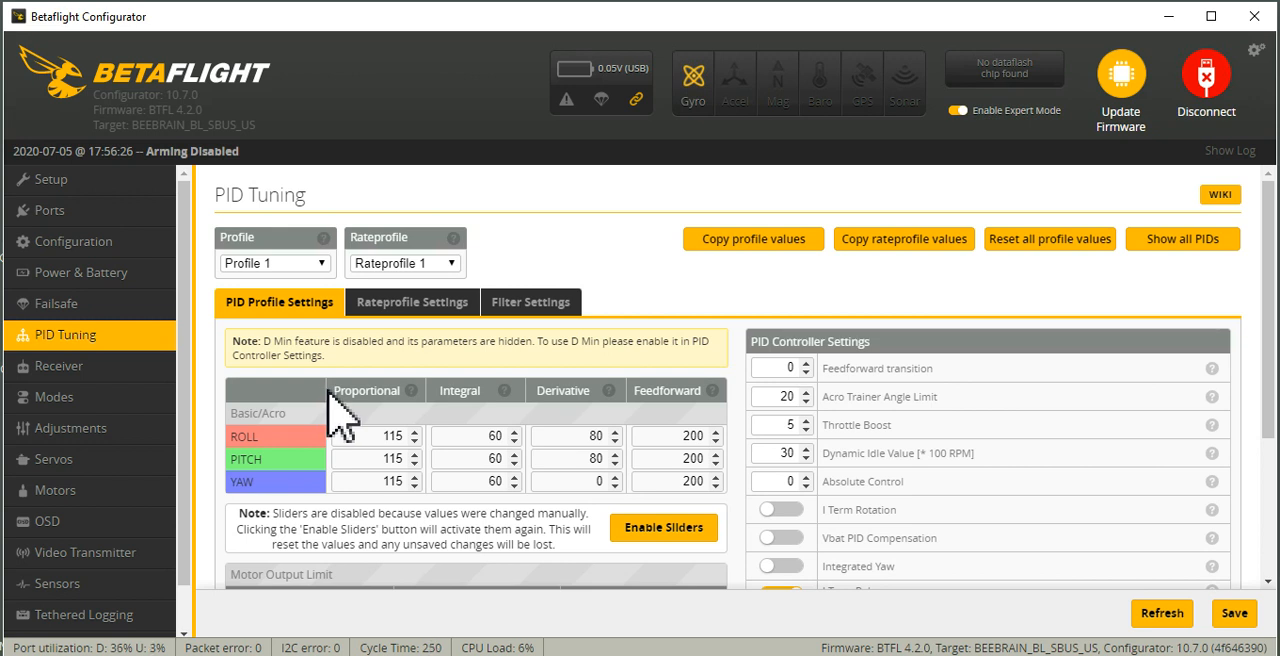
mouse_move(344, 414)
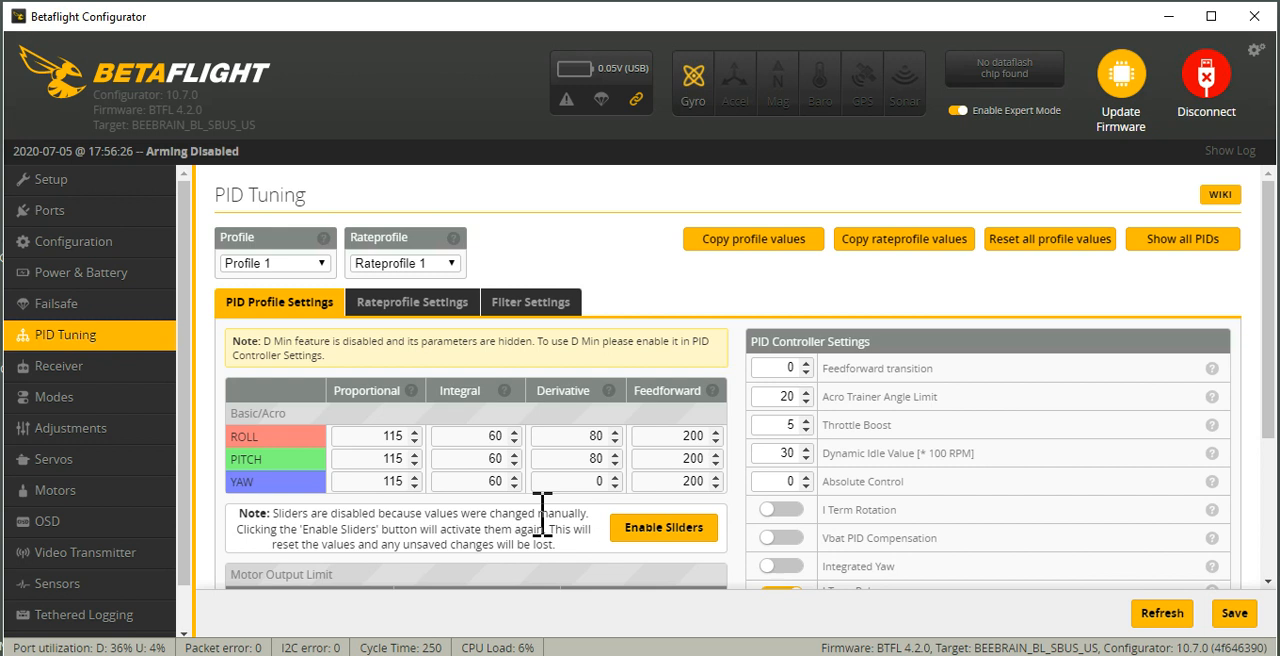
mouse_move(510, 520)
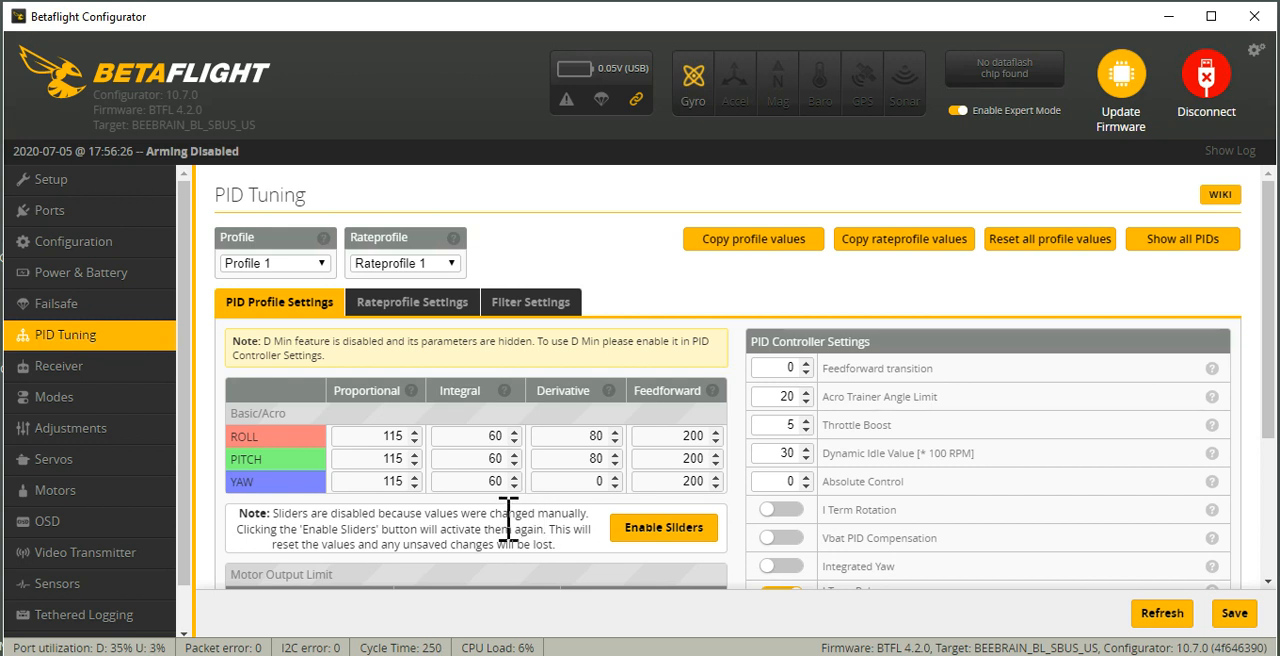
mouse_move(716, 380)
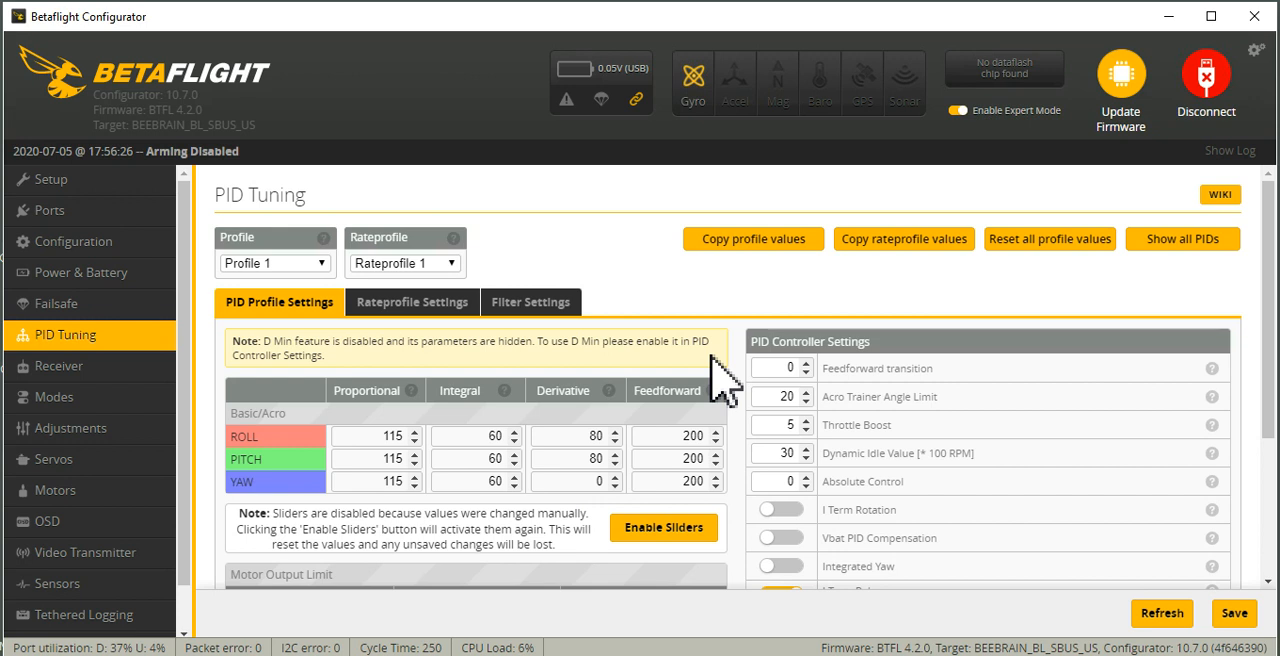
mouse_move(644, 406)
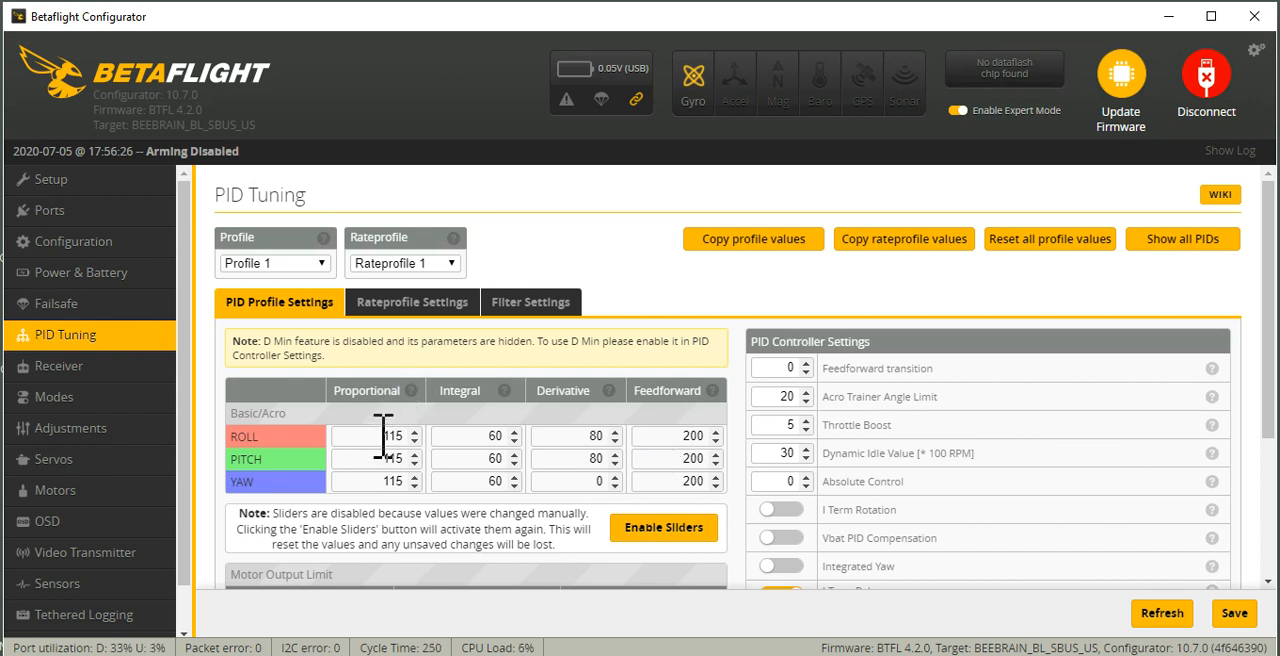
mouse_move(710, 360)
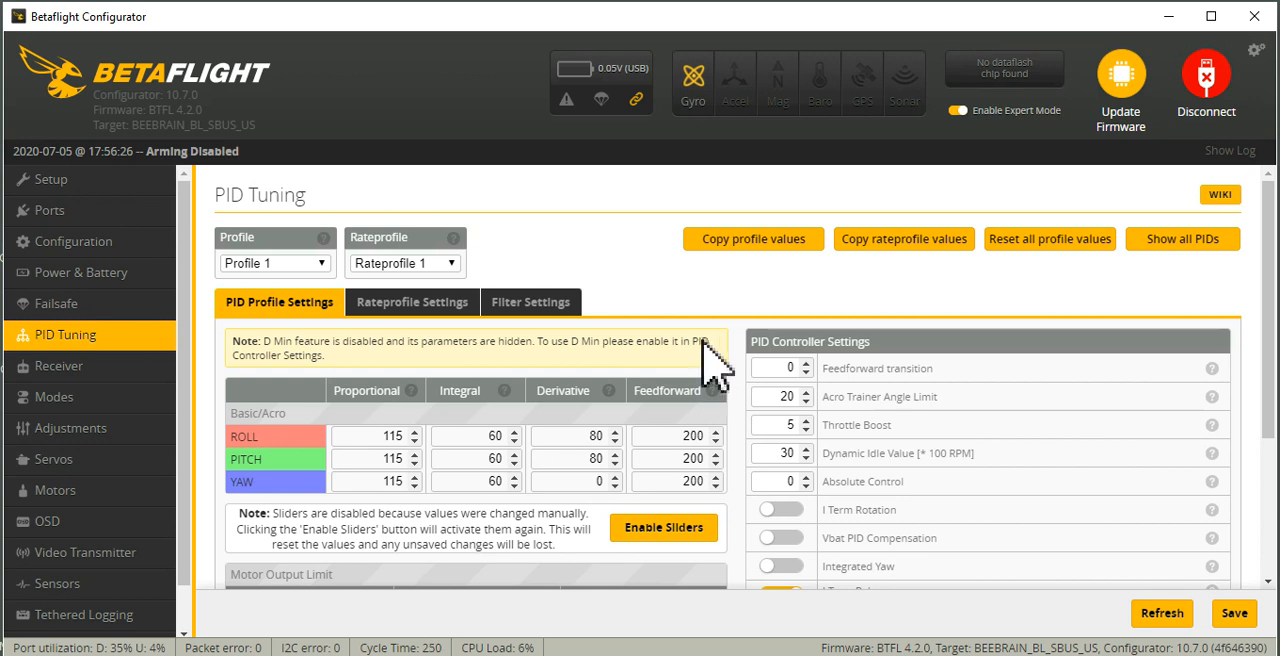
mouse_move(708, 344)
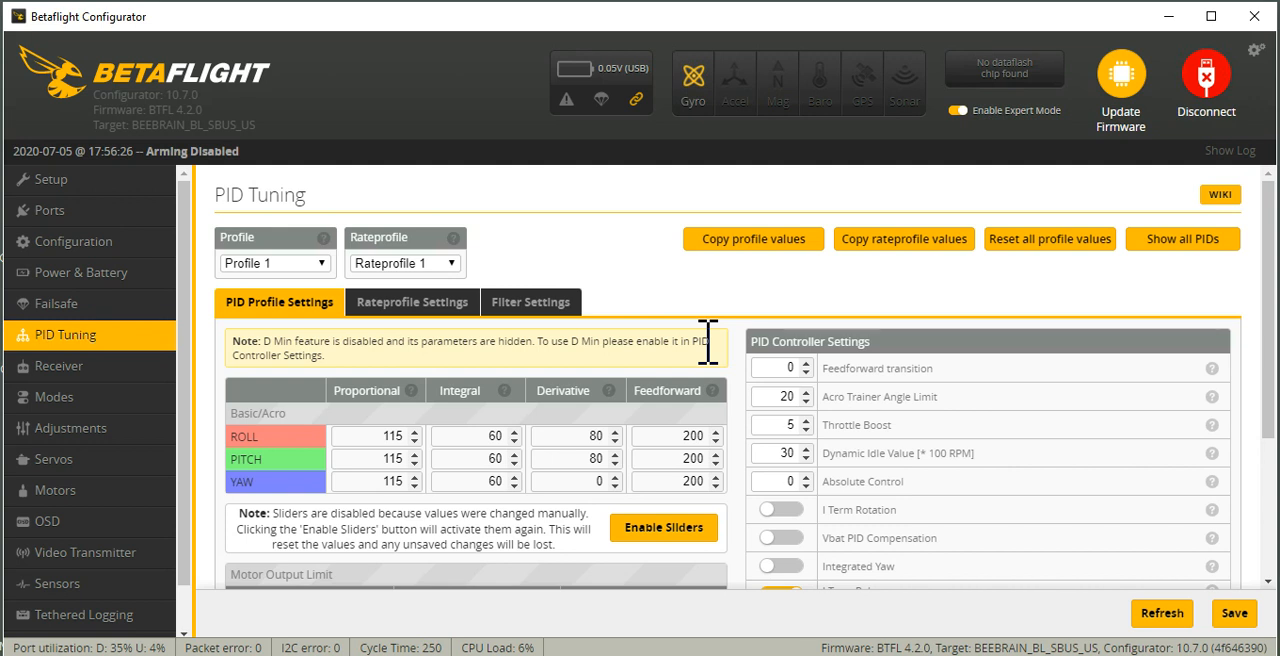
mouse_move(1000, 478)
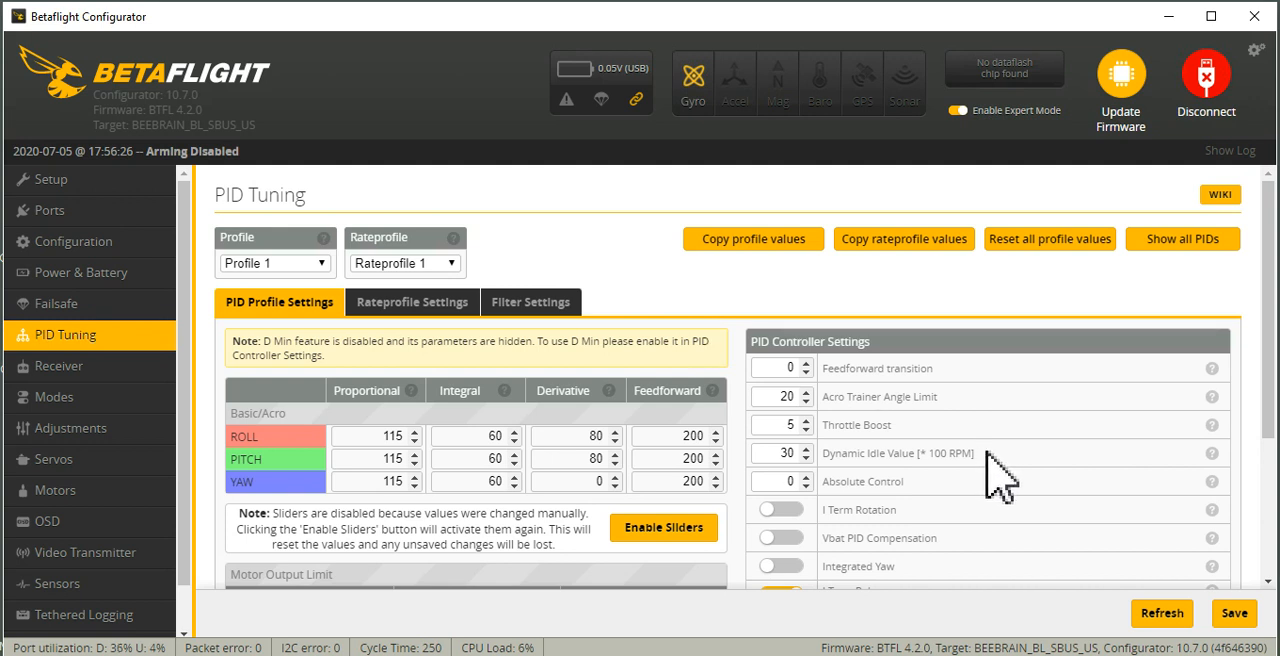
mouse_move(1016, 480)
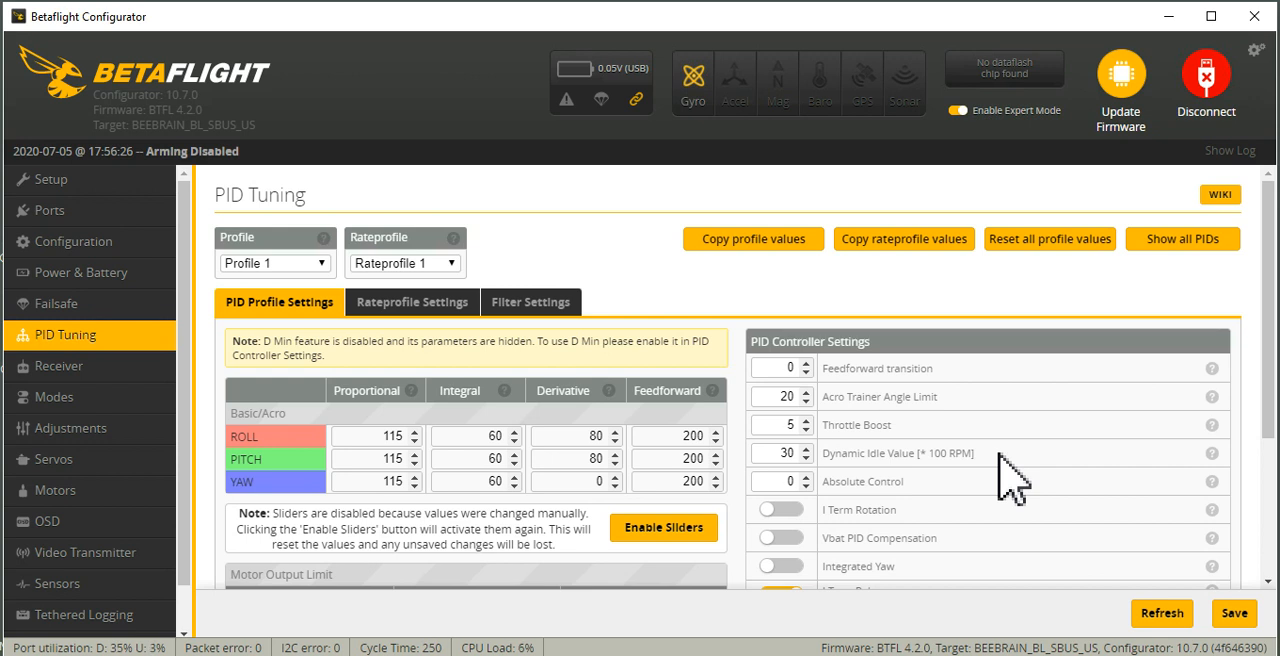
mouse_move(600, 530)
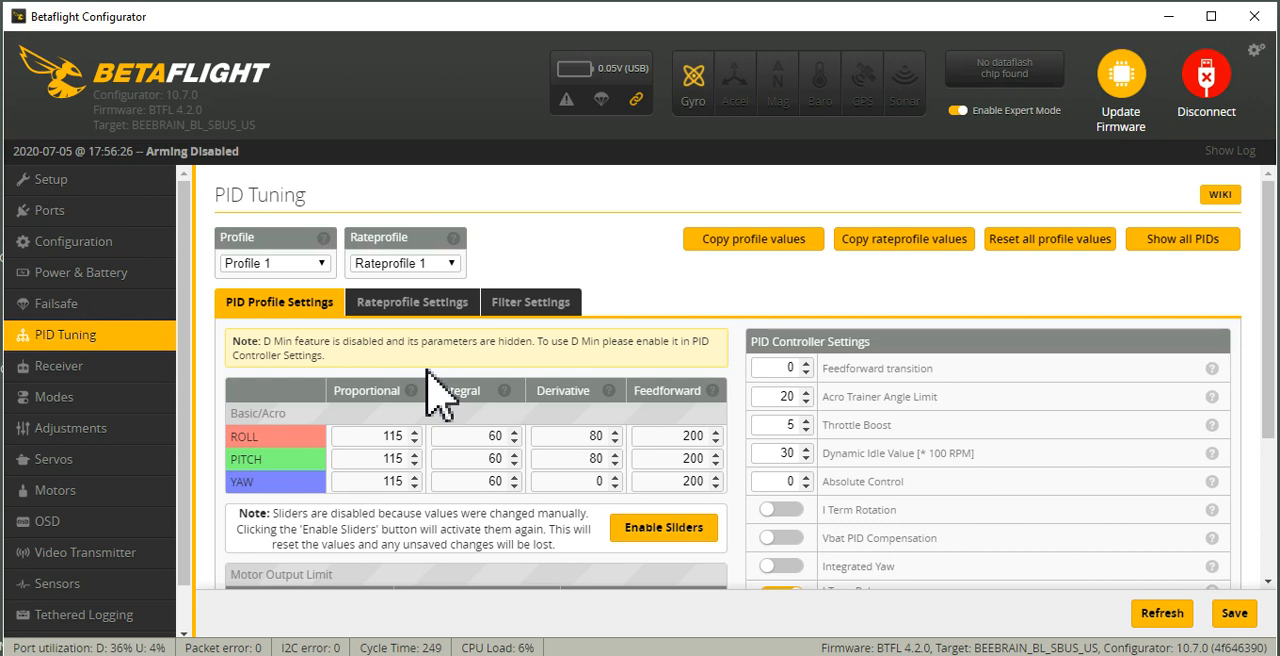
mouse_move(480, 420)
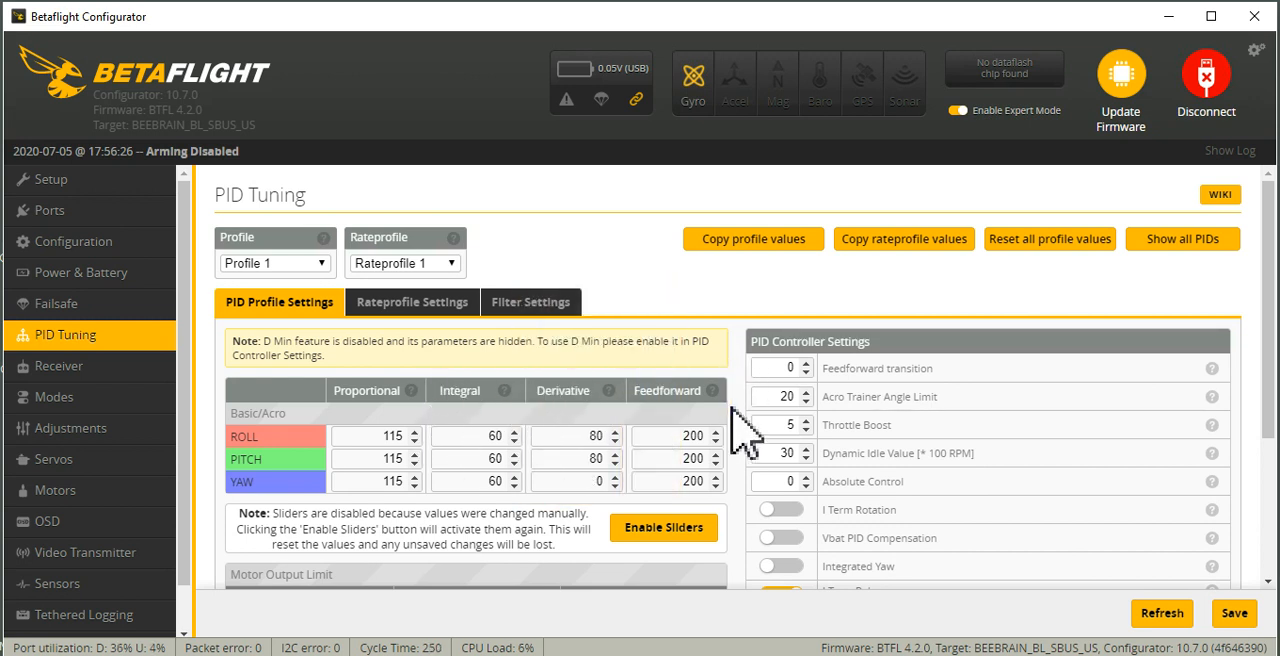
mouse_move(1056, 484)
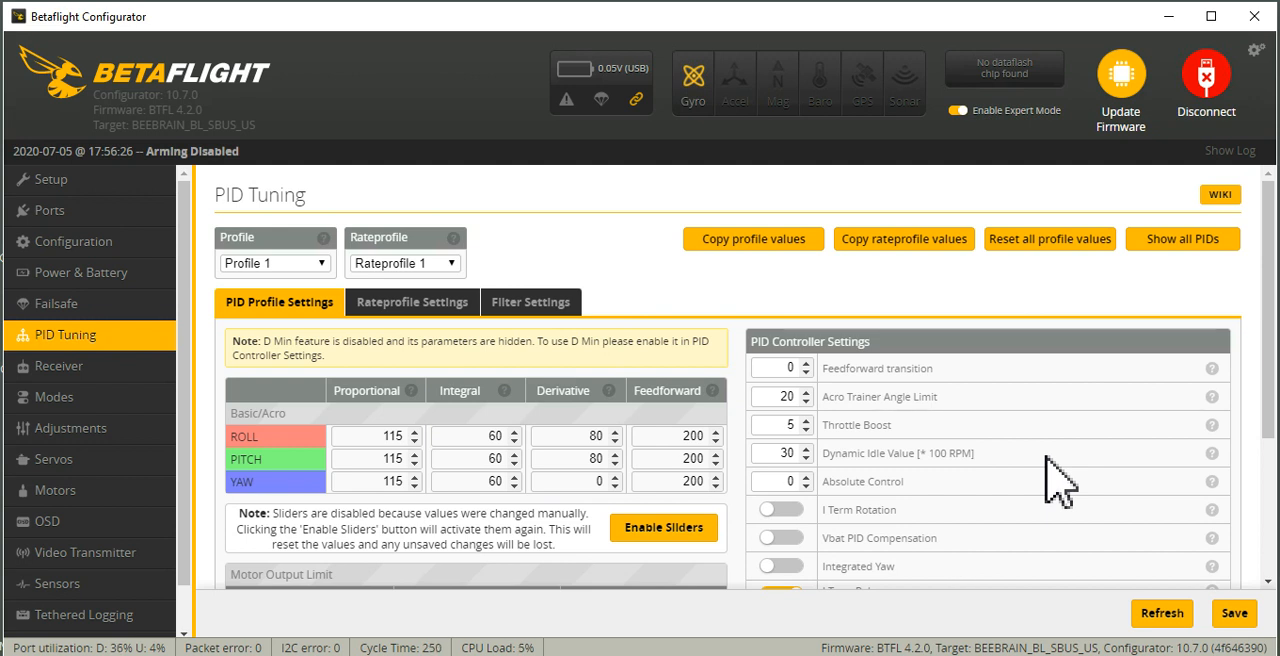
mouse_move(1018, 480)
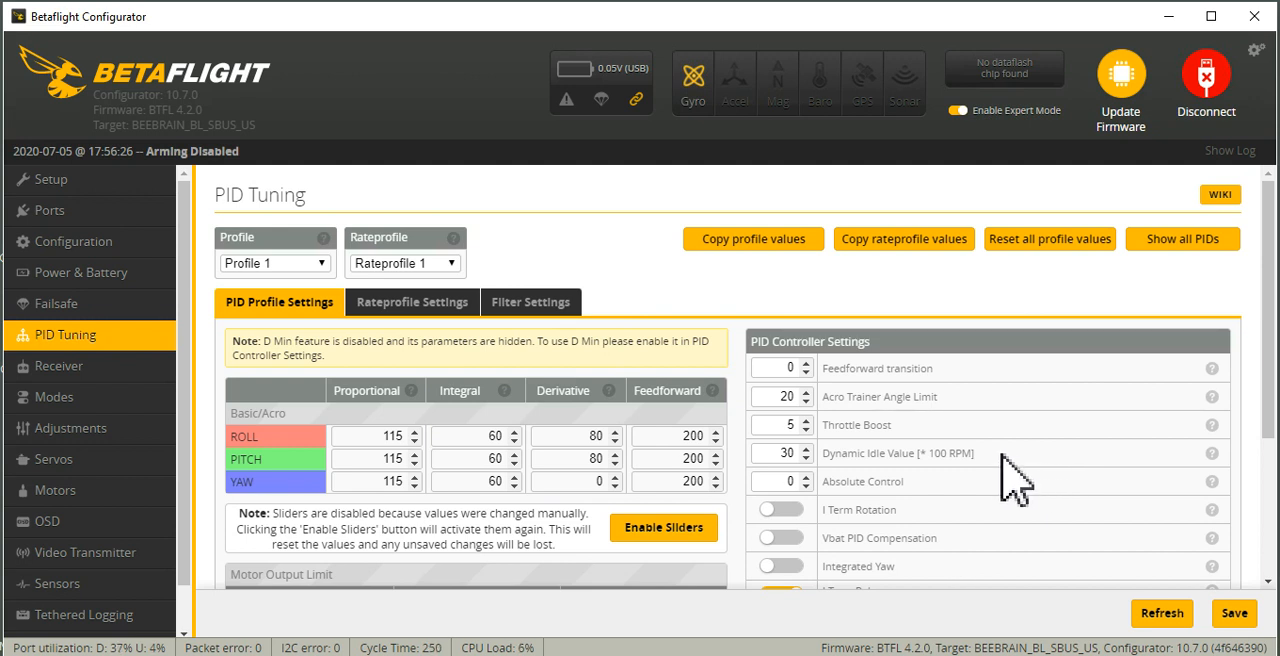
mouse_move(1020, 490)
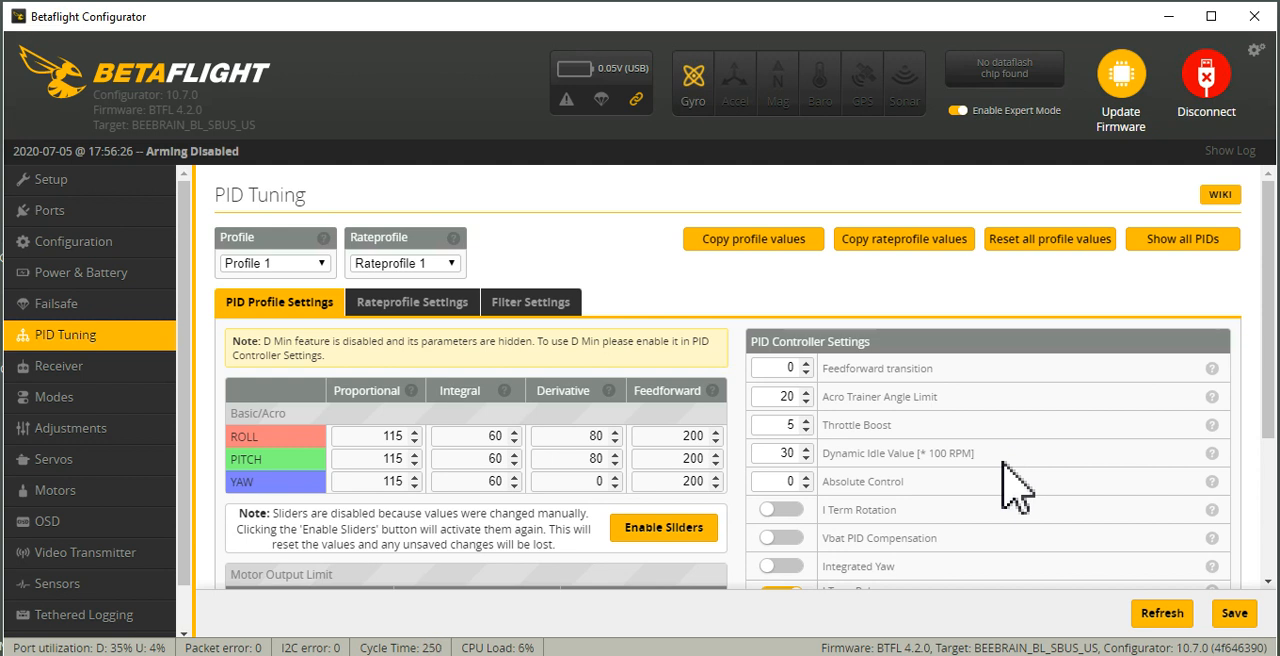
mouse_move(1020, 488)
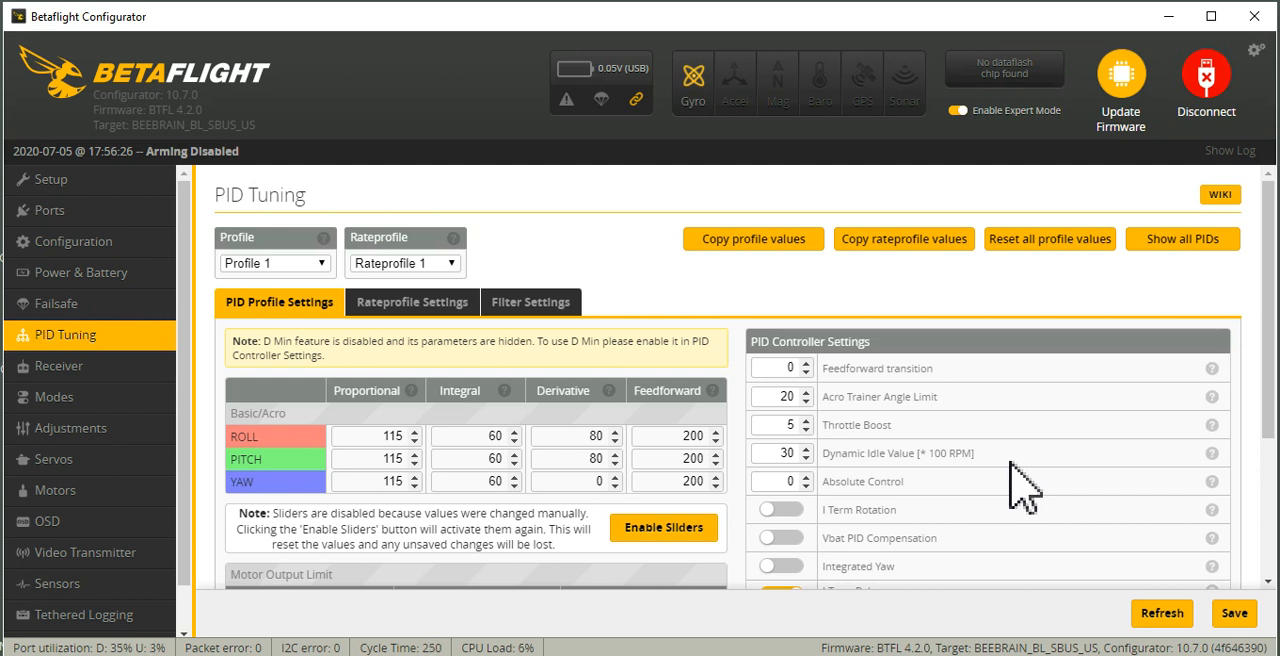
mouse_move(1020, 486)
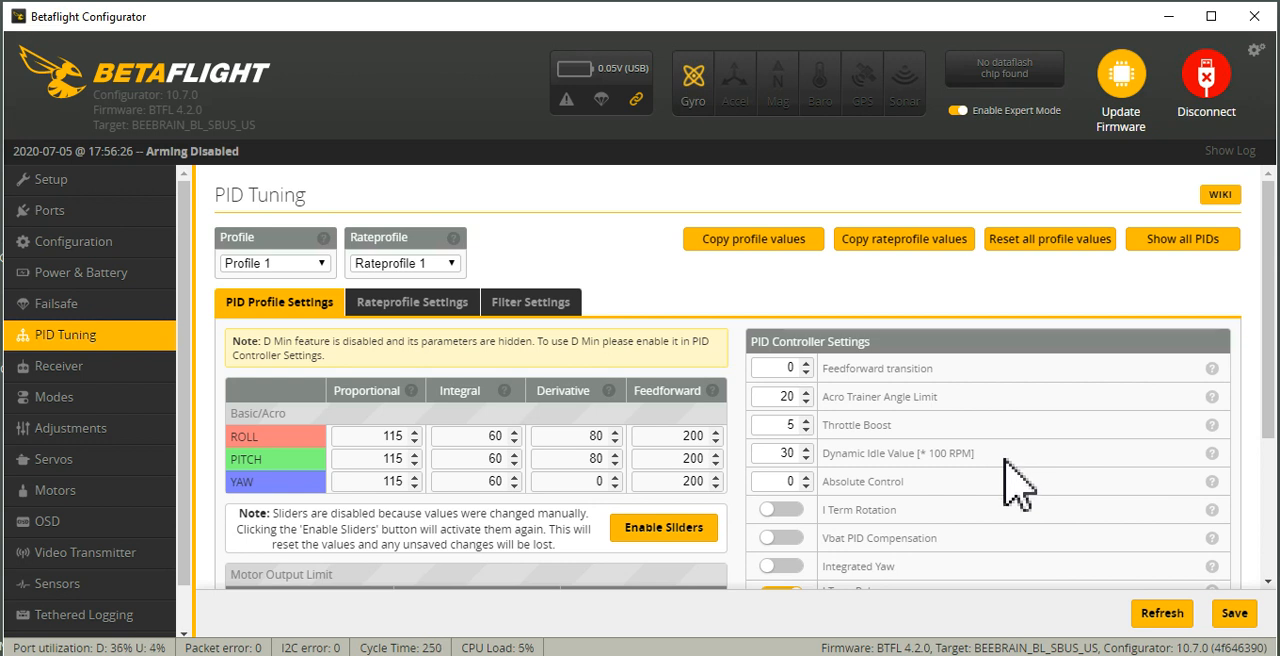
mouse_move(1012, 486)
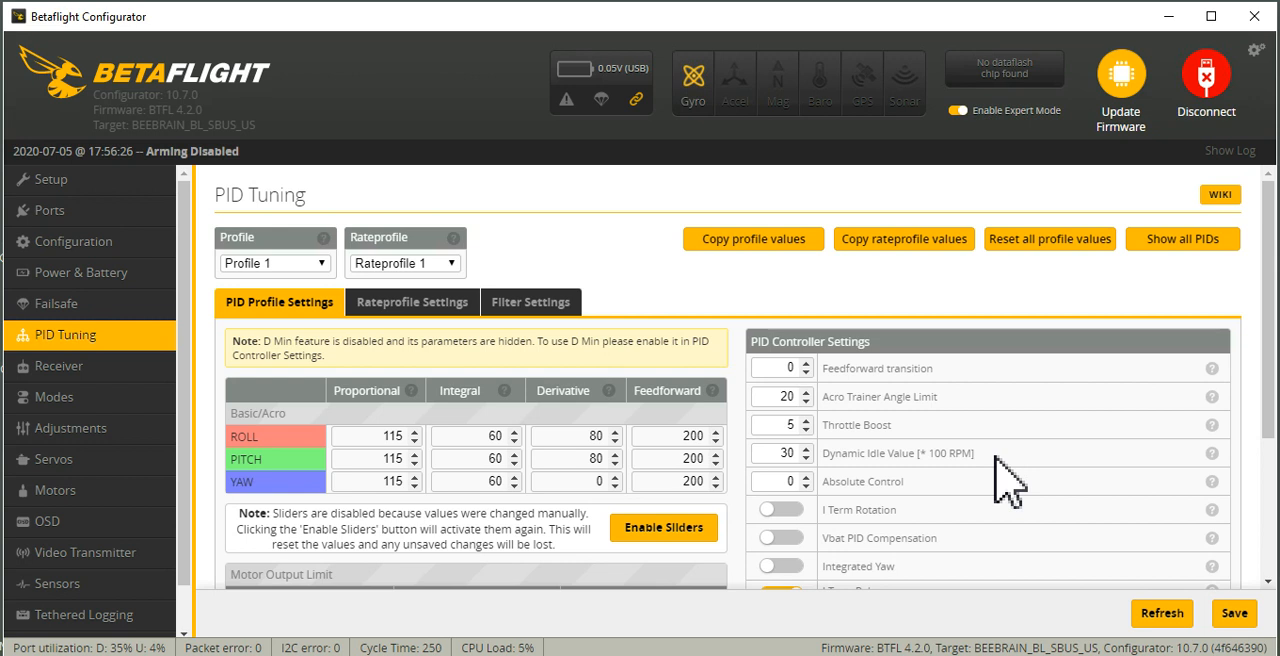
mouse_move(1036, 480)
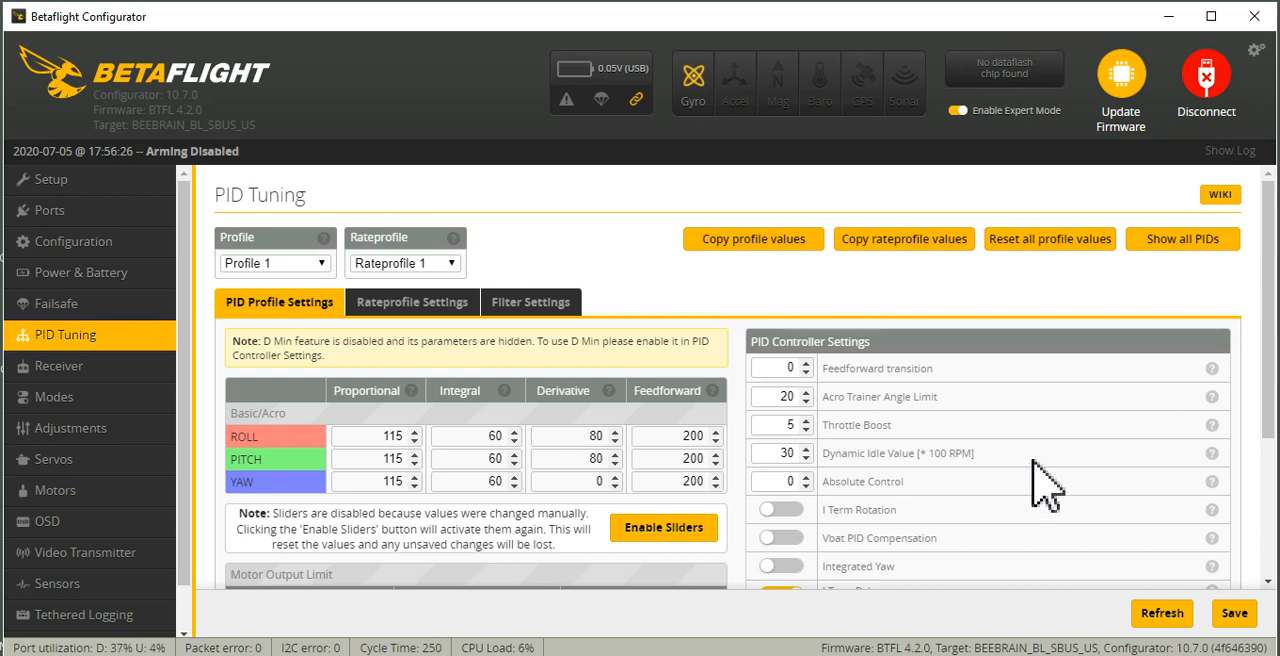
mouse_move(1040, 486)
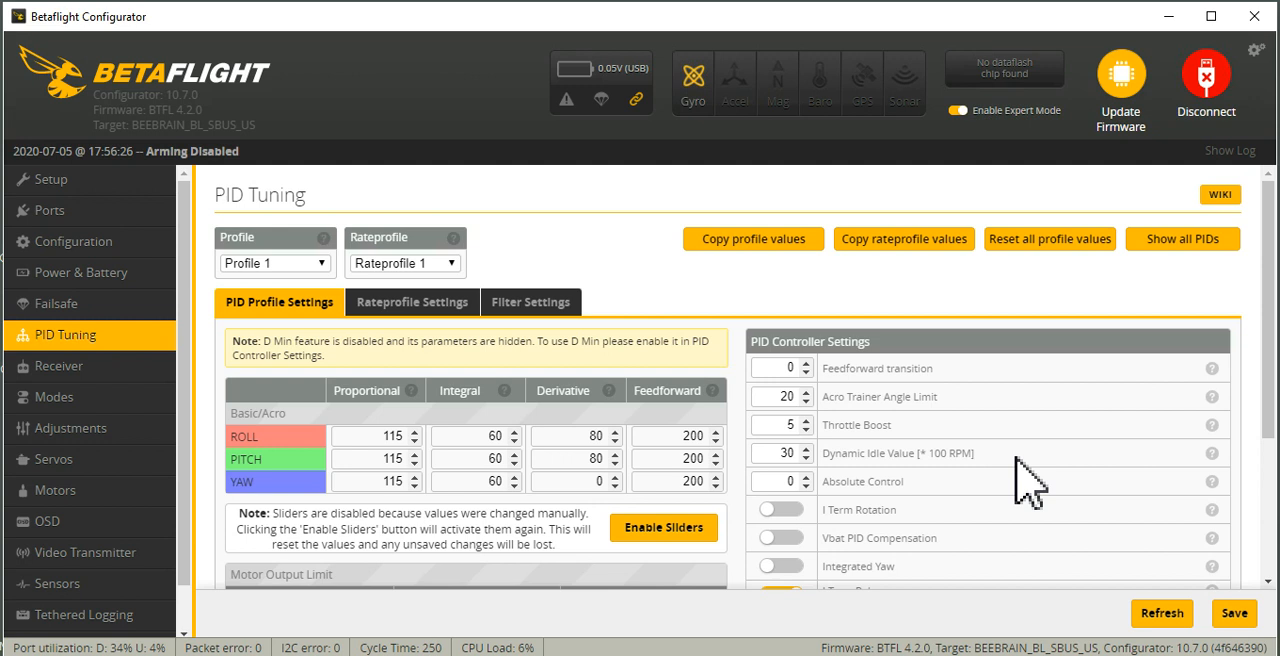
mouse_move(1044, 486)
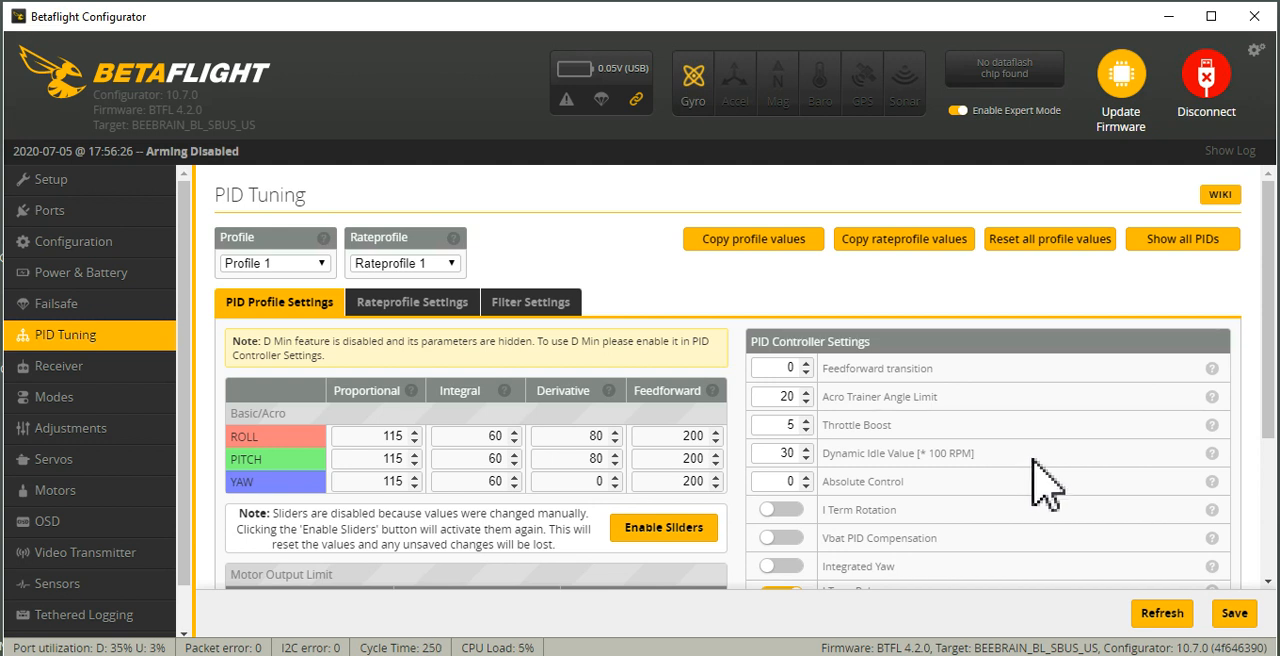
mouse_move(430, 504)
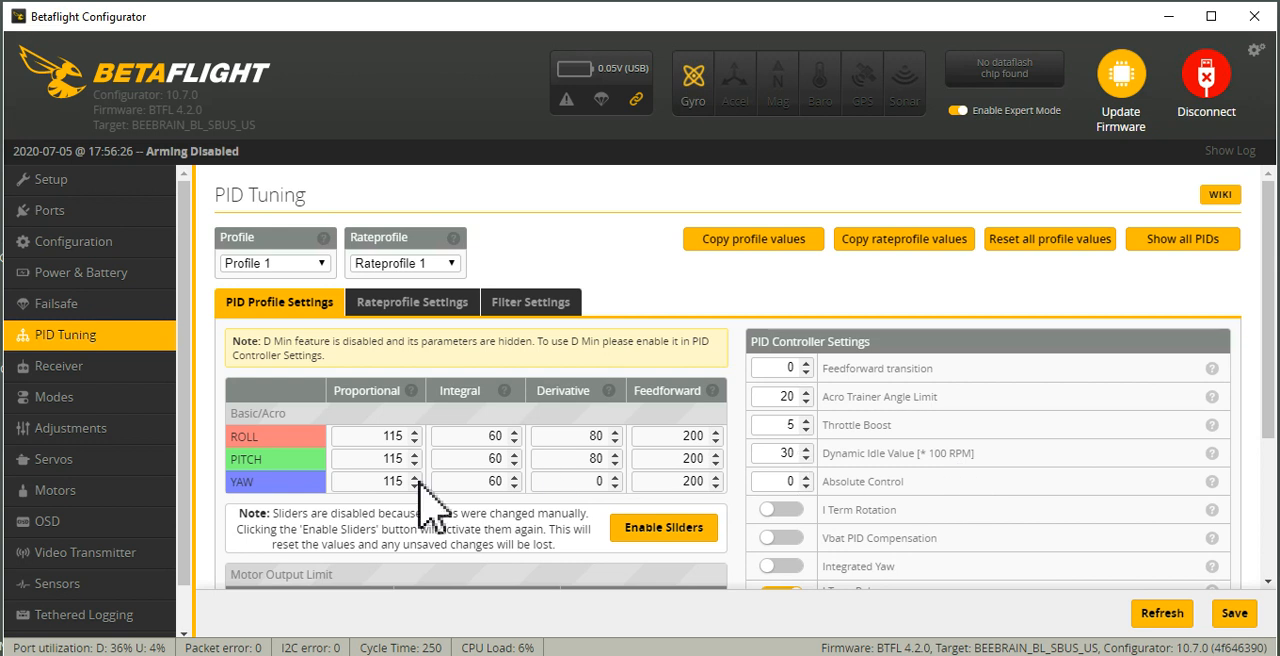
Move on to the Motors page after entering dynamic idle value 30
left_click(56, 490)
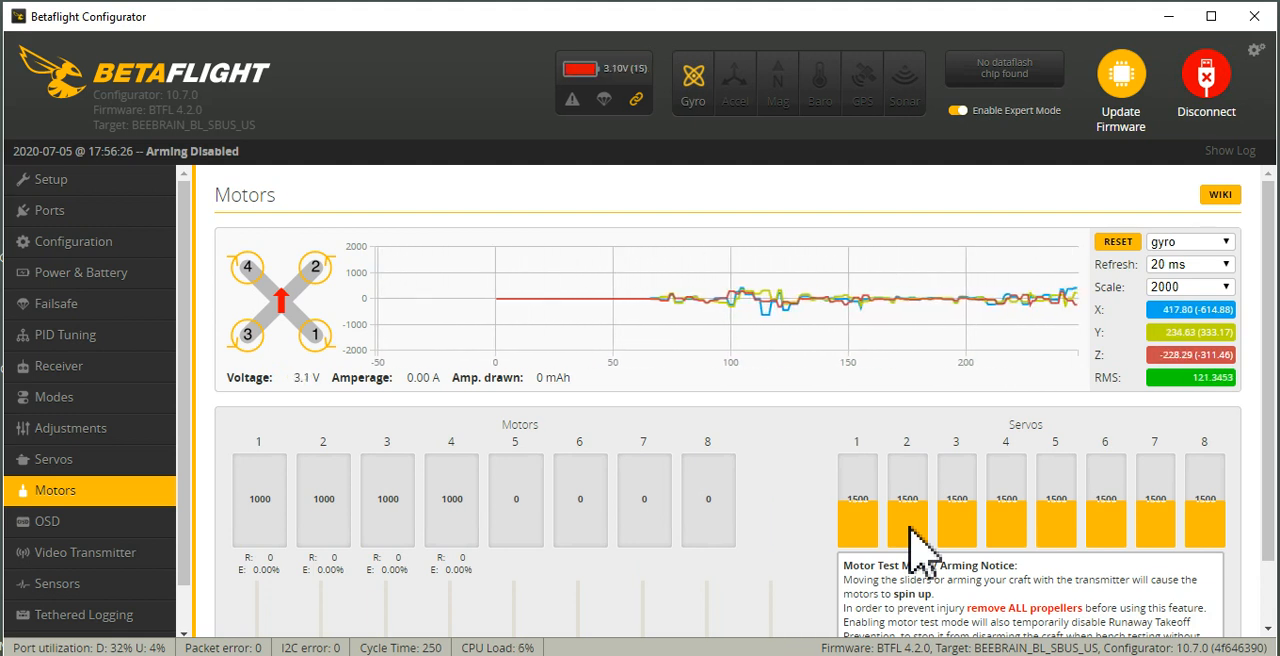
Enable motor testing to spin the motors near 1072 for RPM telemetry, then disable it
scroll("down", 3)
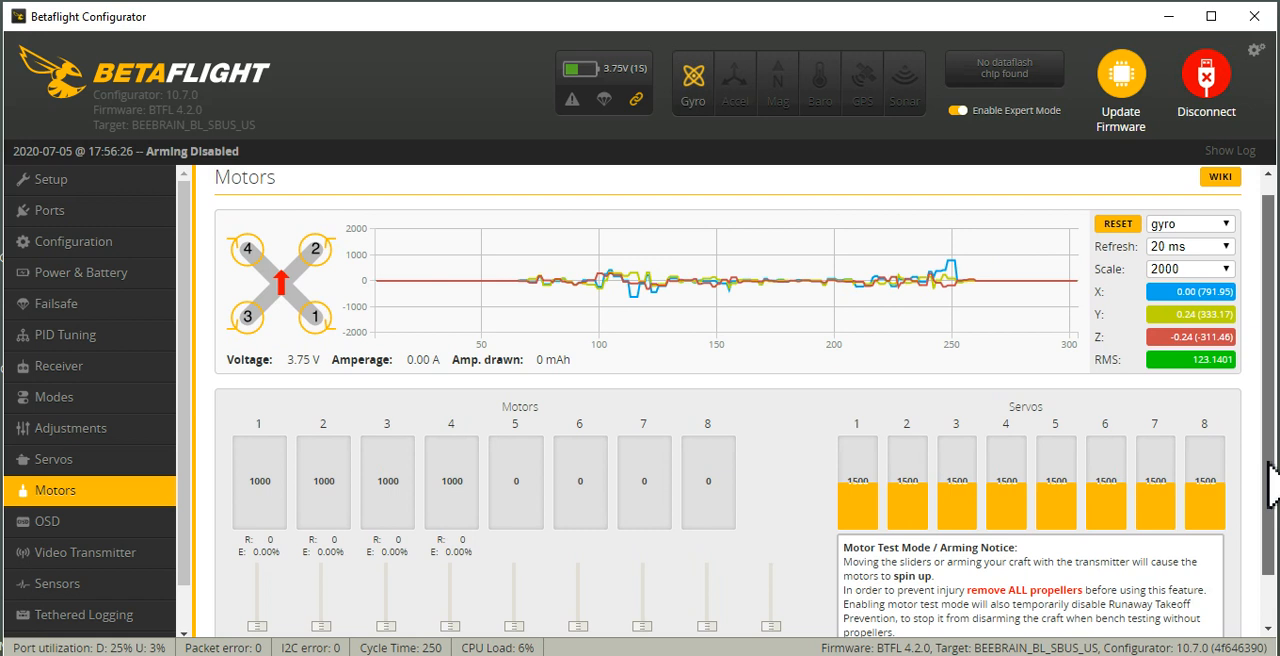
scroll("down", 3)
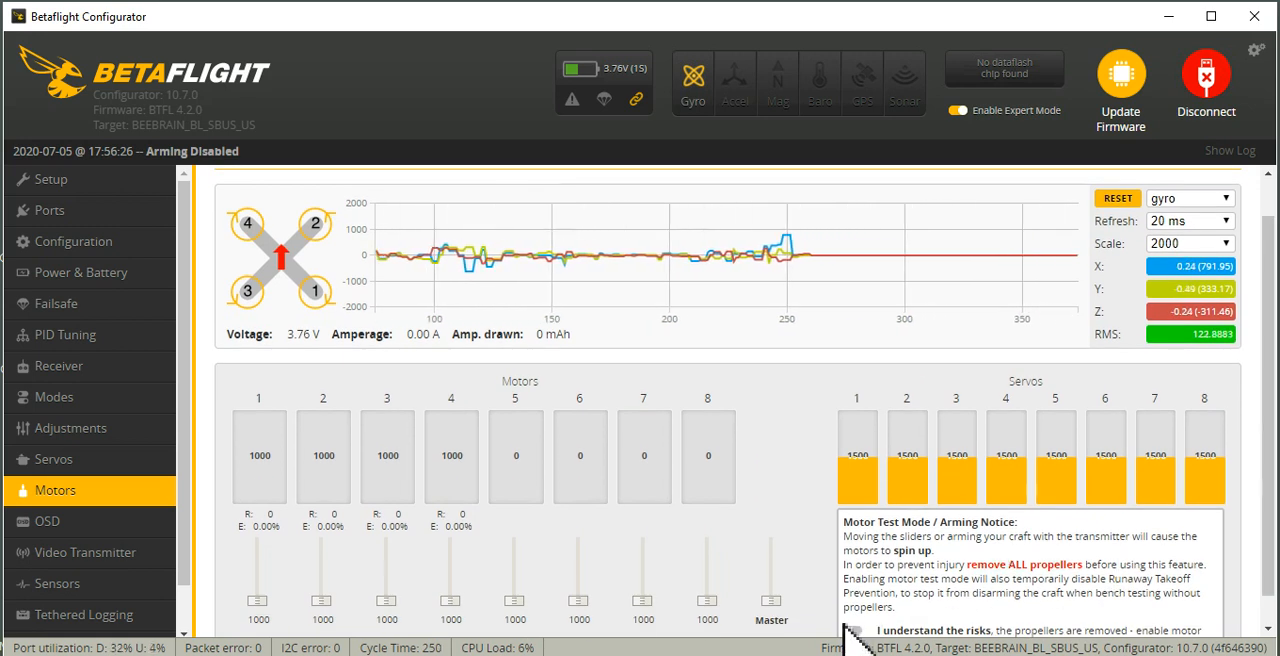
left_click(852, 630)
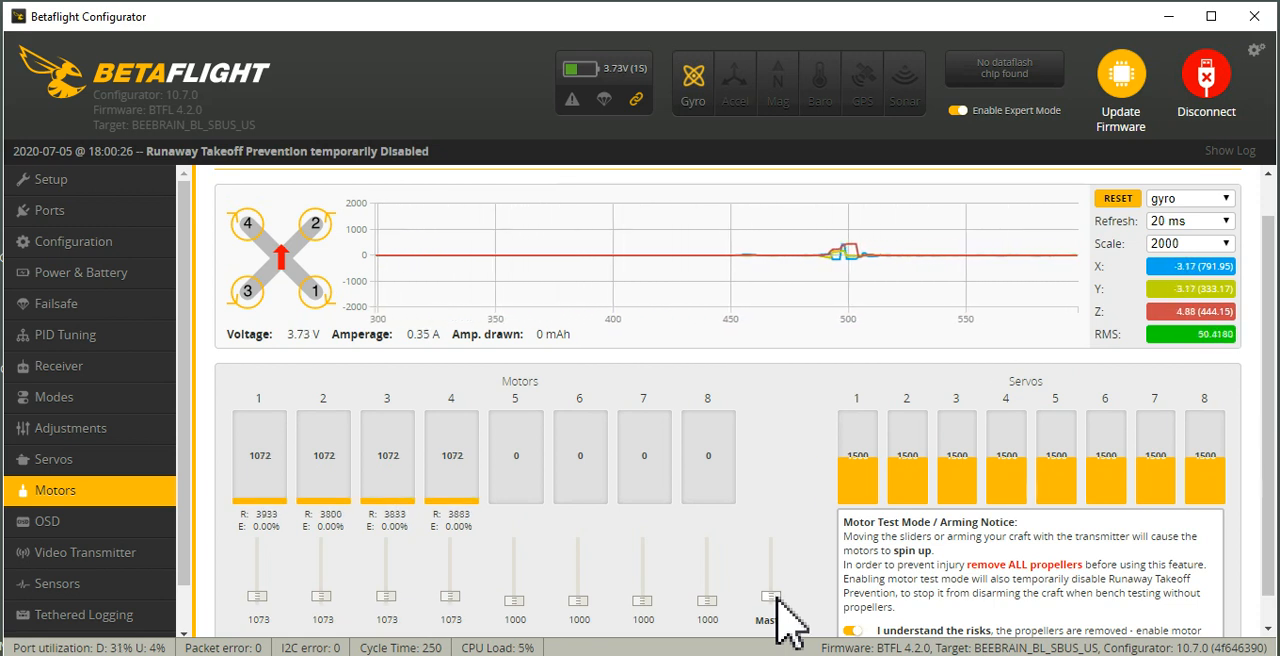
mouse_move(450, 480)
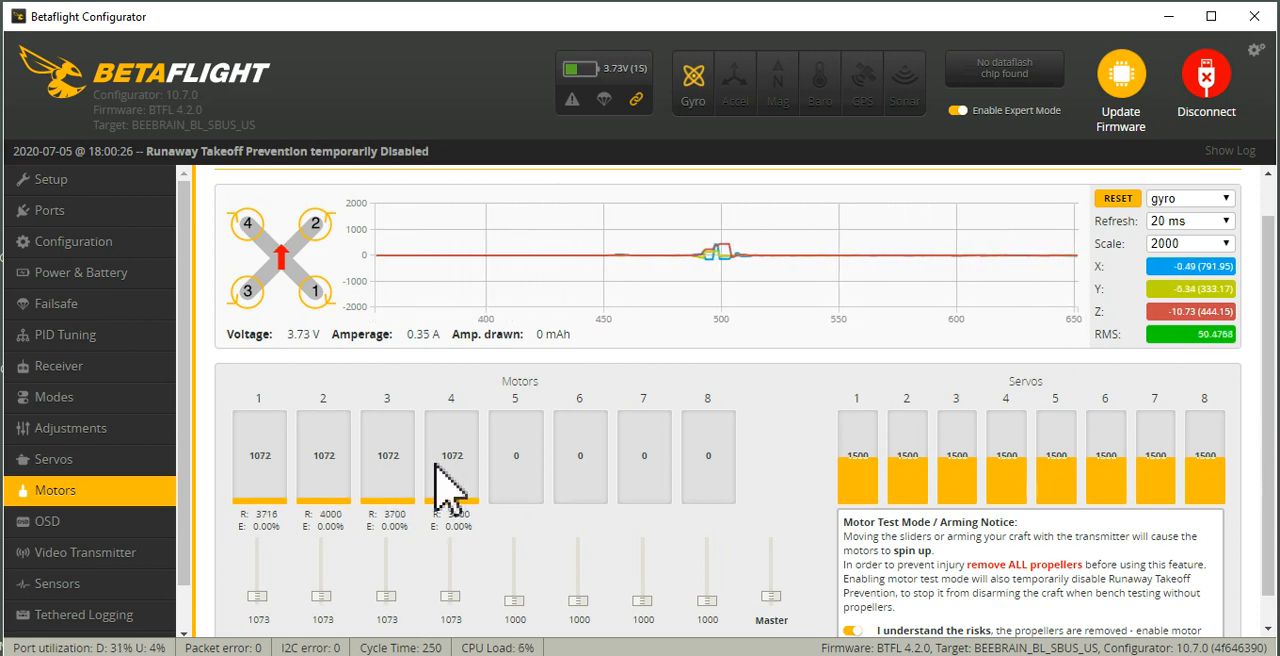
mouse_move(264, 524)
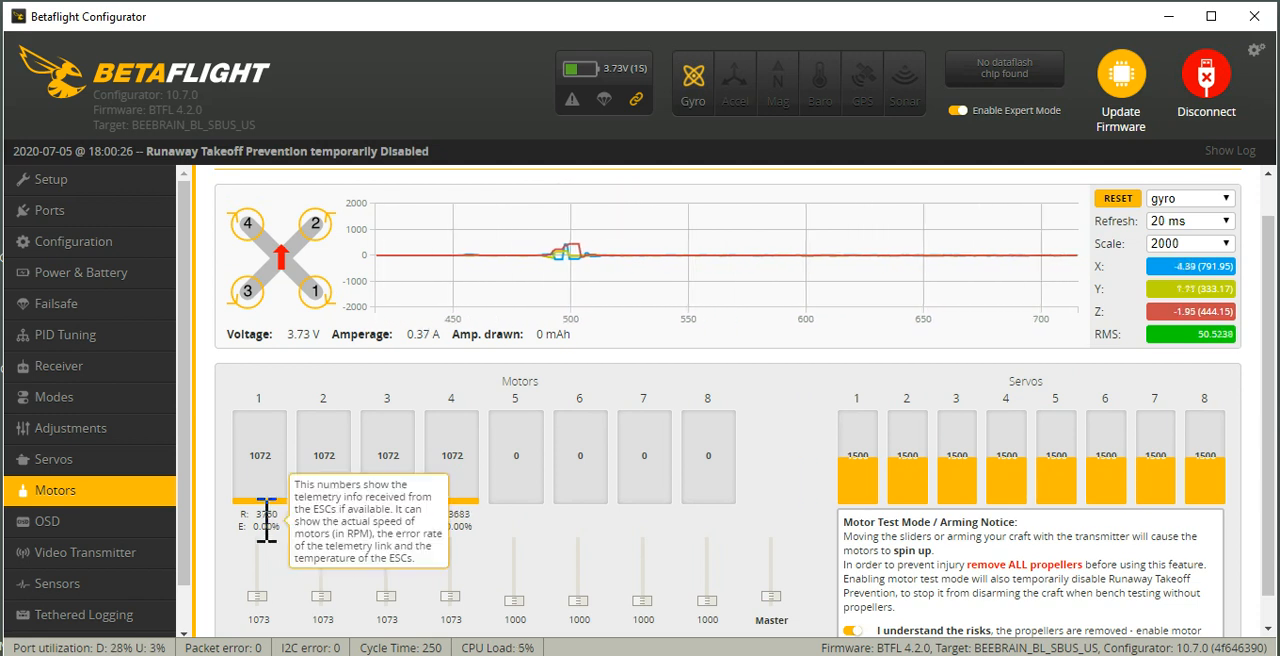
mouse_move(804, 560)
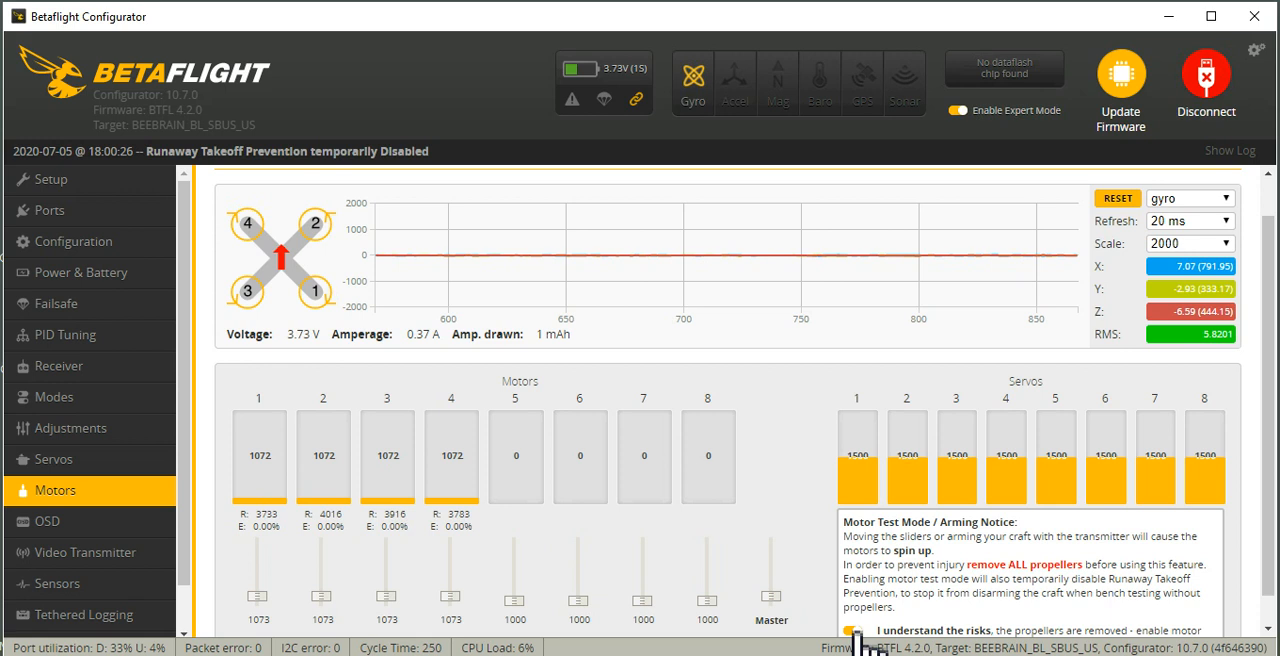
left_click(852, 630)
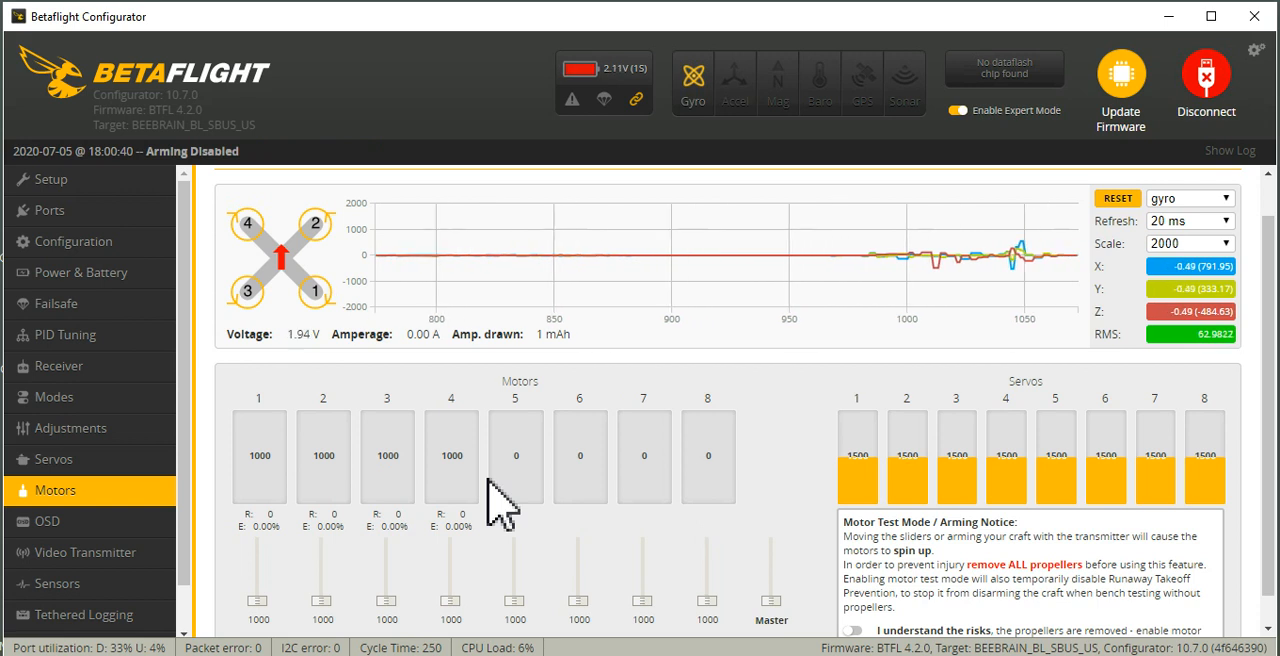
mouse_move(770, 504)
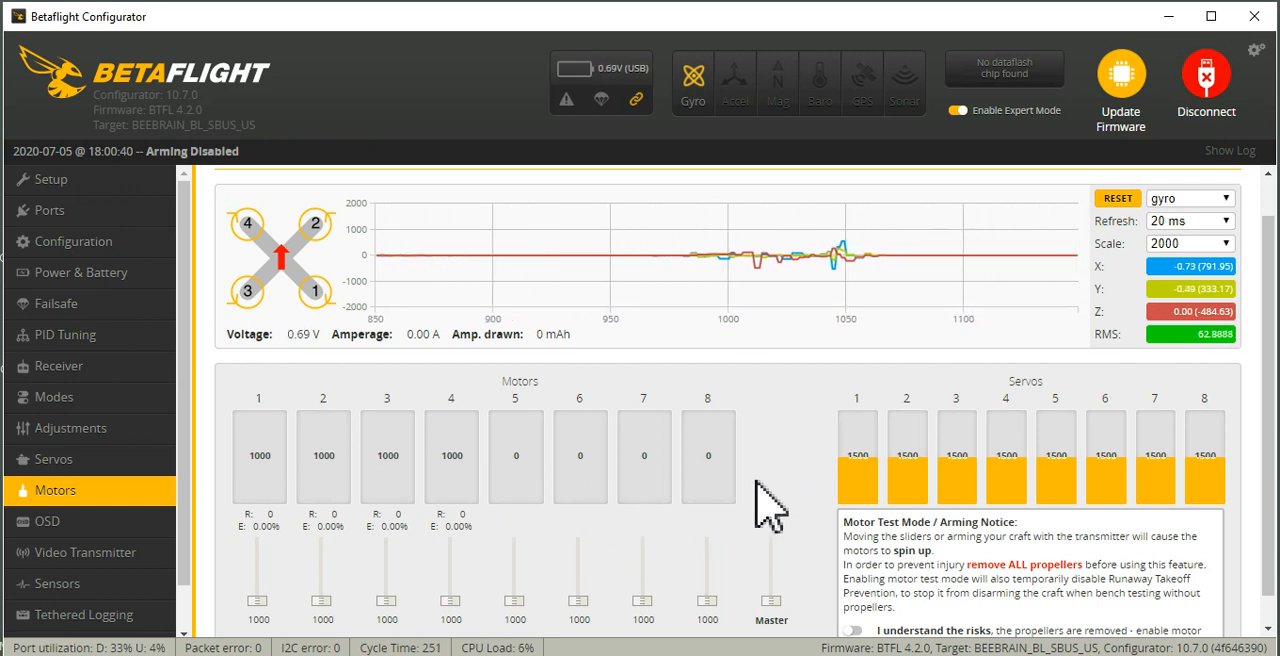
mouse_move(636, 544)
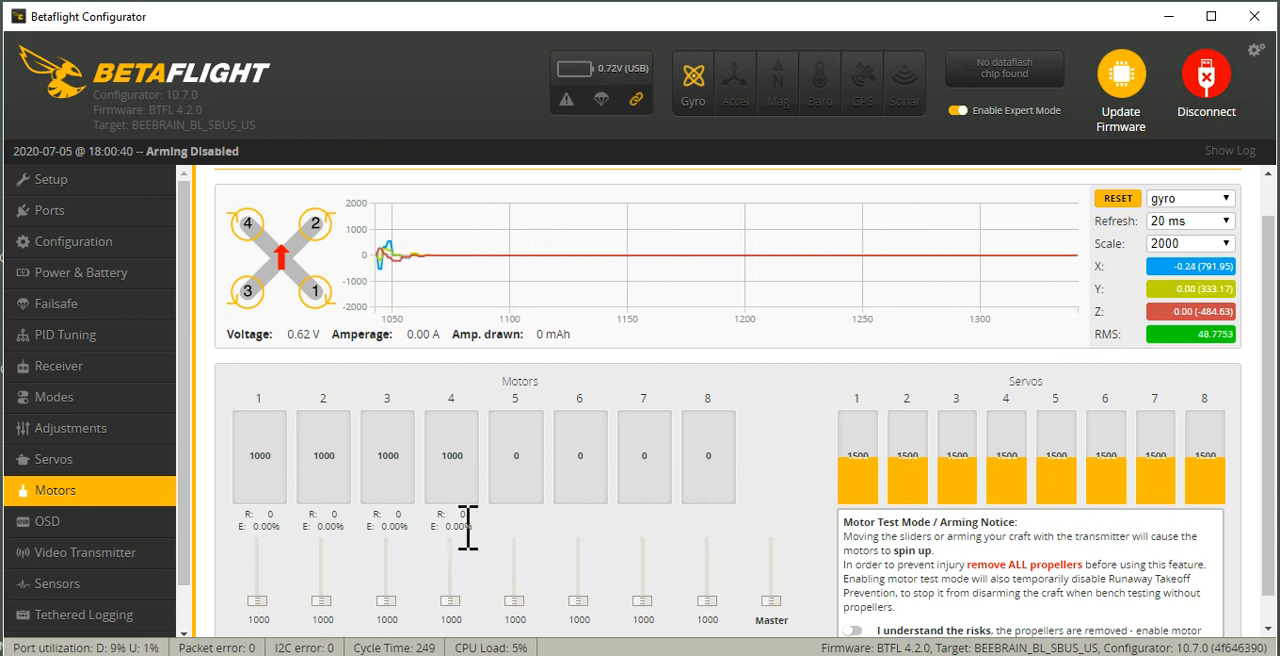
mouse_move(456, 524)
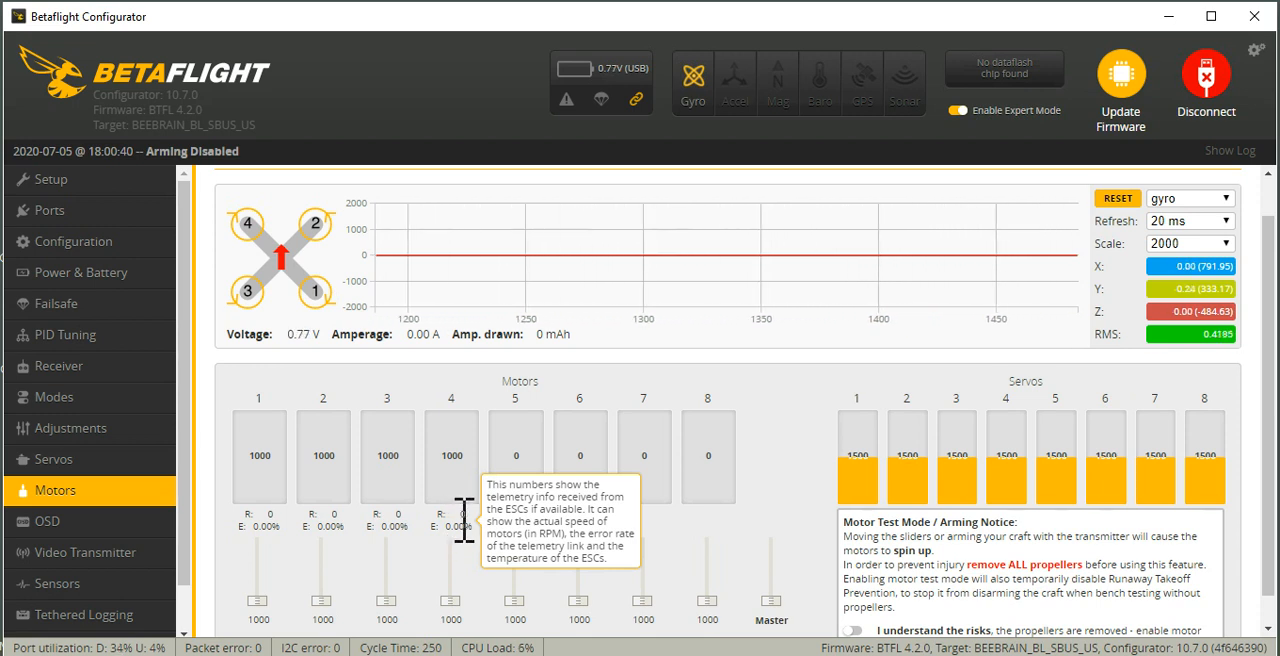
mouse_move(790, 530)
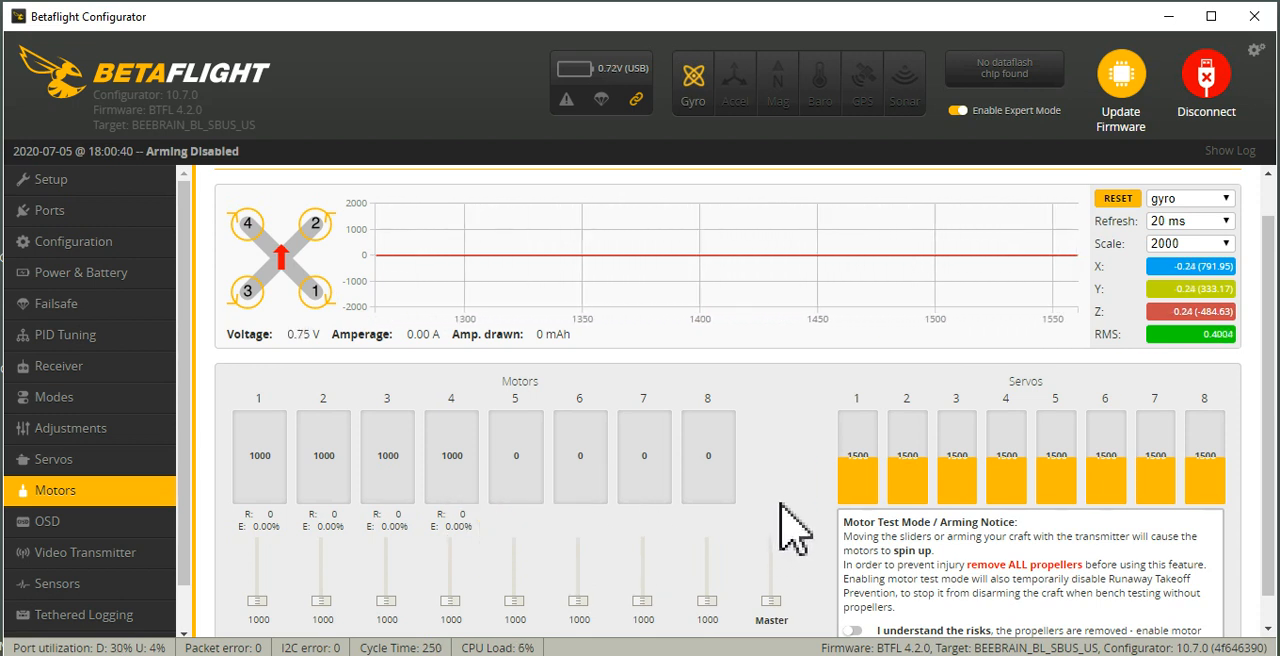
mouse_move(360, 364)
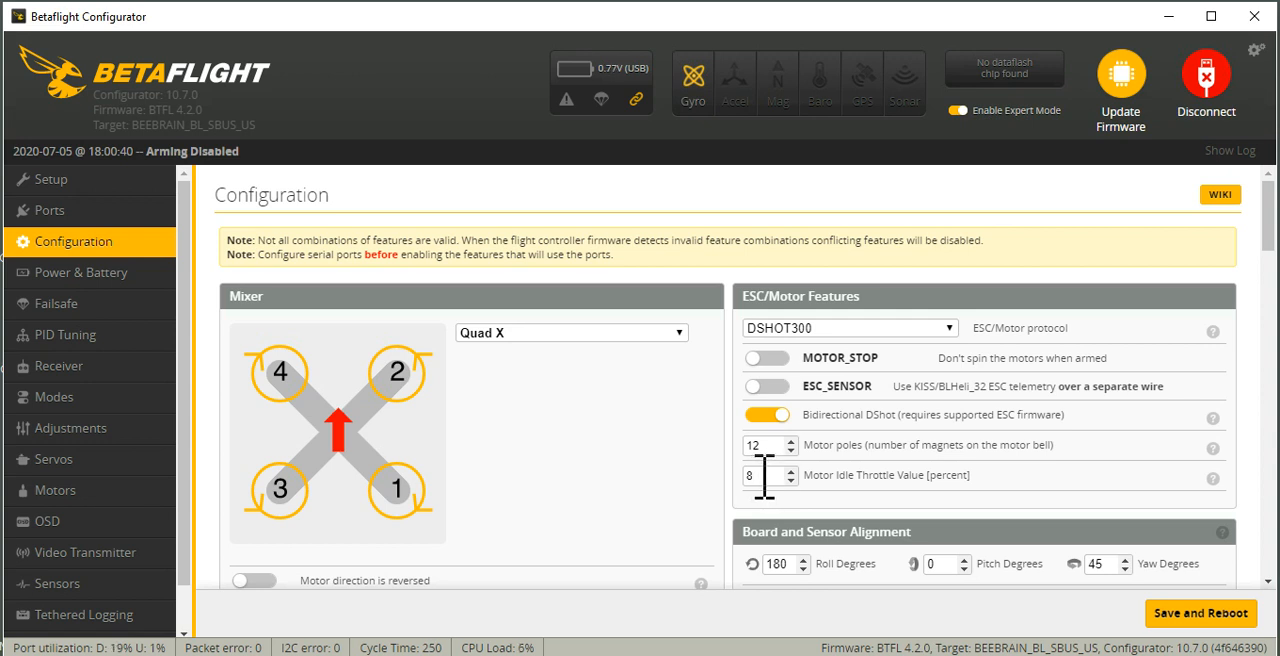
mouse_move(860, 516)
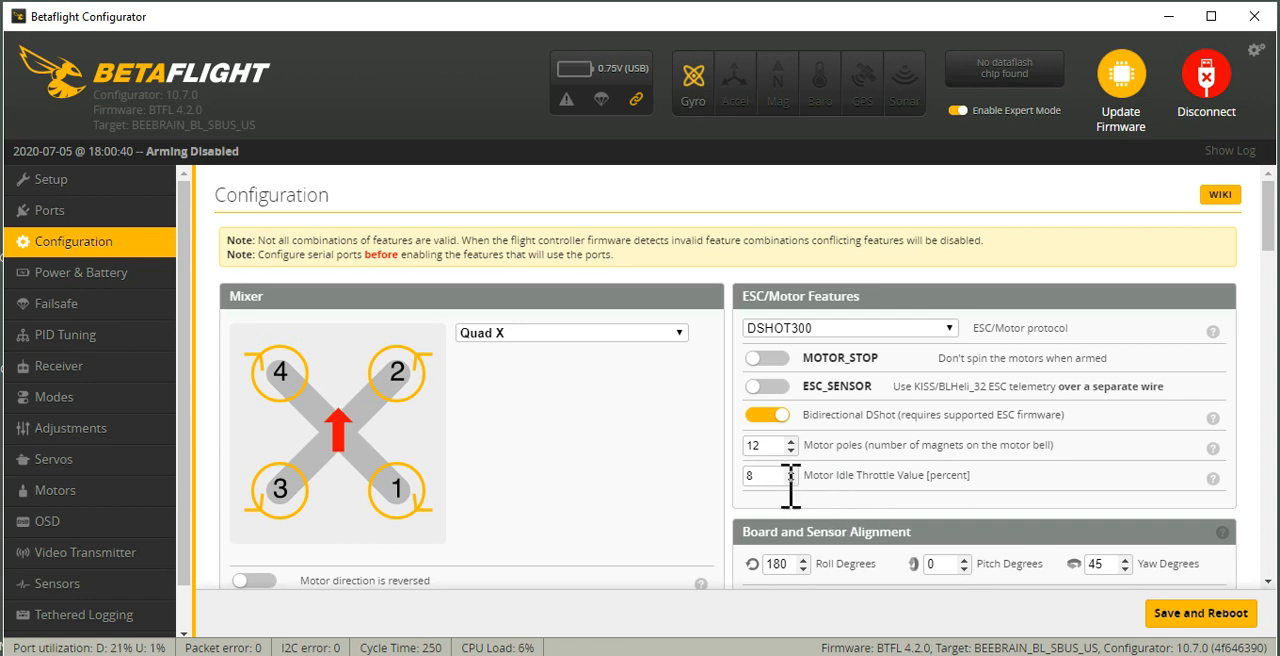
mouse_move(856, 520)
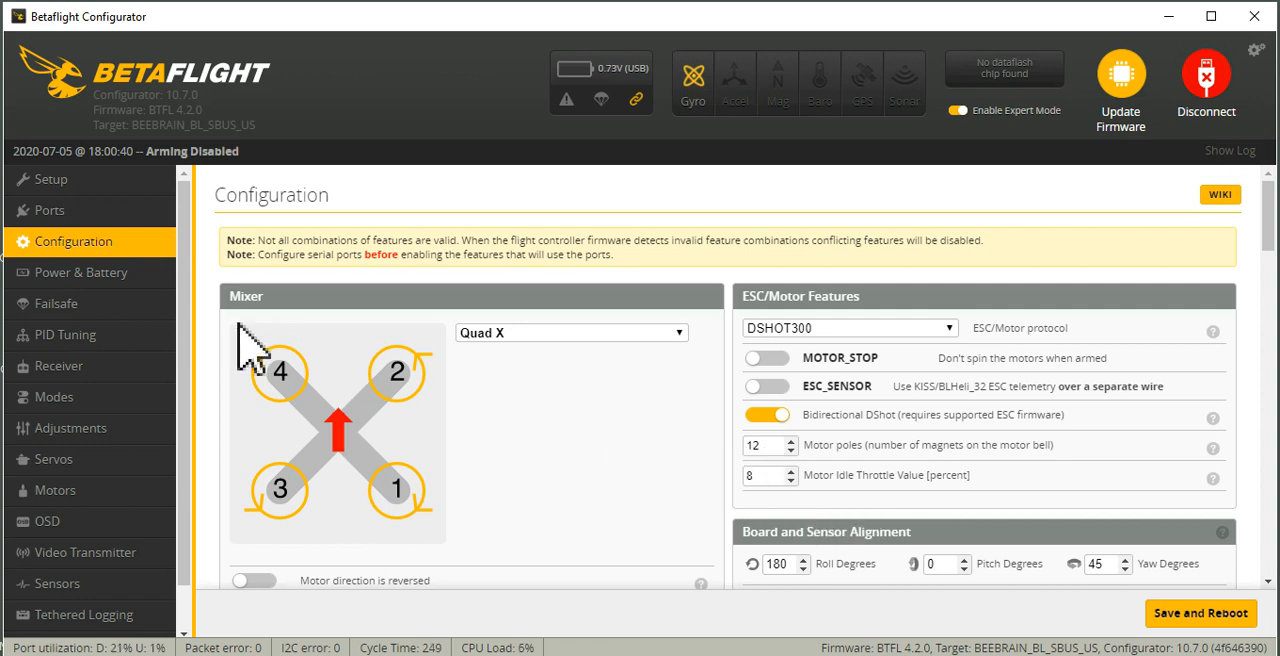
Return to PID Tuning after setting motor idle throttle to 8 percent
left_click(64, 334)
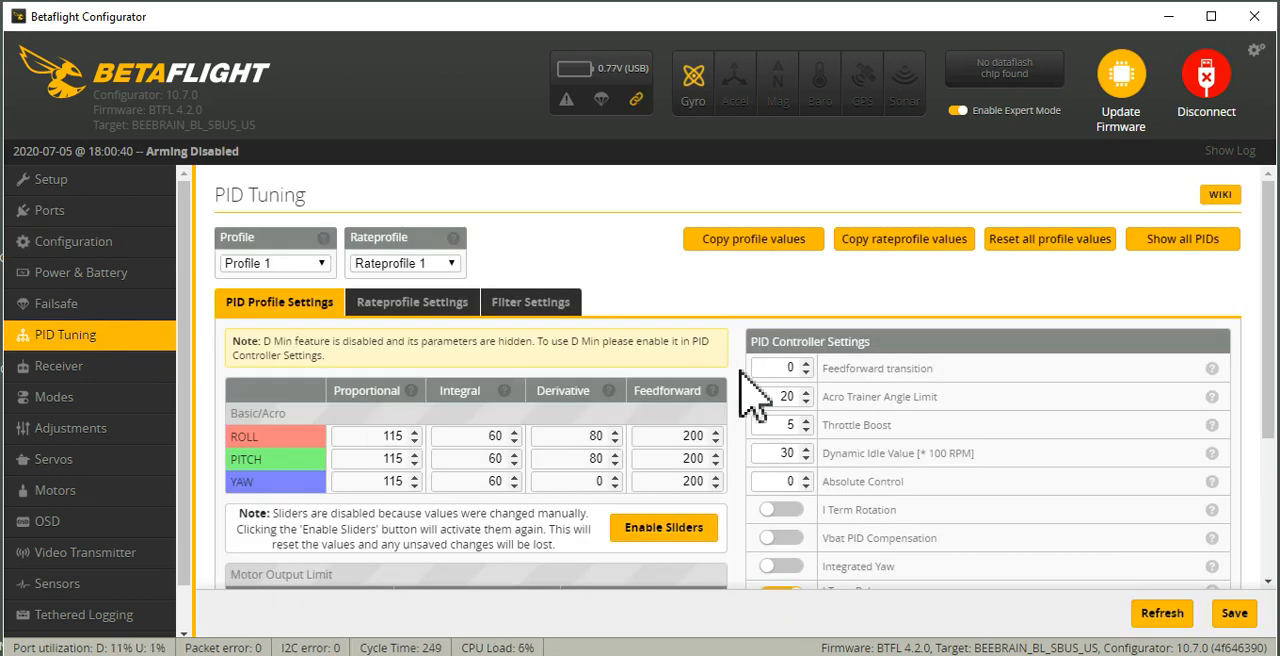
scroll("down", 3)
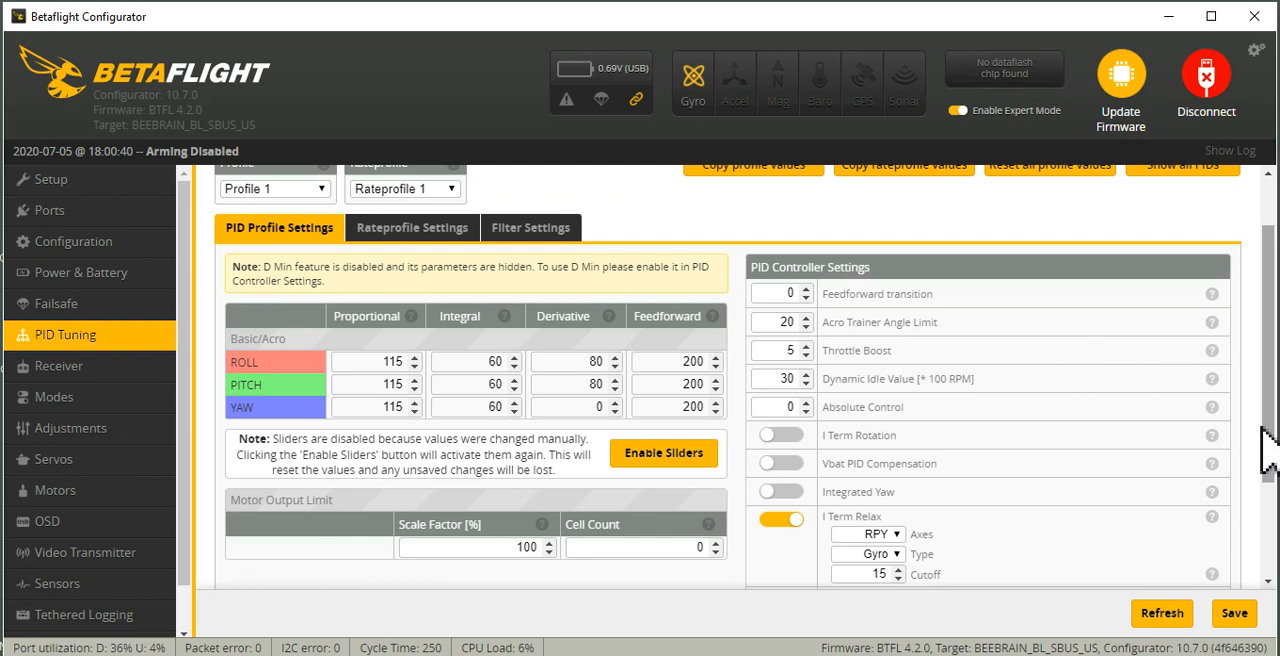
mouse_move(920, 470)
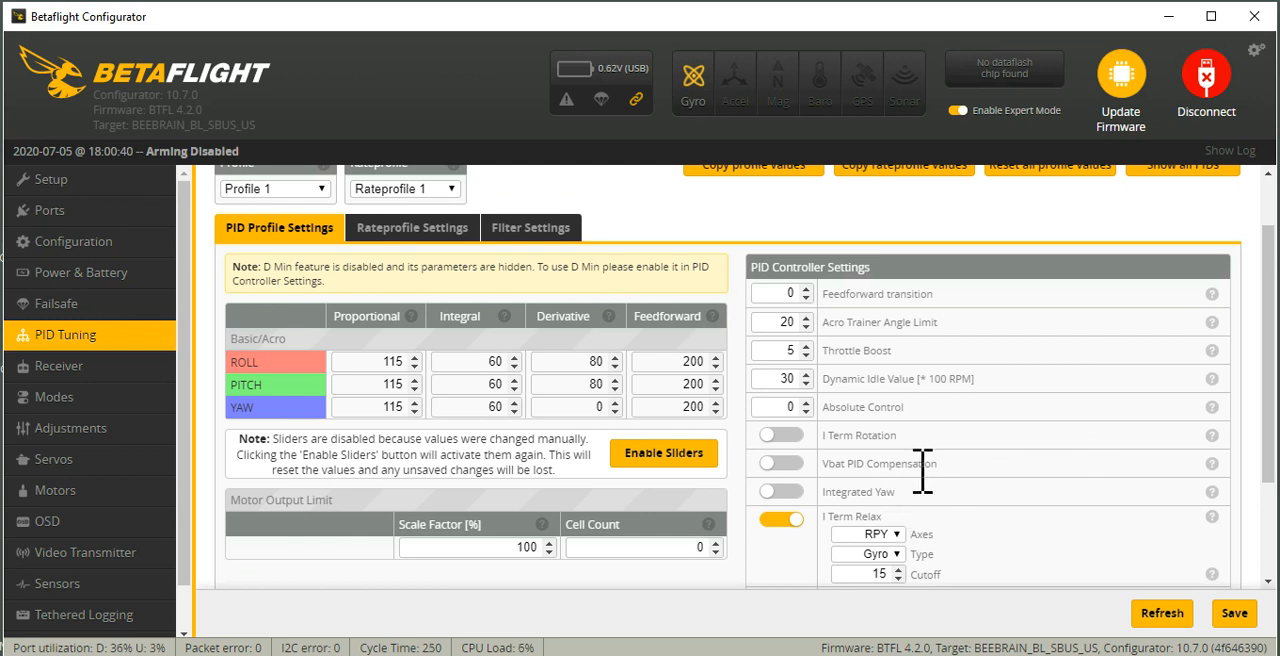
scroll("up", 3)
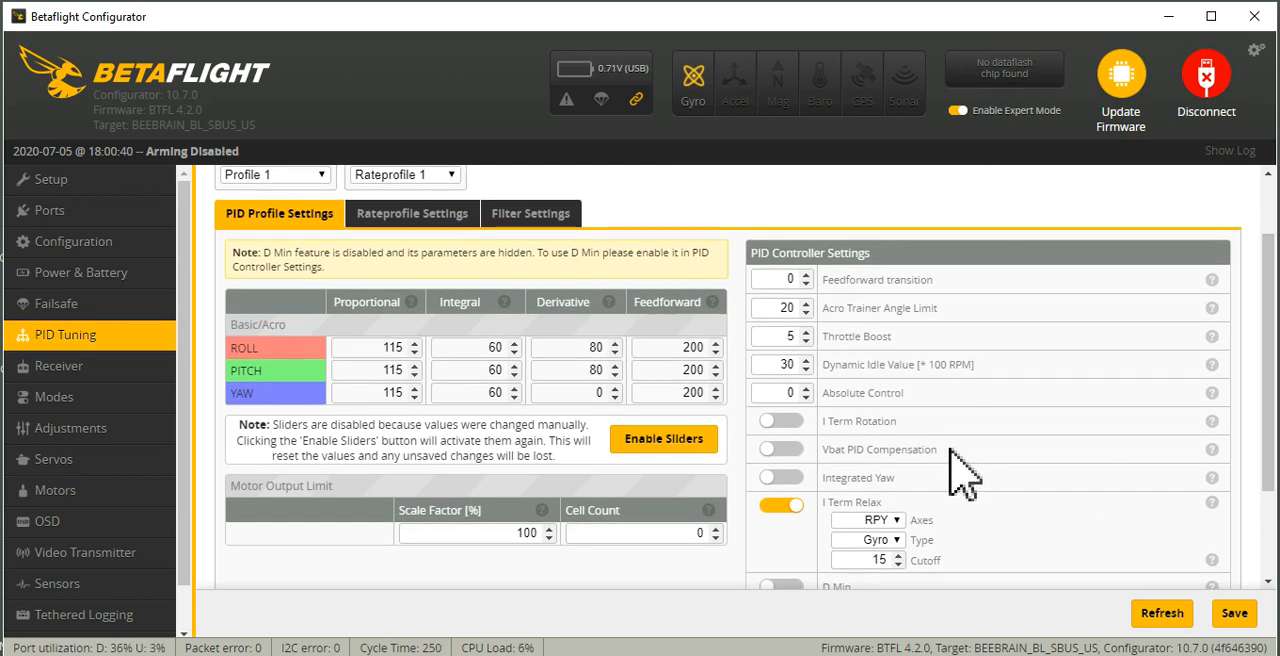
mouse_move(930, 450)
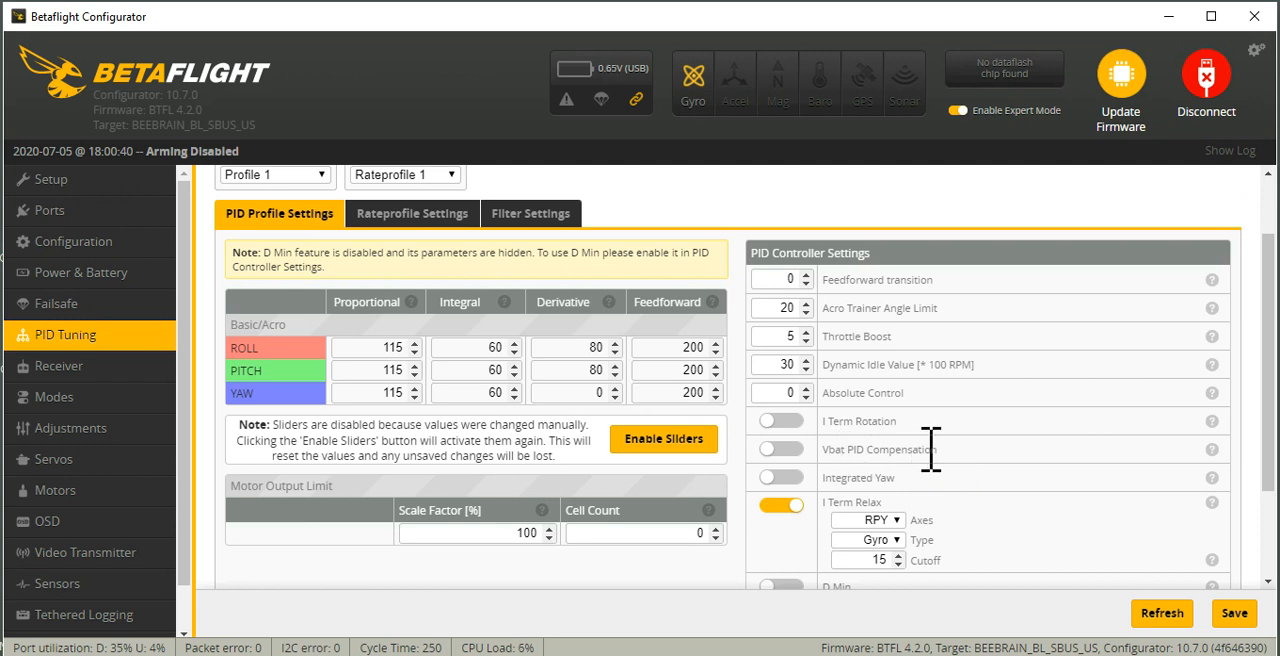
scroll("up", 3)
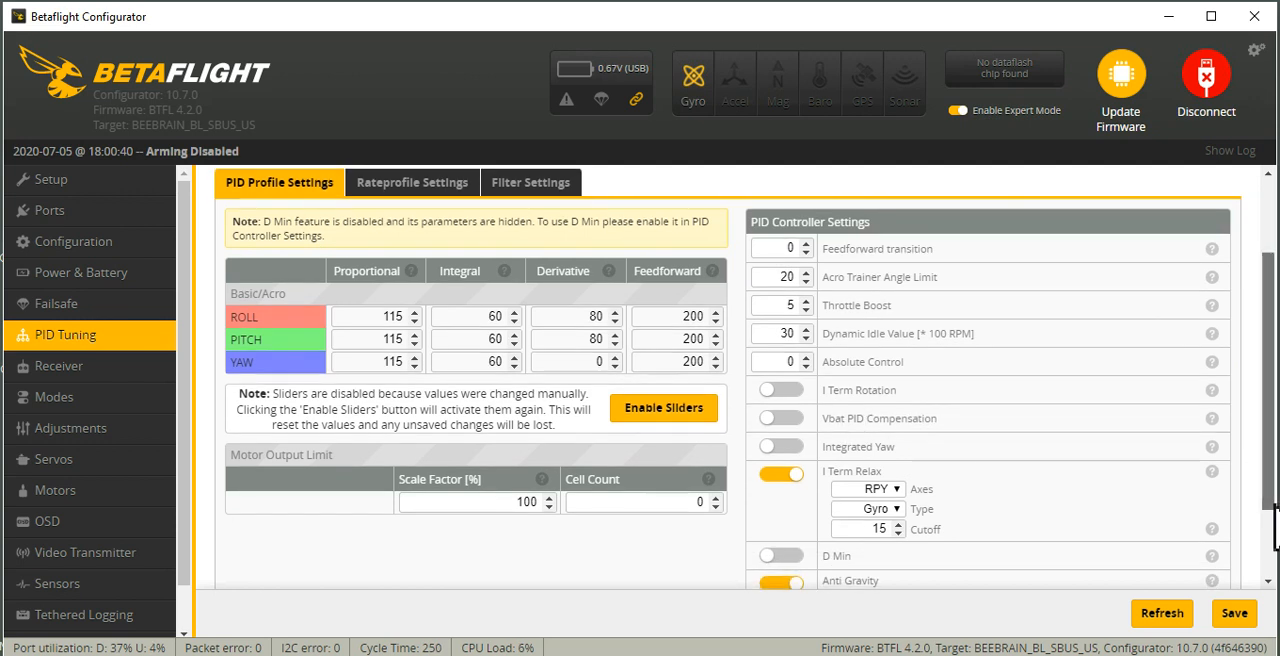
scroll("down", 3)
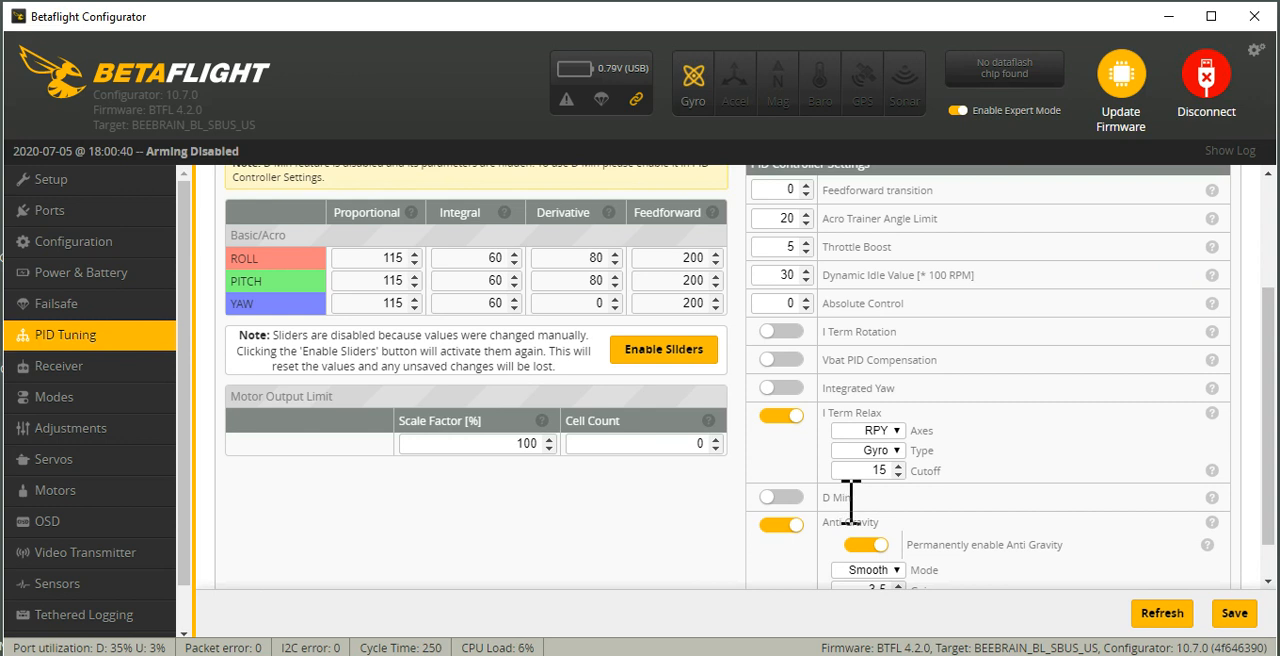
mouse_move(880, 520)
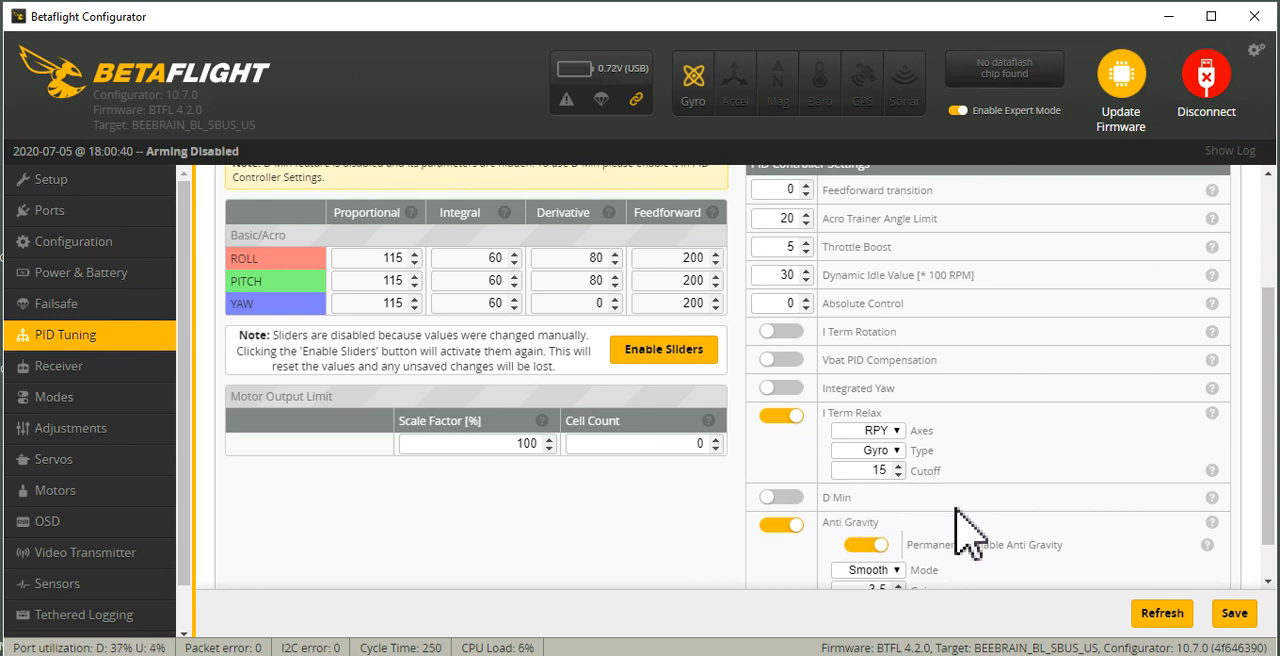
scroll("up", 3)
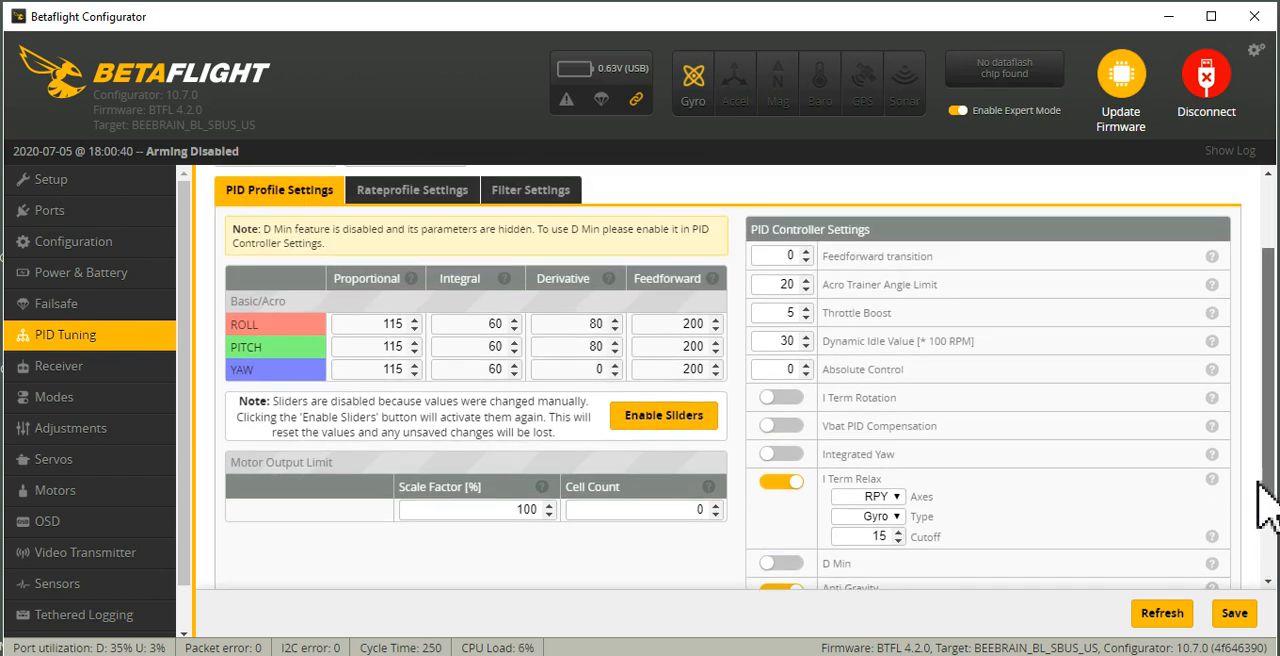
scroll("up", 3)
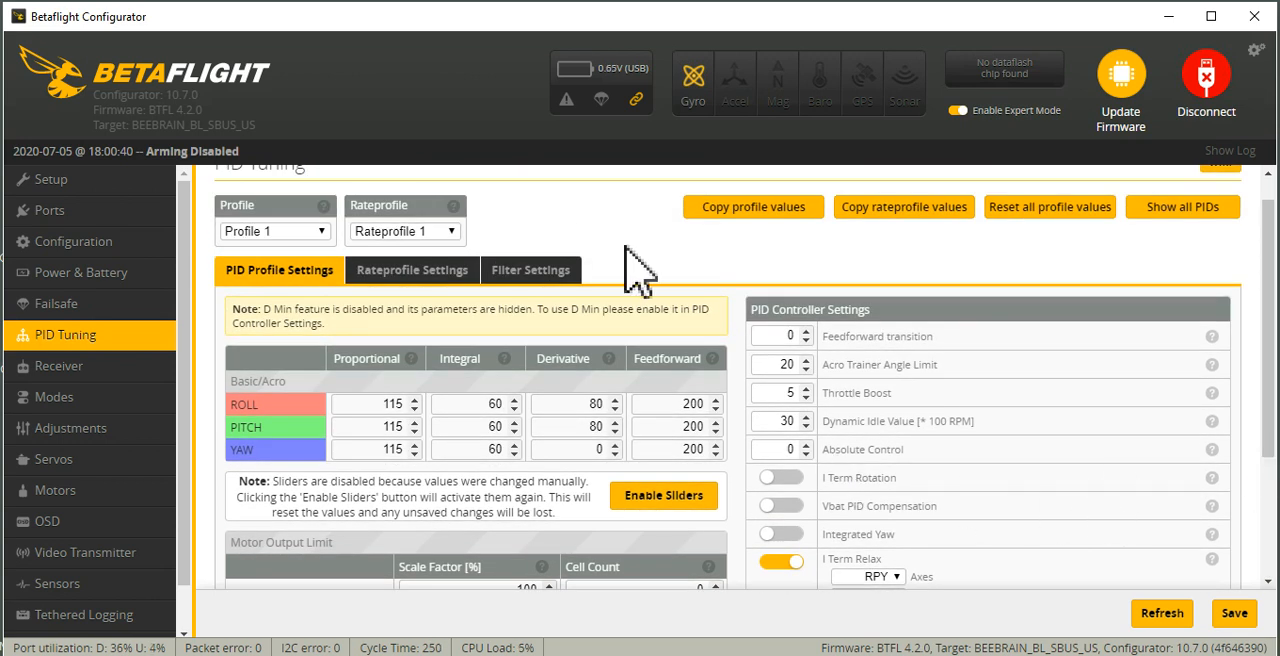
mouse_move(664, 284)
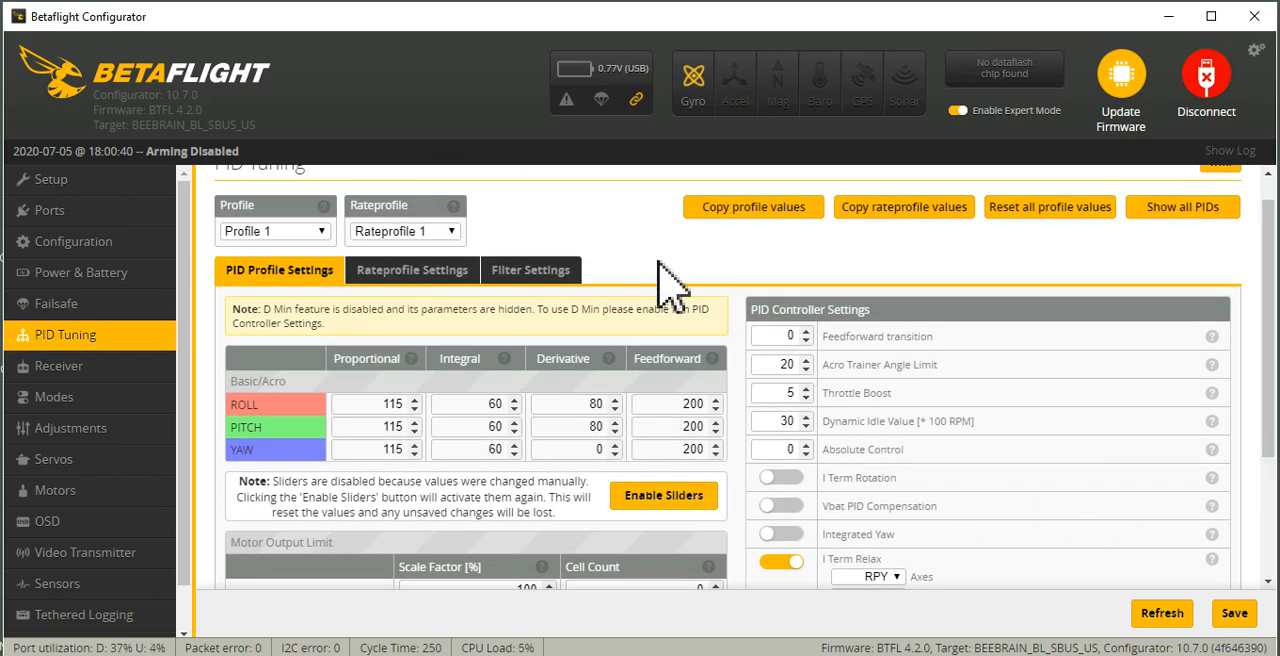
mouse_move(516, 316)
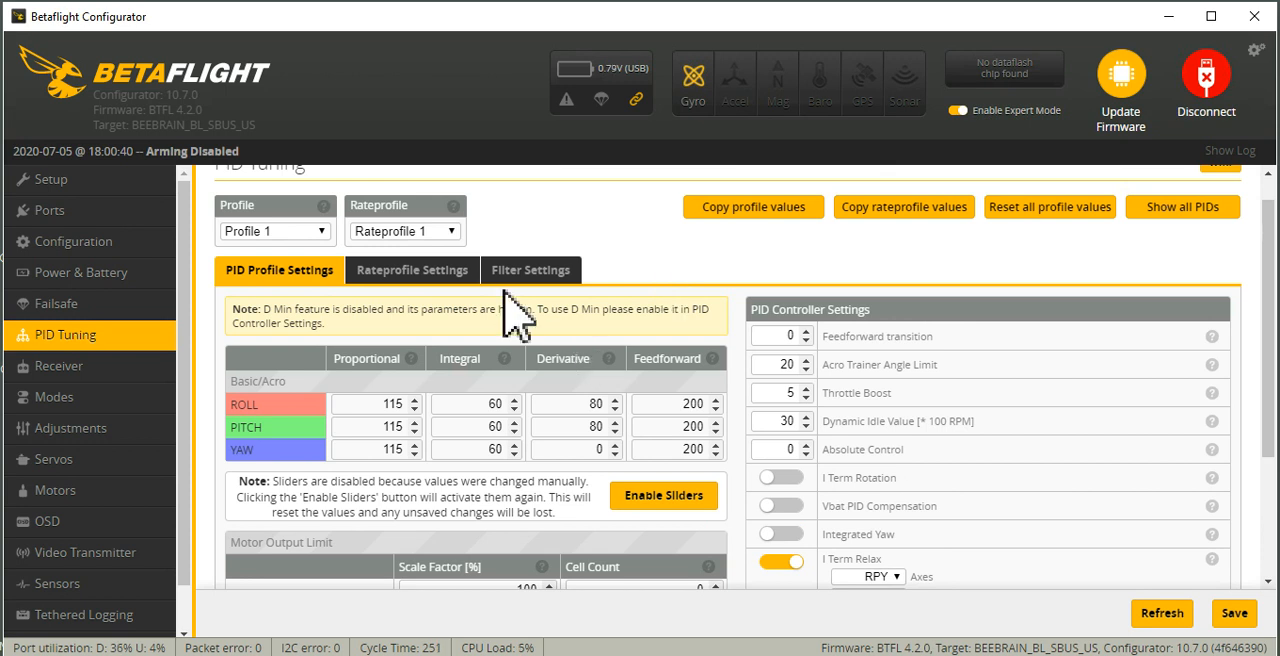
Review Filter Settings: both multipliers at 2, RPM filter harmonics 3, min 100 Hz
left_click(530, 270)
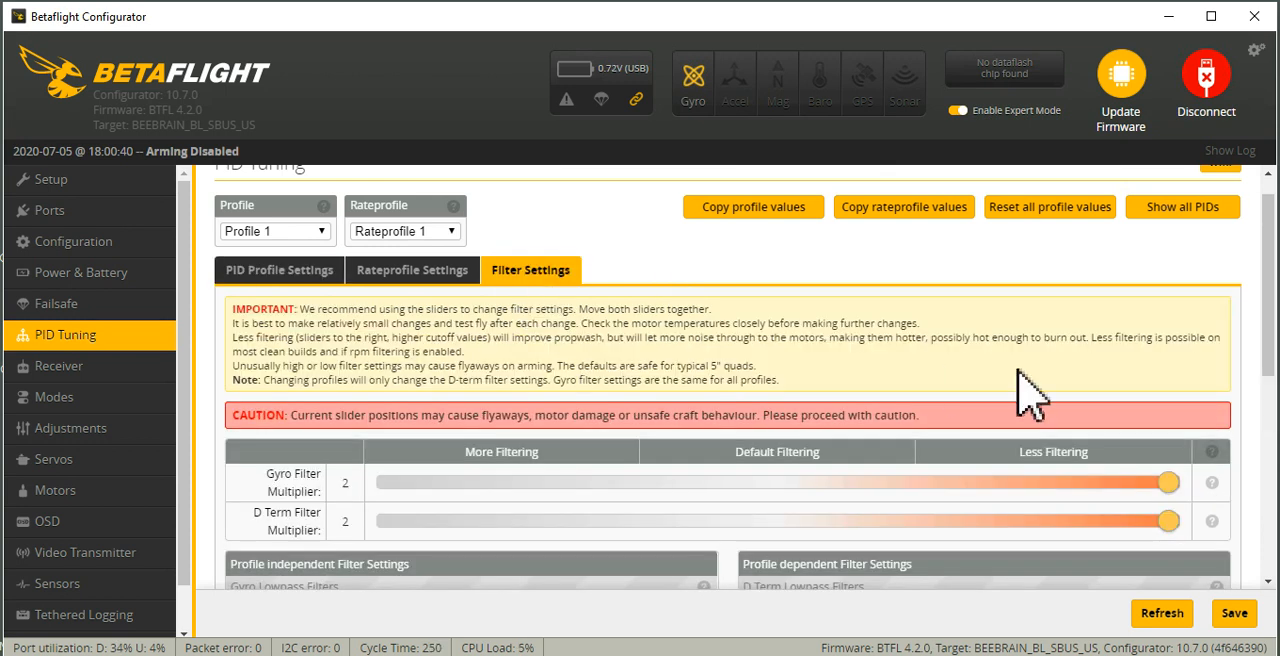
scroll("down", 3)
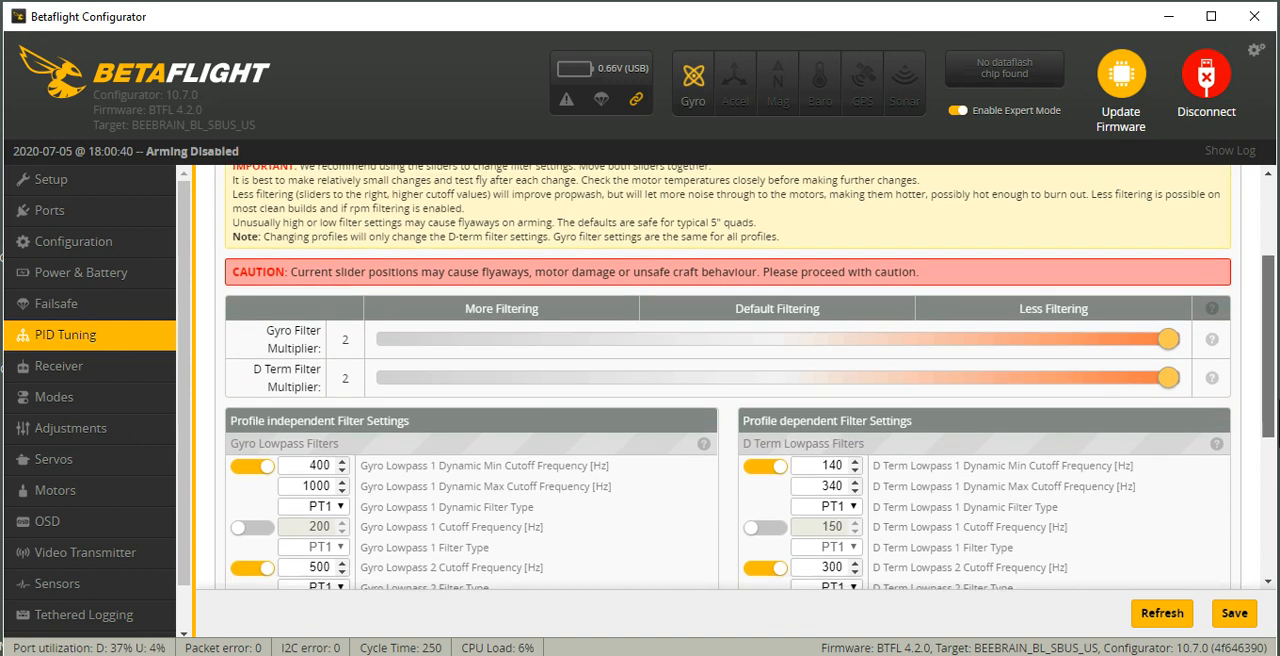
scroll("down", 3)
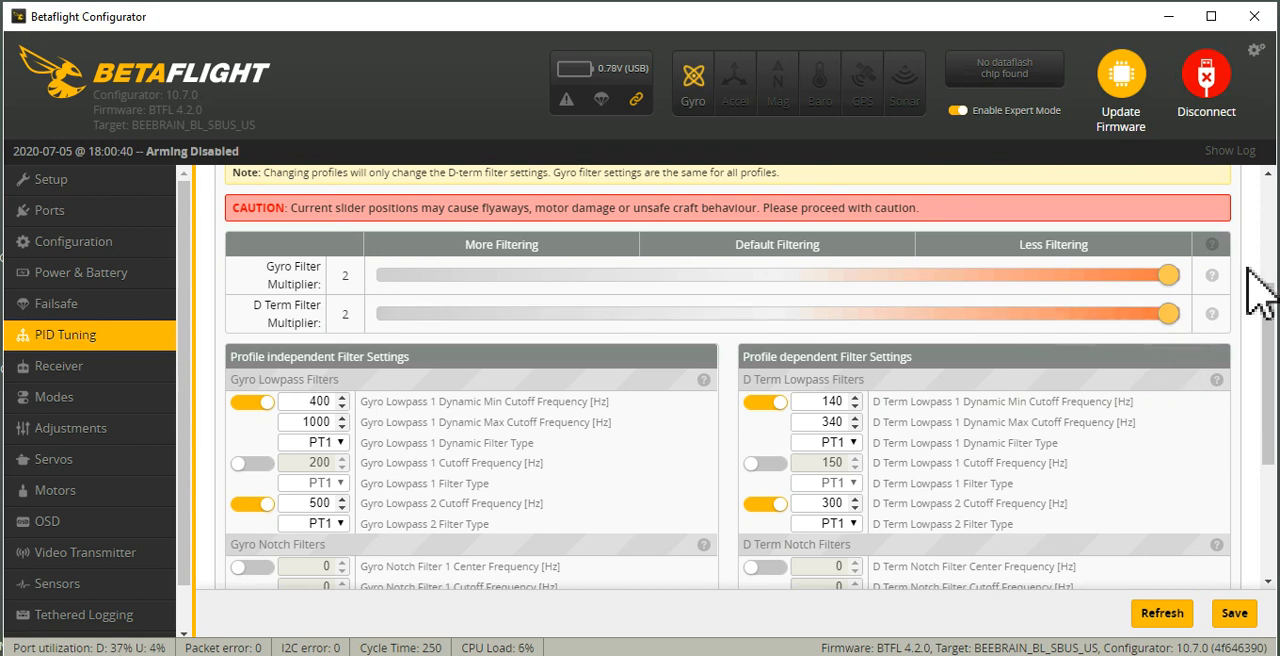
mouse_move(1258, 440)
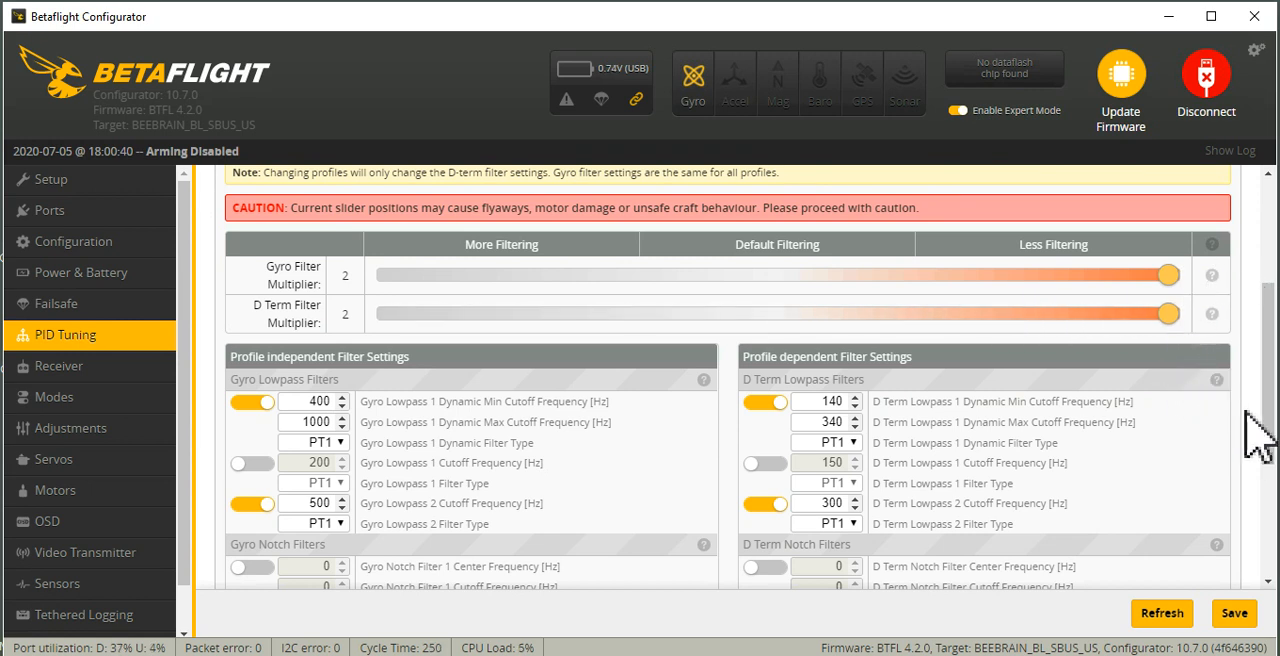
scroll("down", 3)
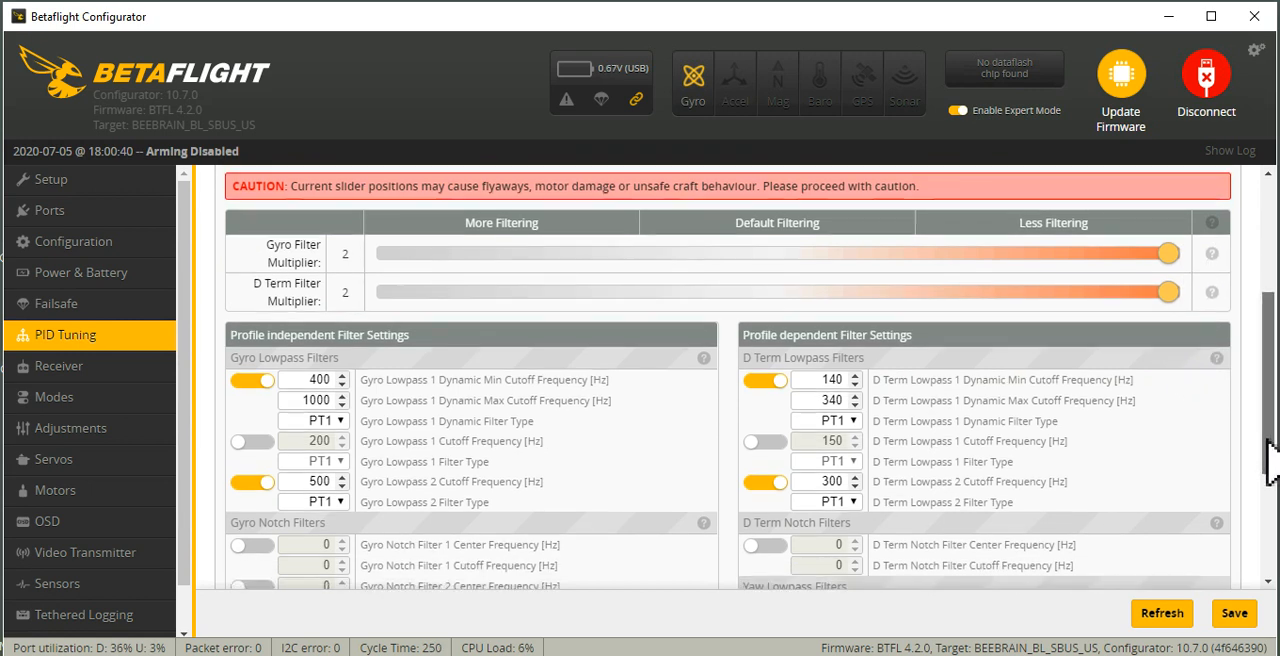
scroll("down", 3)
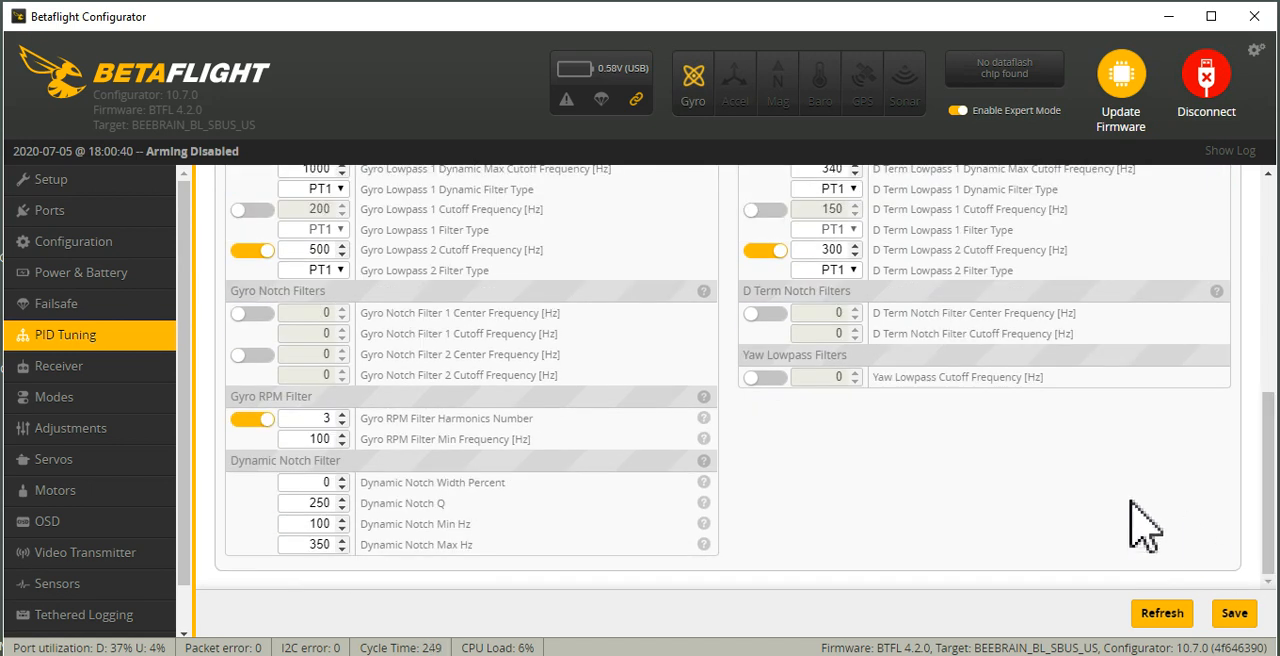
mouse_move(444, 450)
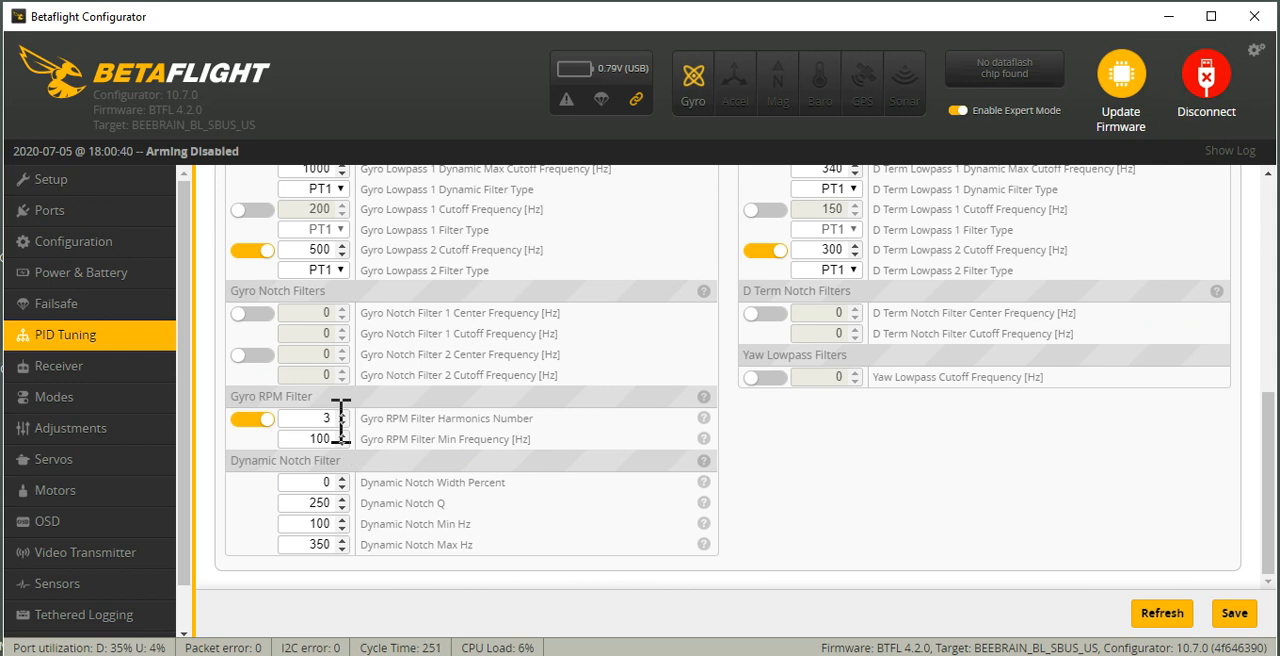
mouse_move(510, 450)
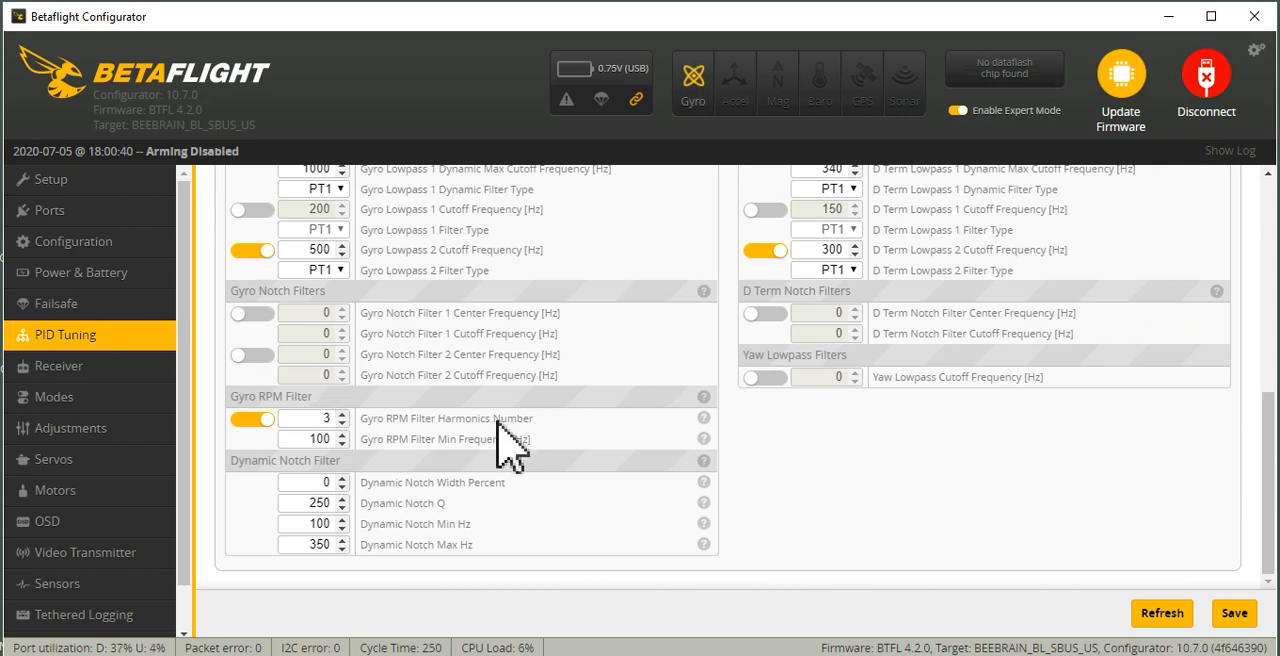
mouse_move(1030, 516)
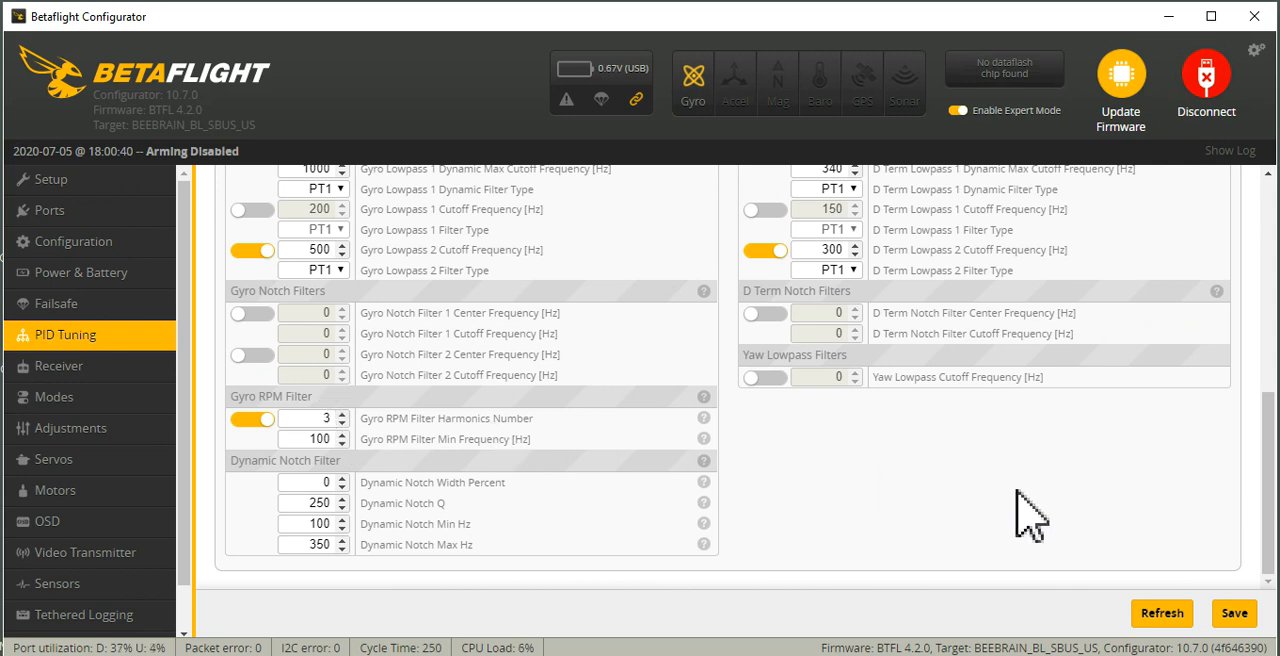
scroll("up", 3)
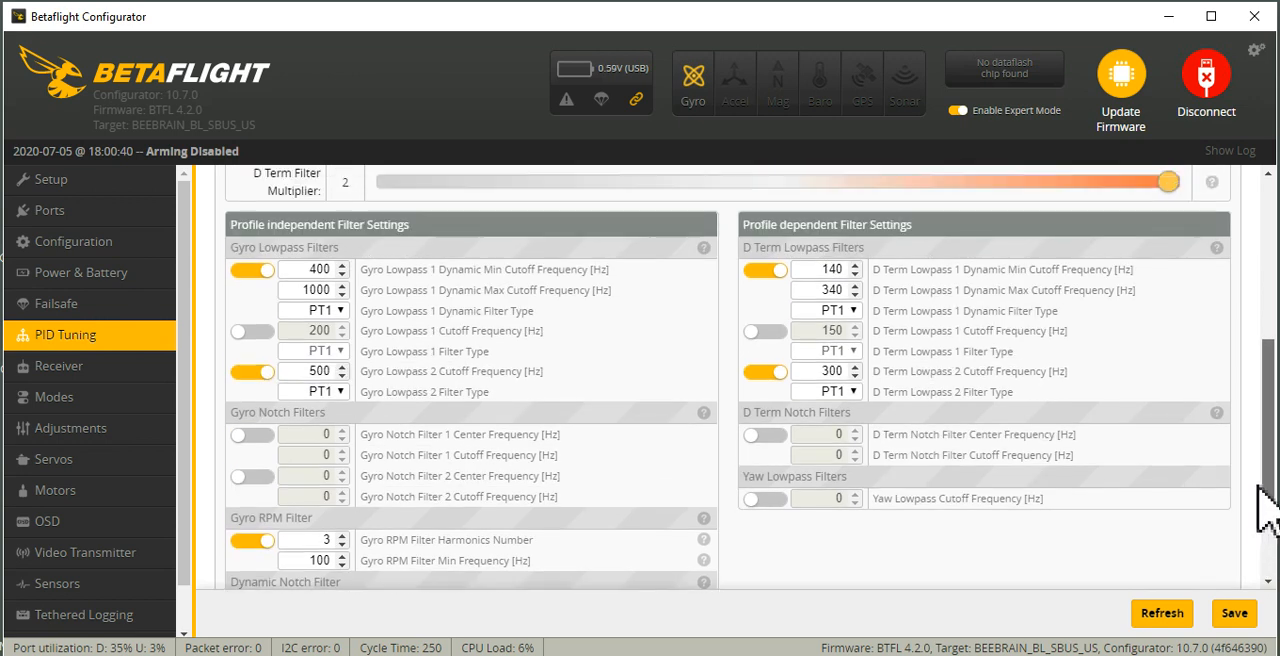
scroll("up", 3)
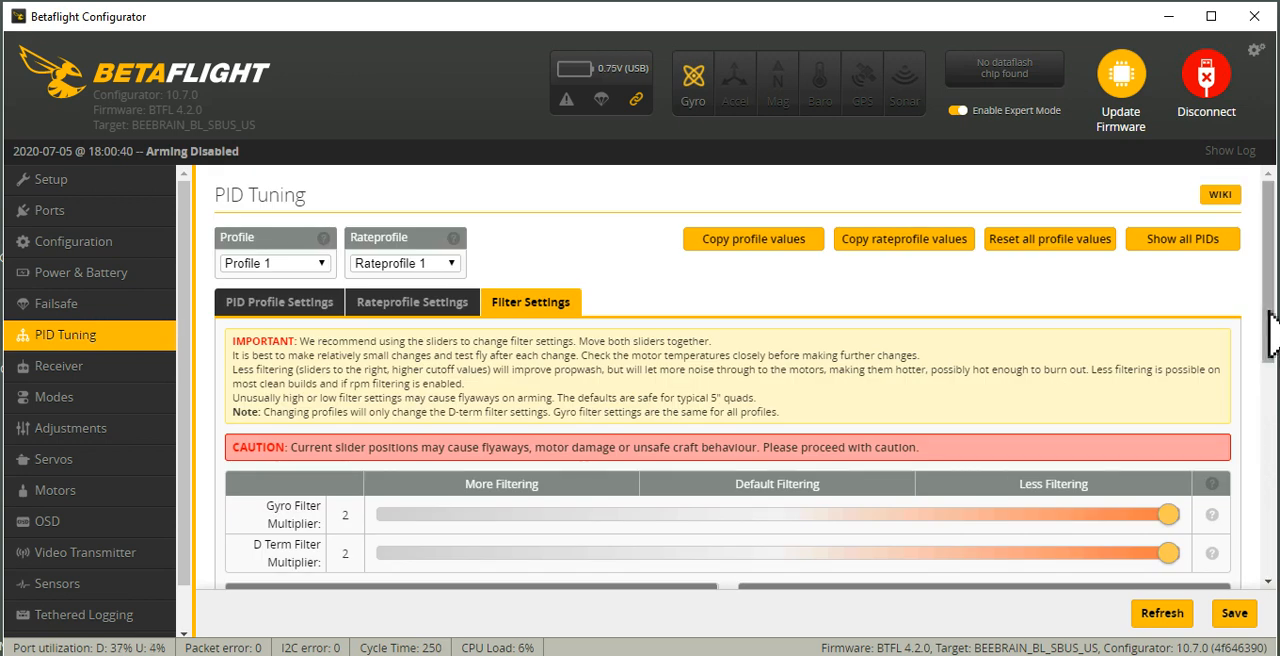
scroll("down", 3)
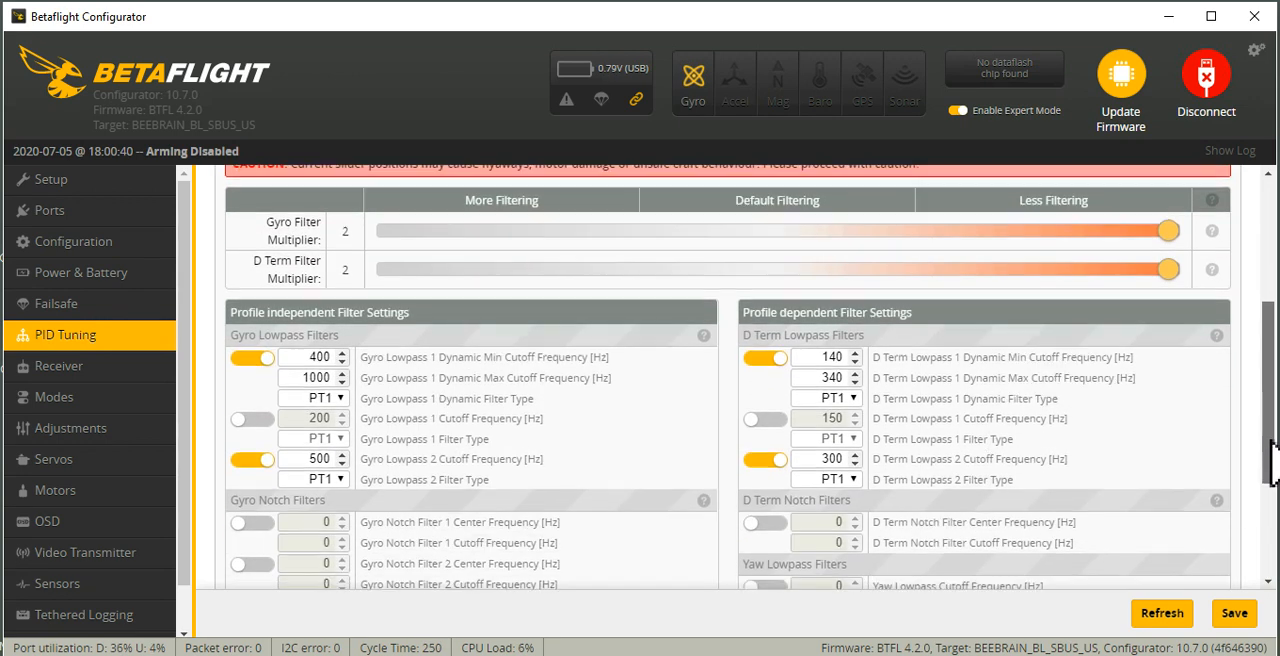
scroll("up", 3)
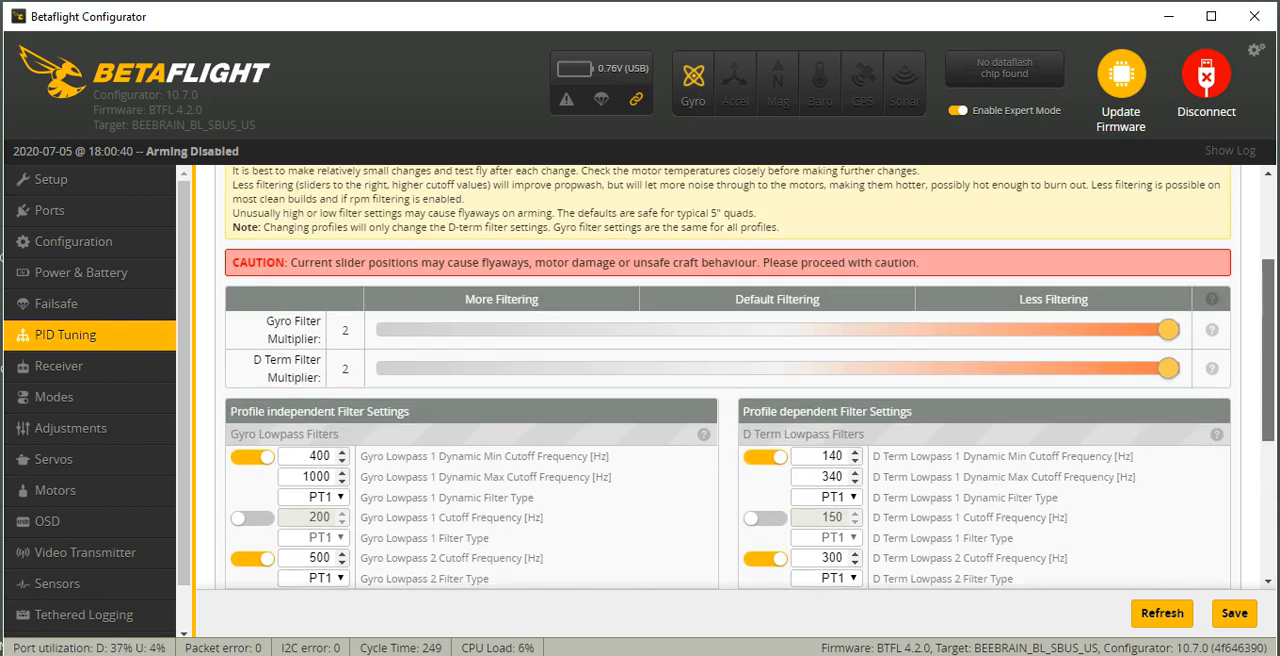
scroll("up", 3)
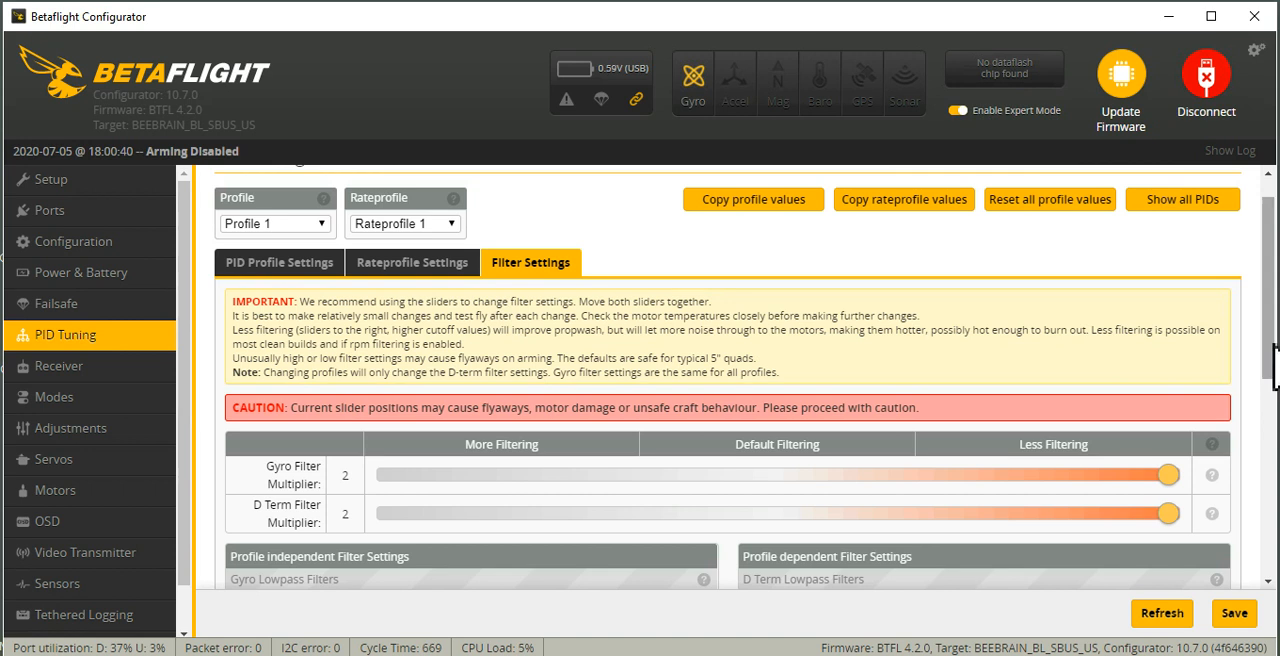
scroll("up", 3)
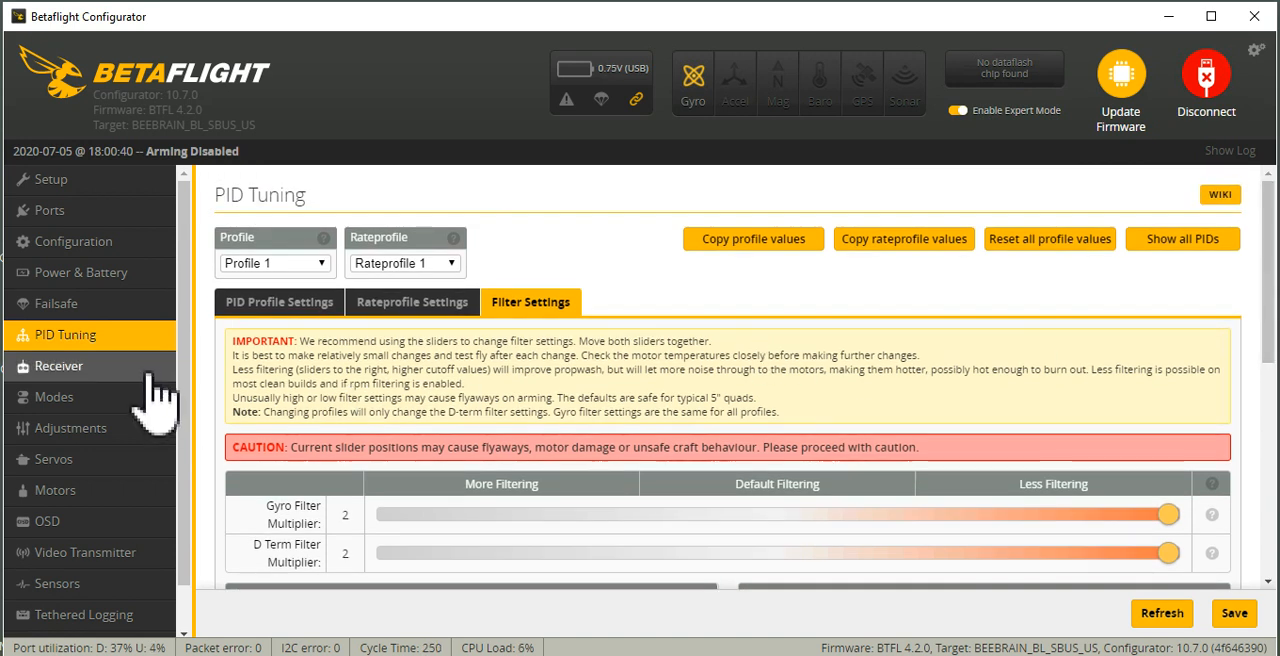
mouse_move(120, 490)
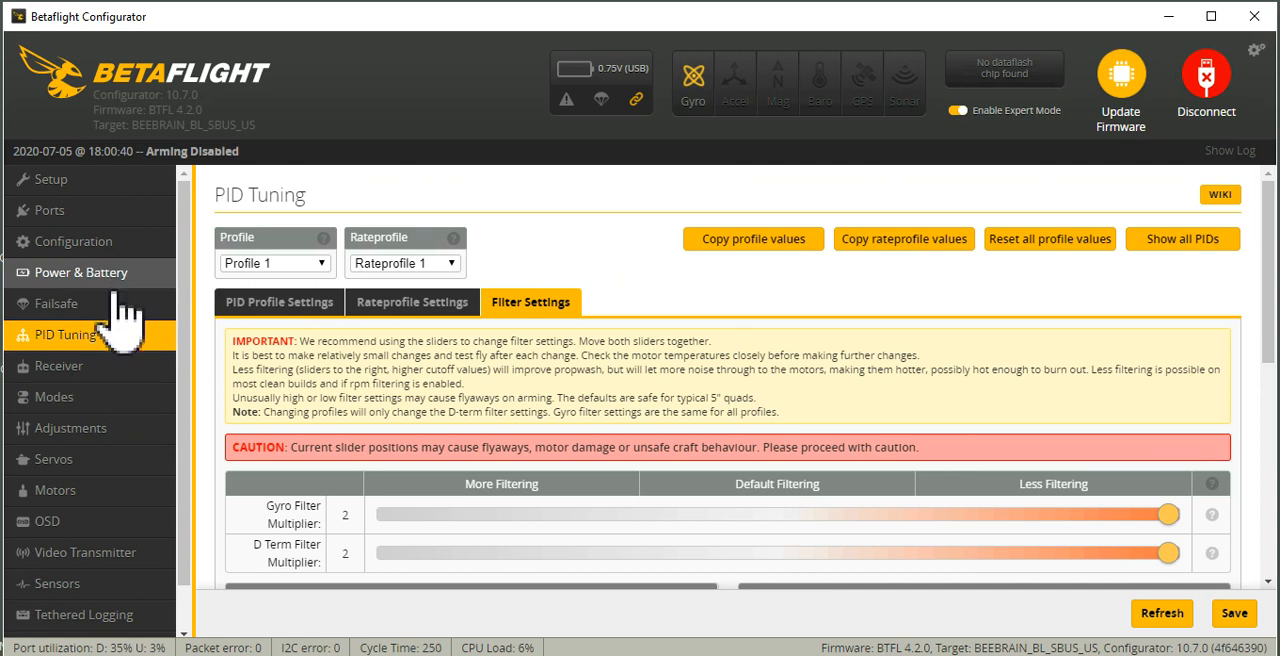
mouse_move(600, 414)
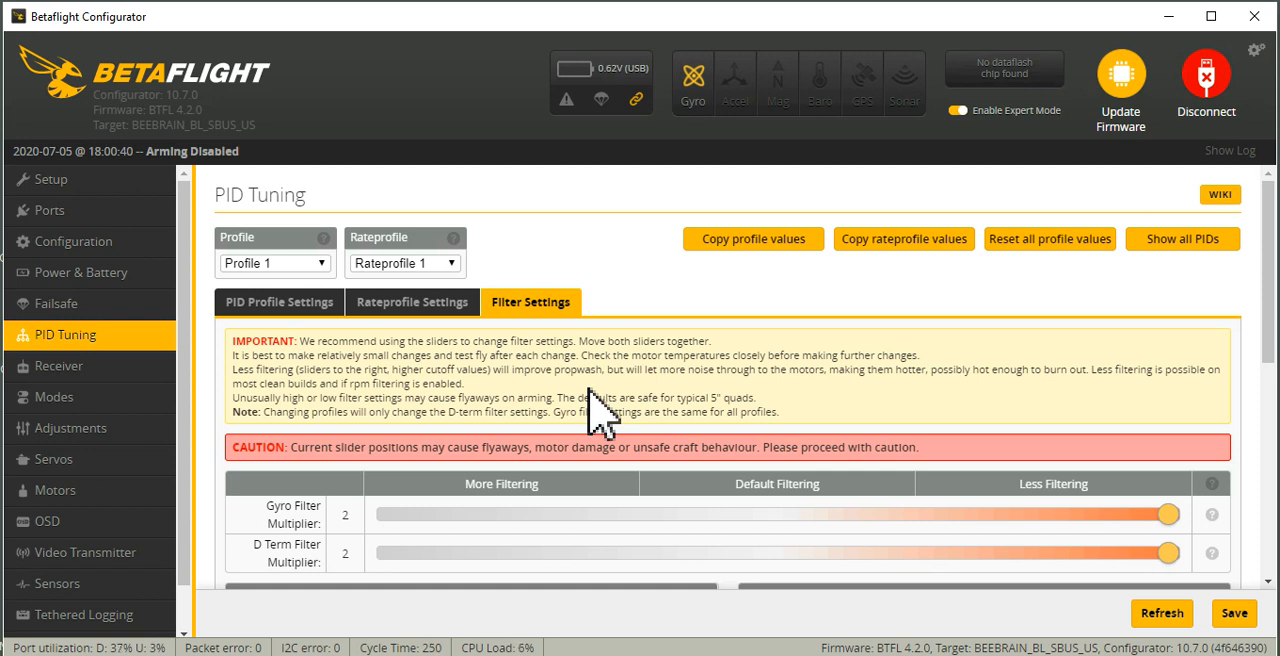
mouse_move(1024, 364)
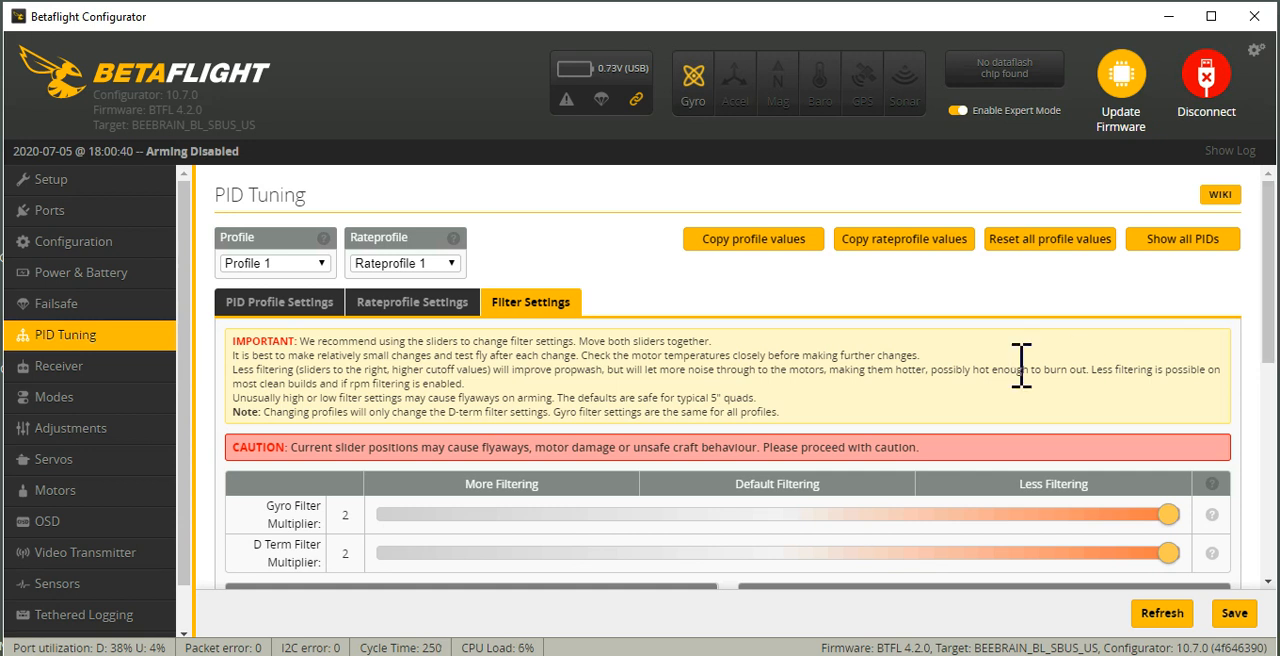
mouse_move(776, 424)
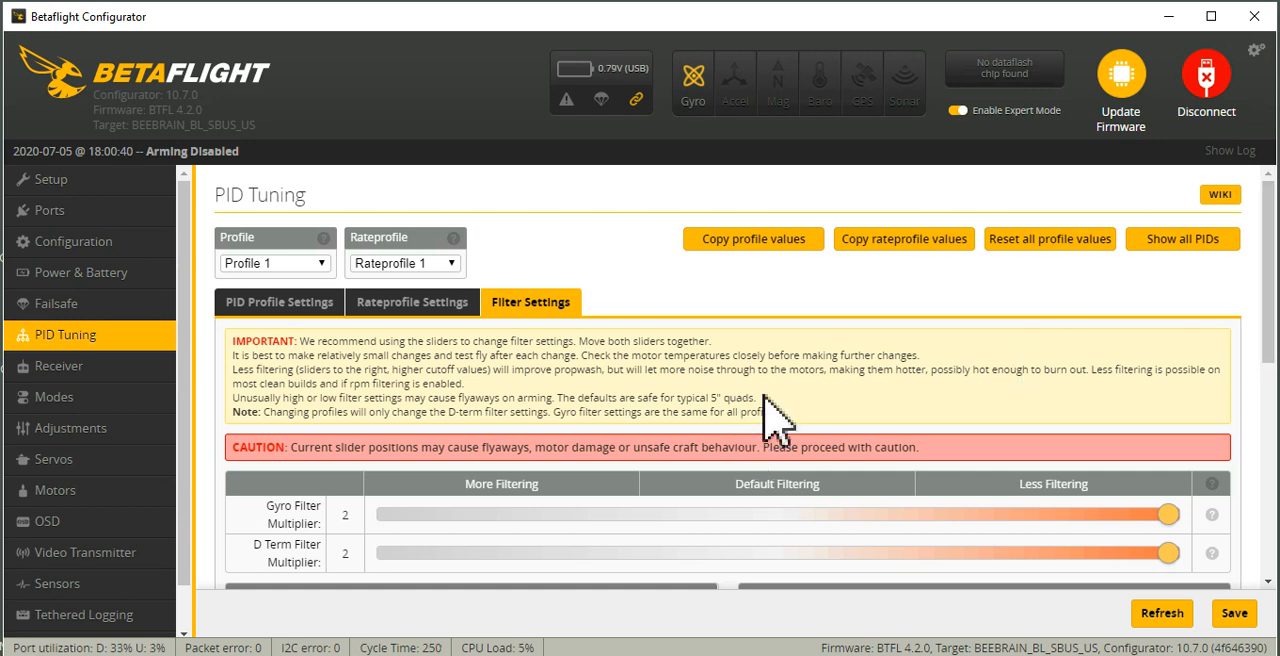
mouse_move(1020, 410)
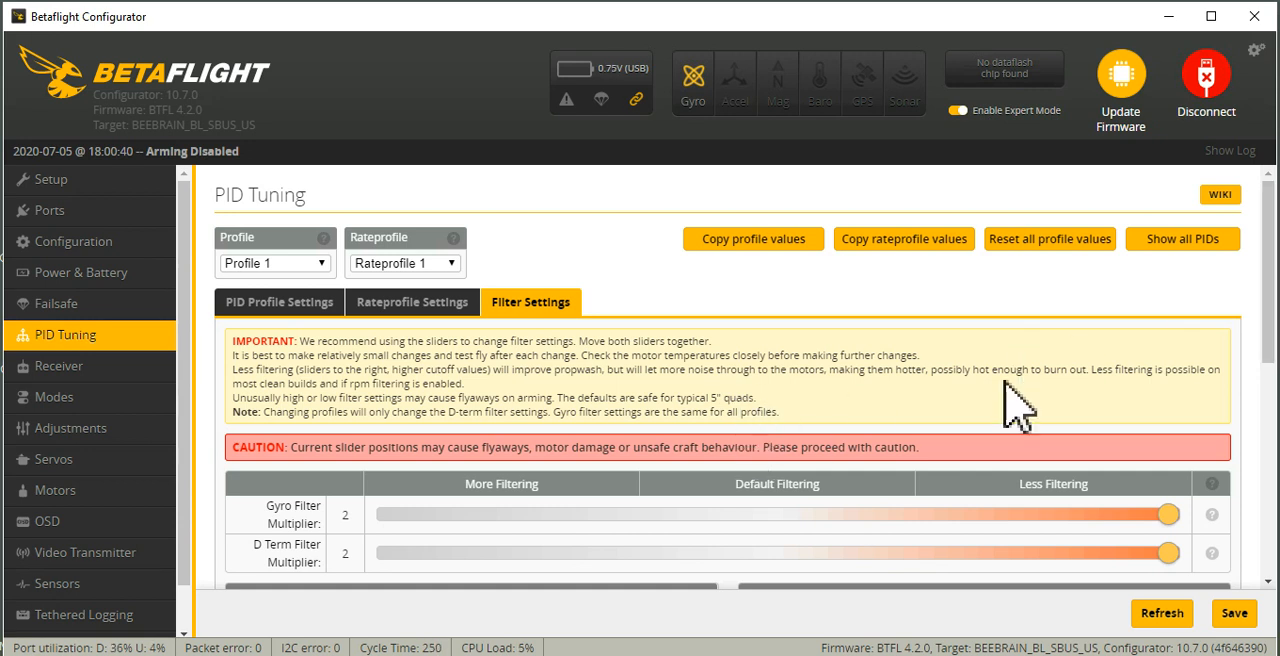
mouse_move(1072, 414)
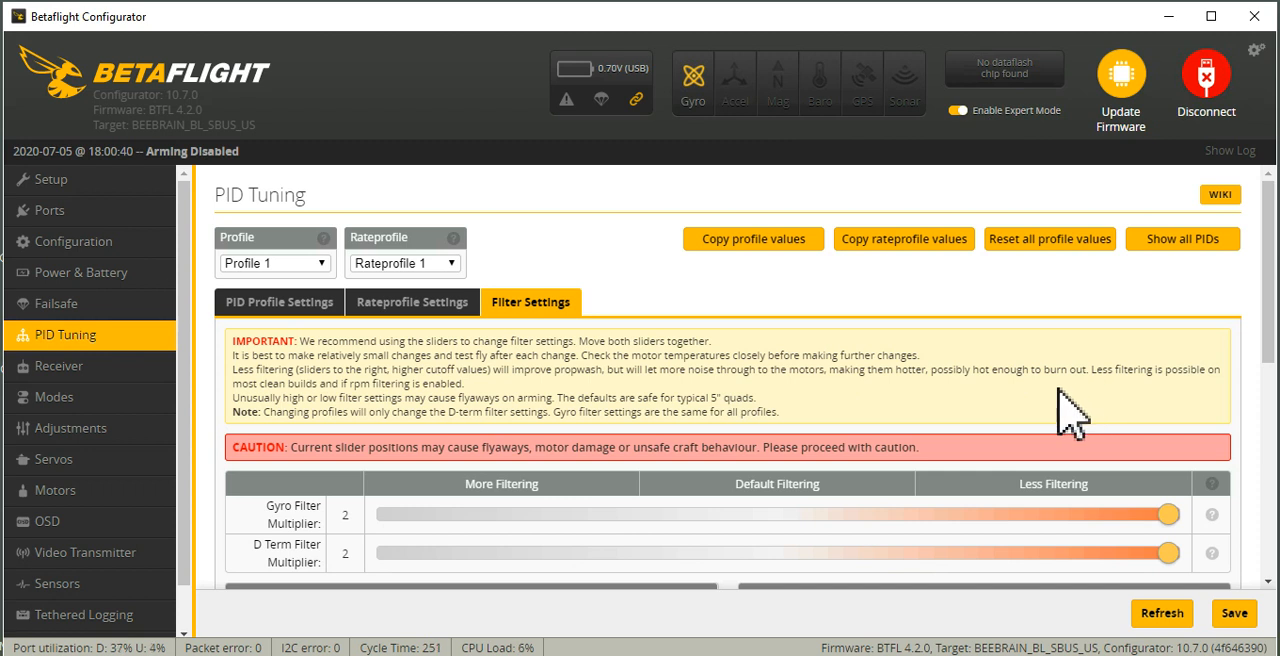